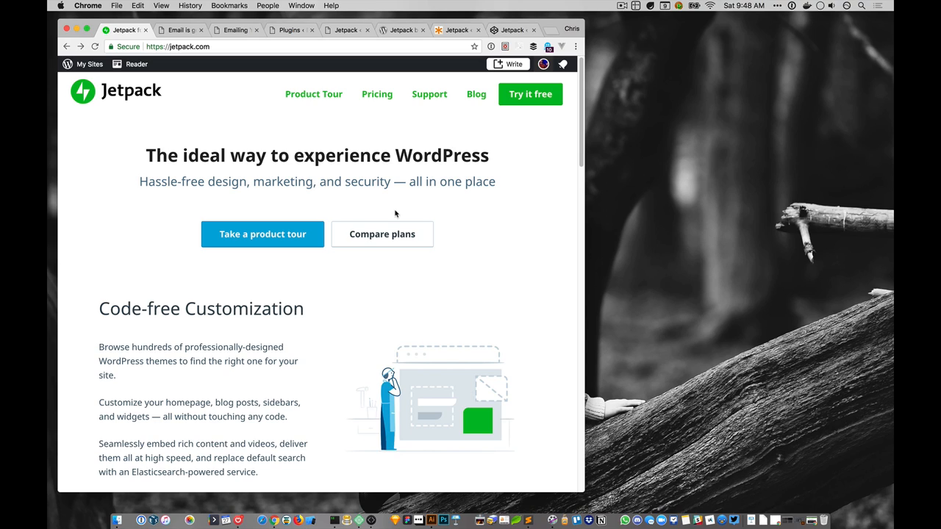
{"action": "mouse_move", "coordinate": [235, 137]}
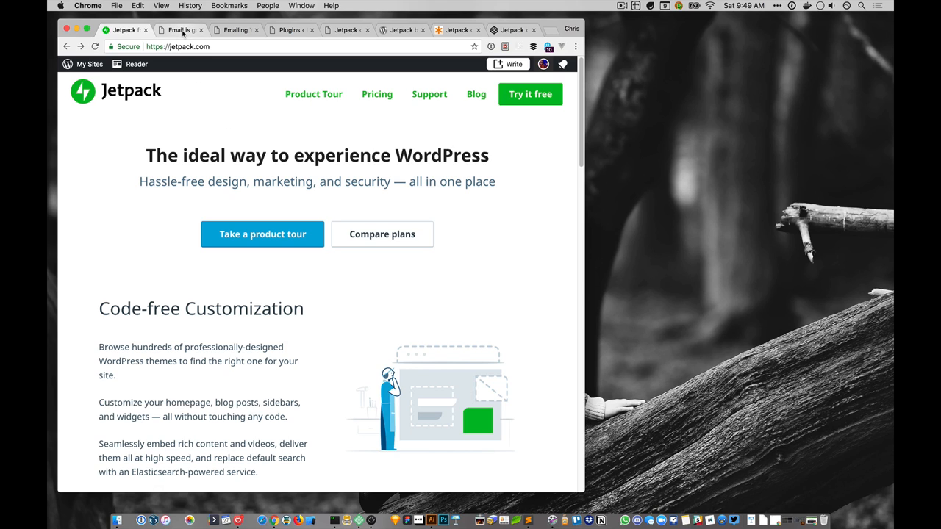
Switch to the Email is good. site, highlight its title and select its address in the URL bar
{"action": "left_click", "coordinate": [177, 29]}
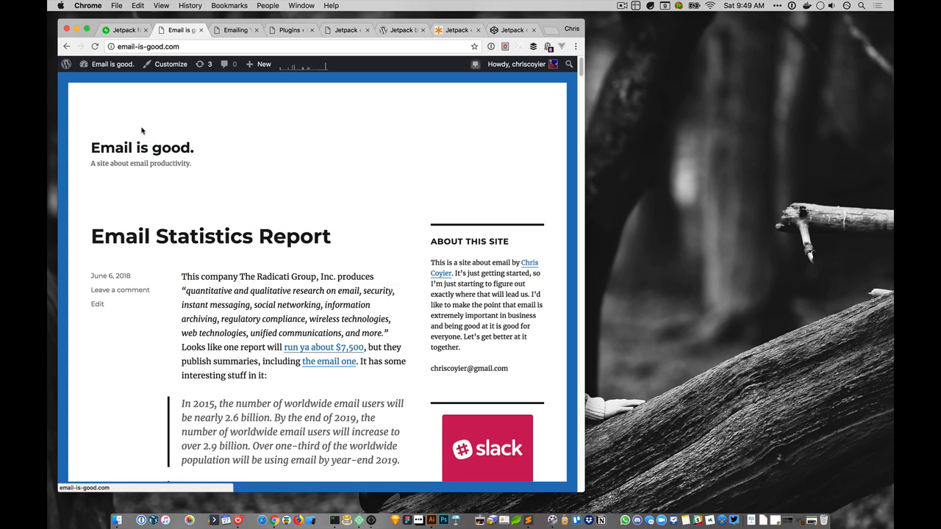
{"action": "mouse_move", "coordinate": [168, 195]}
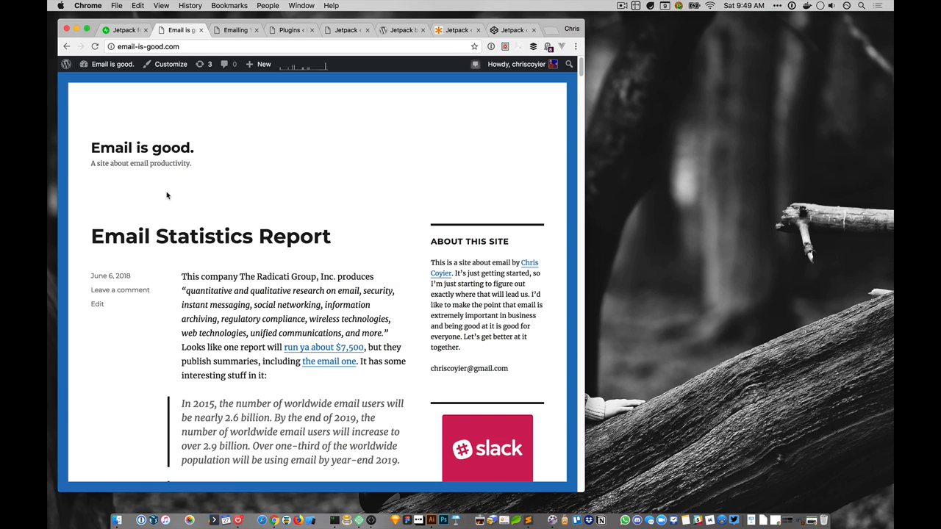
{"action": "mouse_move", "coordinate": [135, 147]}
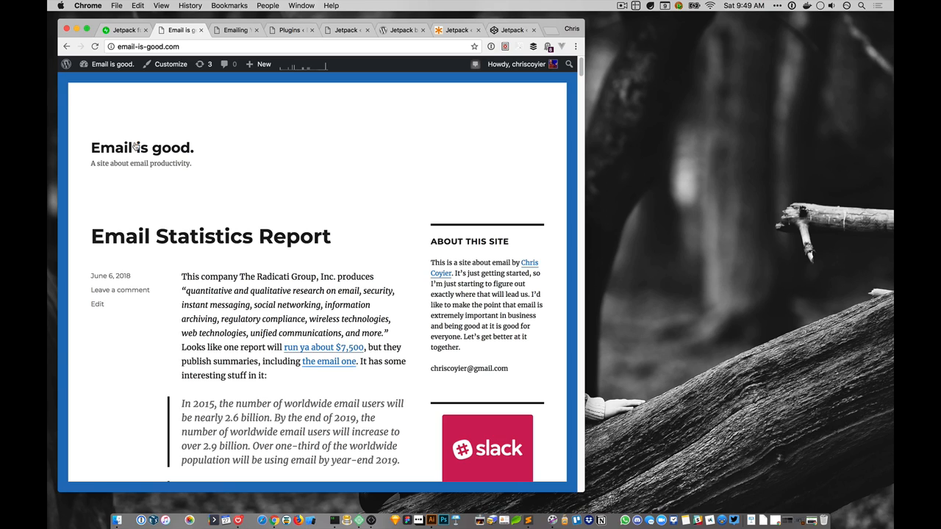
{"action": "mouse_move", "coordinate": [148, 186]}
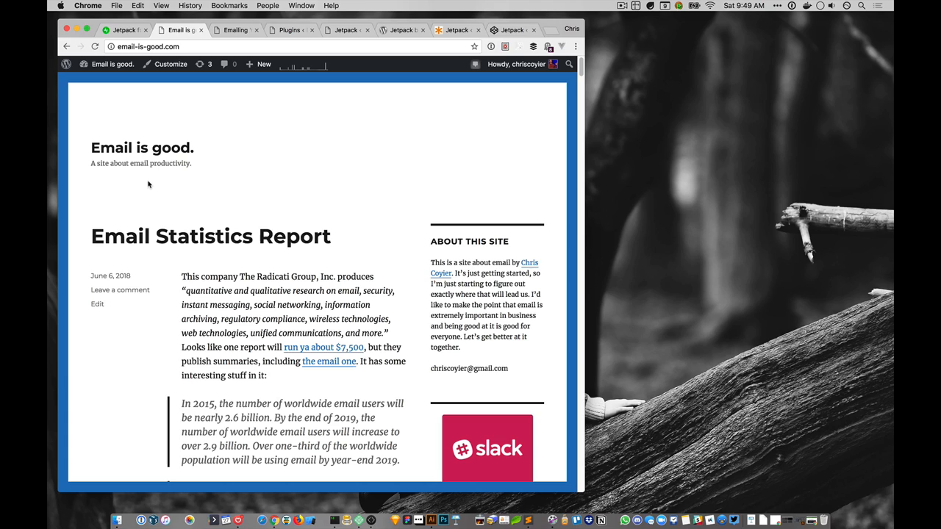
{"action": "left_click_drag", "start_coordinate": [91, 144], "coordinate": [195, 168]}
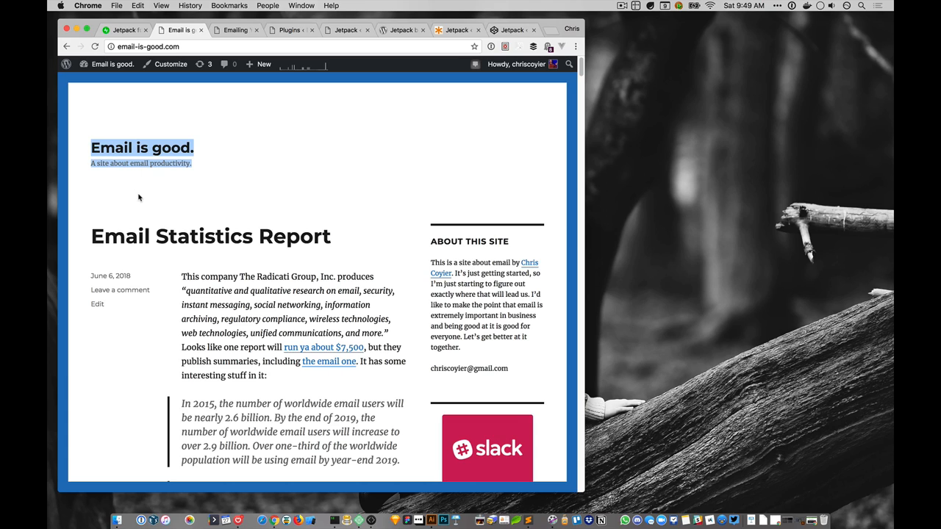
{"action": "mouse_move", "coordinate": [108, 113]}
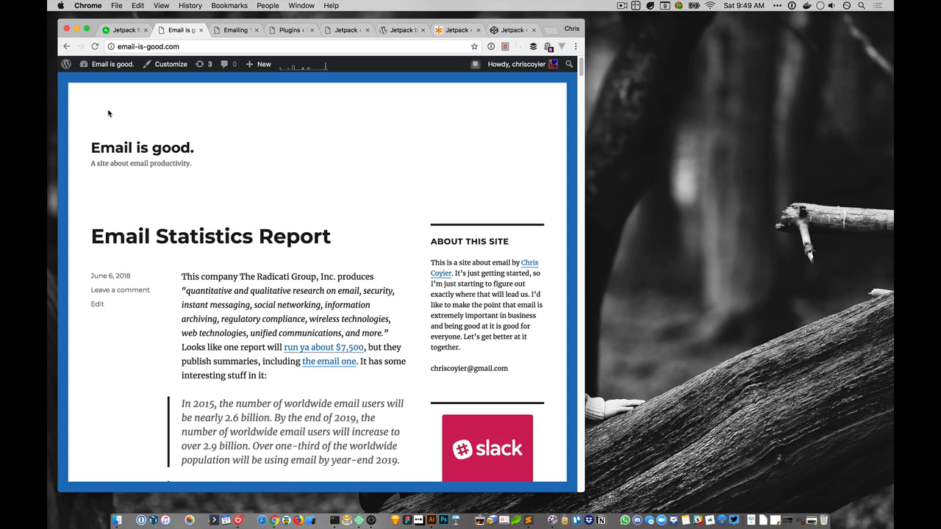
{"action": "left_click", "coordinate": [147, 45]}
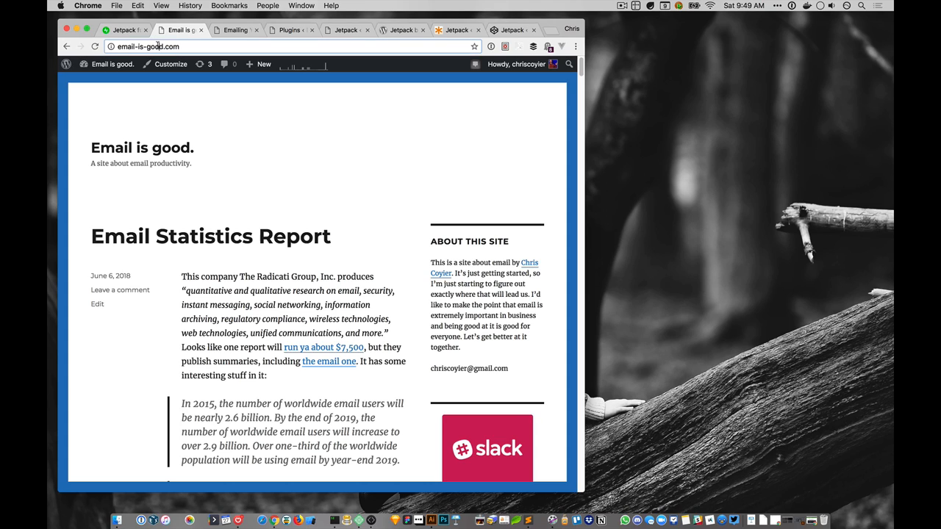
{"action": "left_click", "coordinate": [147, 46]}
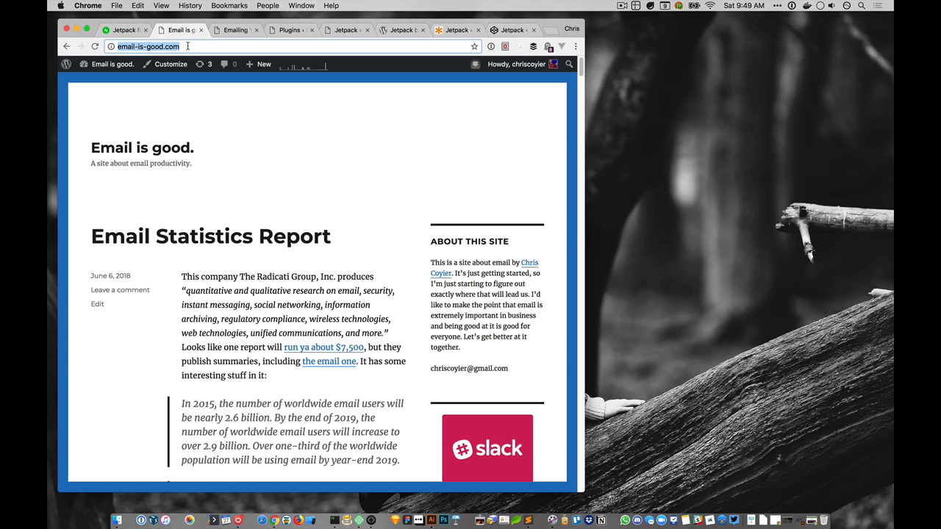
{"action": "mouse_move", "coordinate": [294, 265]}
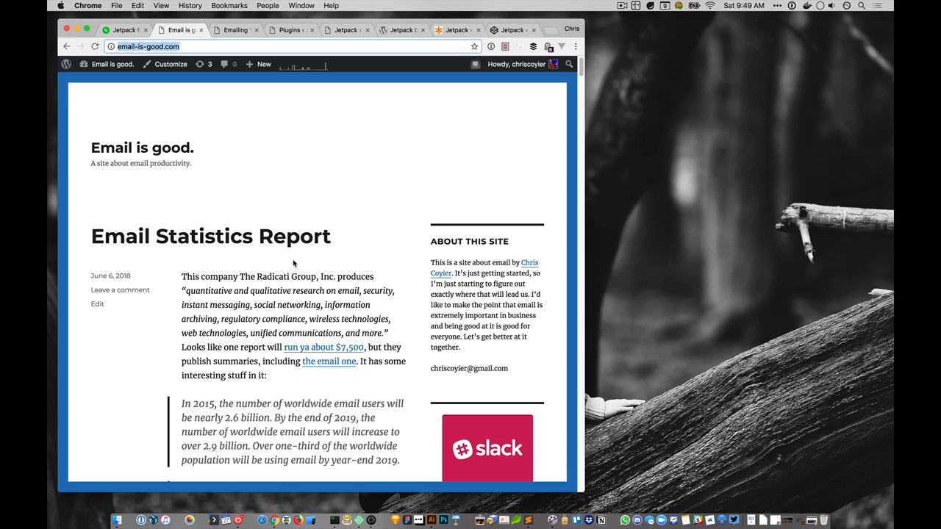
{"action": "mouse_move", "coordinate": [329, 253]}
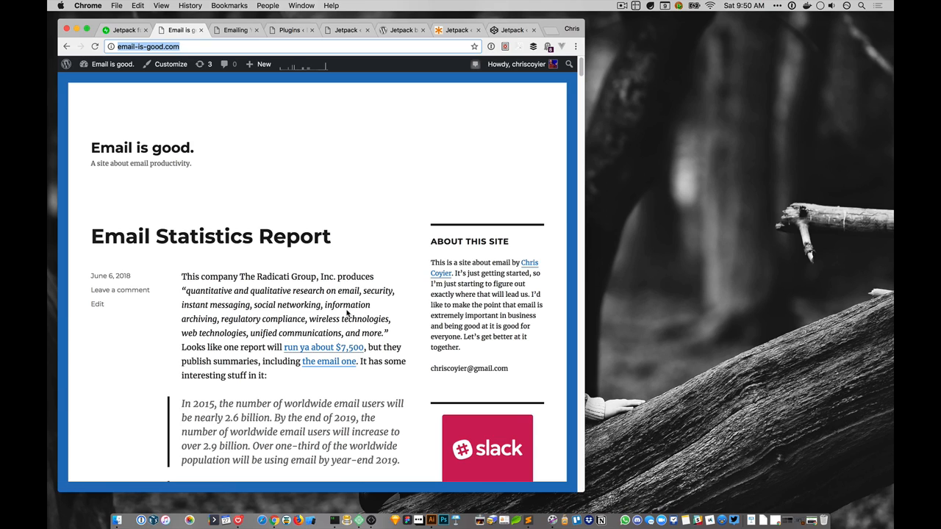
{"action": "mouse_move", "coordinate": [213, 100]}
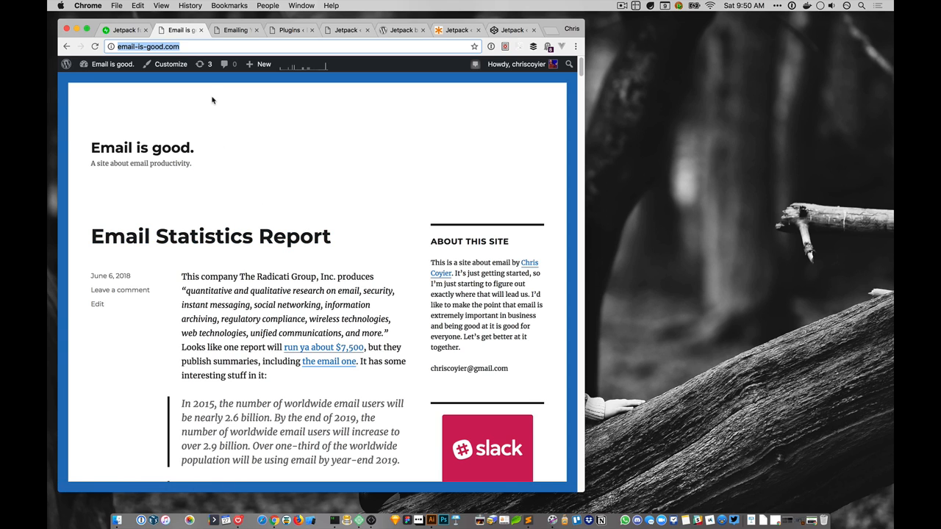
{"action": "scroll", "scroll_direction": "down", "scroll_amount": 3}
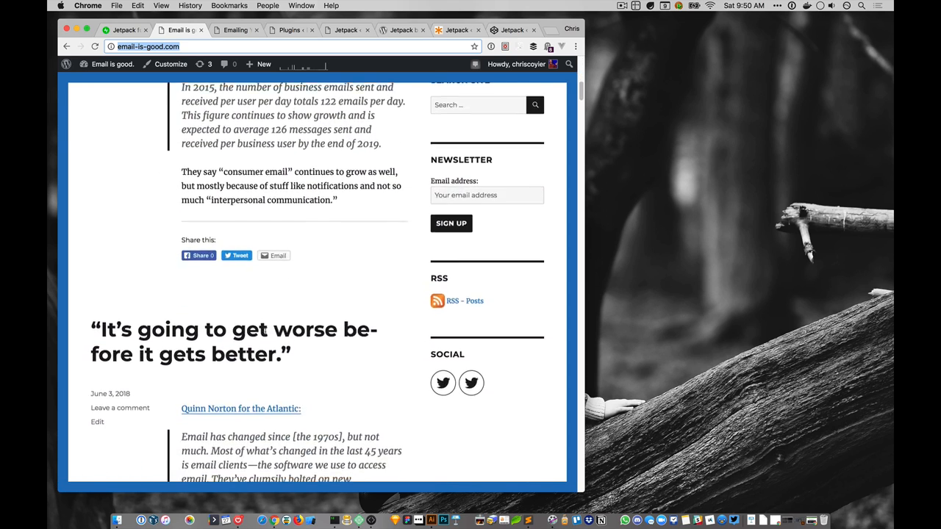
{"action": "scroll", "scroll_direction": "up", "scroll_amount": 3}
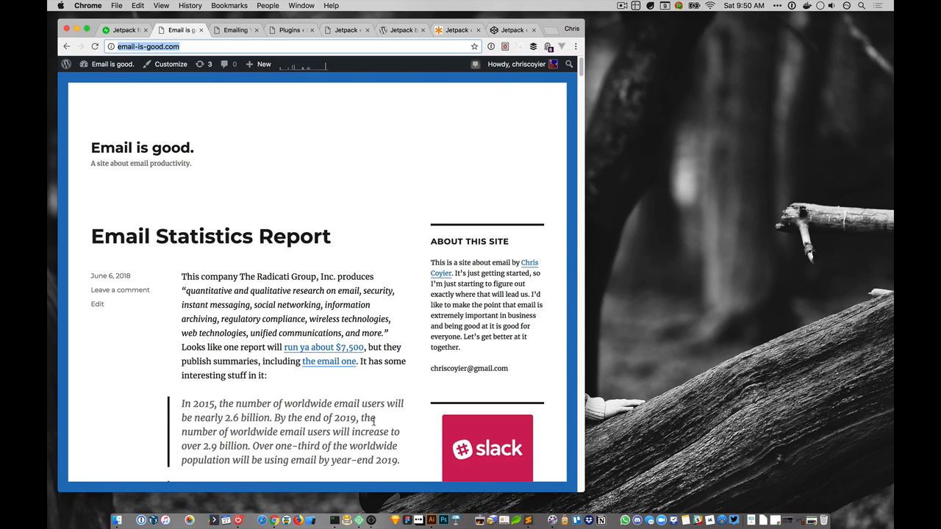
{"action": "mouse_move", "coordinate": [433, 447]}
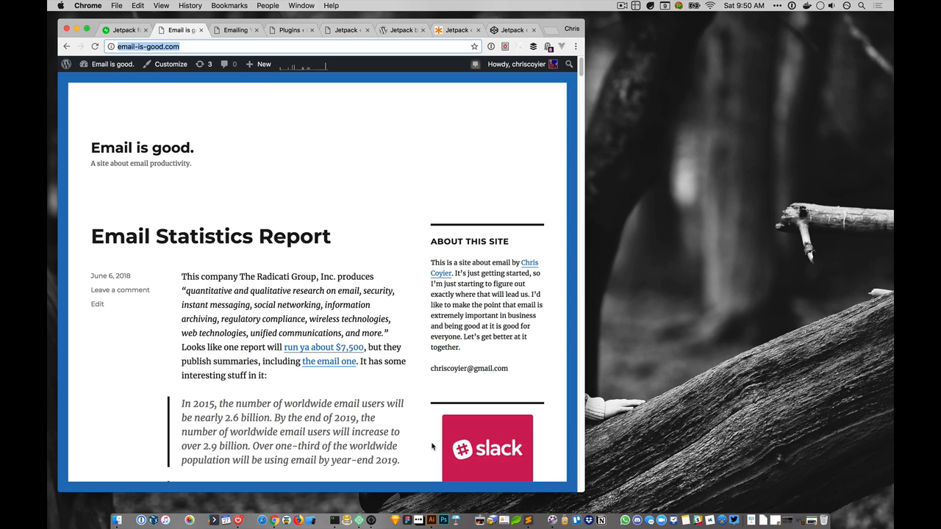
{"action": "scroll", "scroll_direction": "down", "scroll_amount": 3}
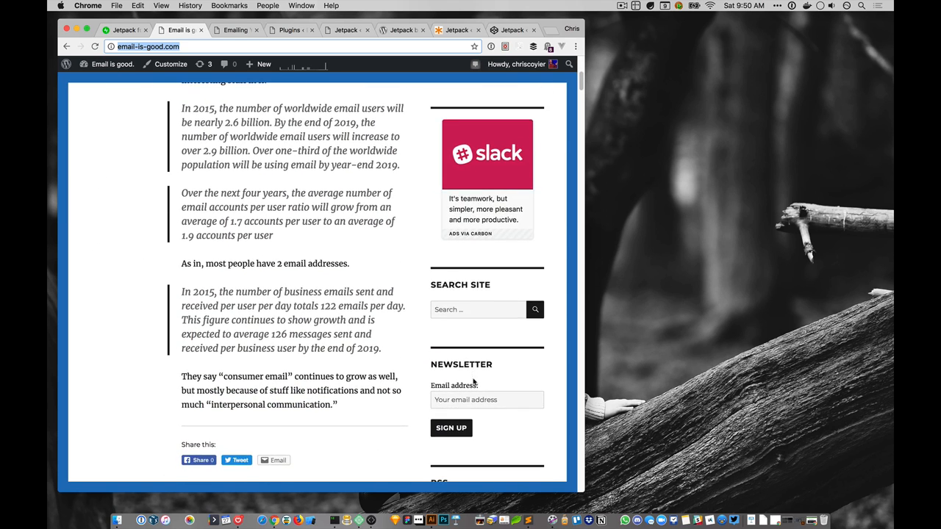
{"action": "scroll", "scroll_direction": "down", "scroll_amount": 3}
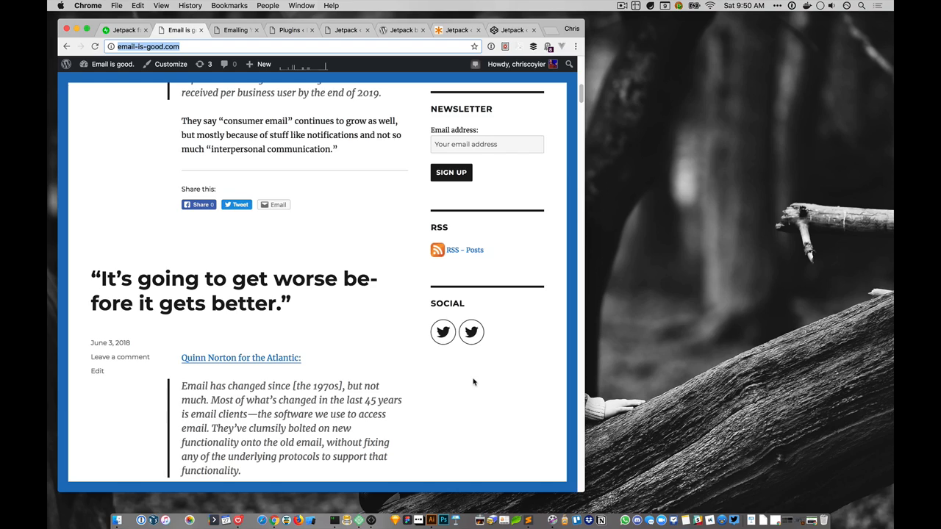
{"action": "scroll", "scroll_direction": "up", "scroll_amount": 3}
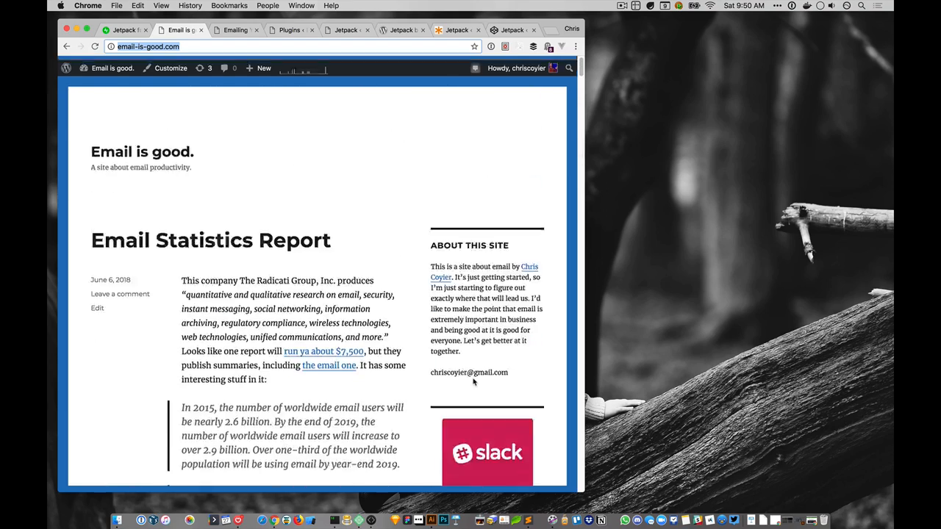
{"action": "scroll", "scroll_direction": "down", "scroll_amount": 3}
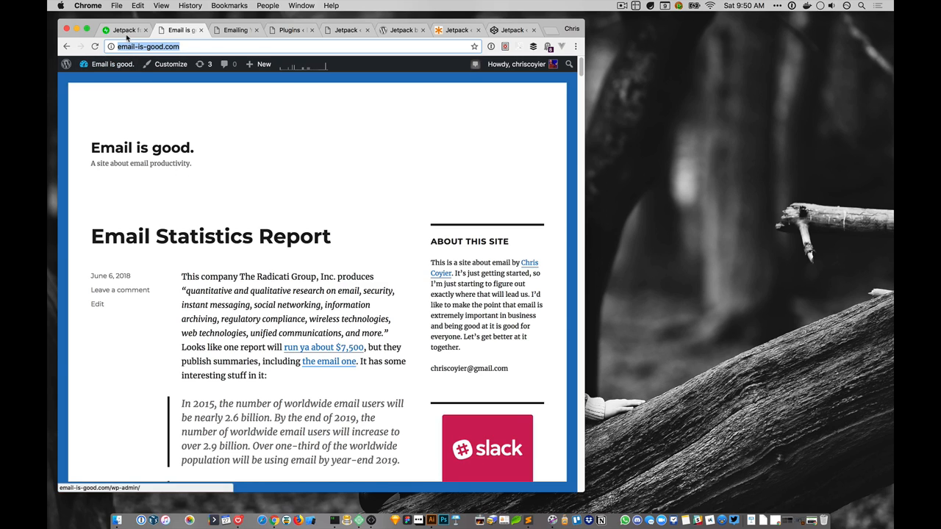
Switch back to the jetpack.com homepage, 'The ideal way to experience WordPress'
{"action": "left_click", "coordinate": [123, 30]}
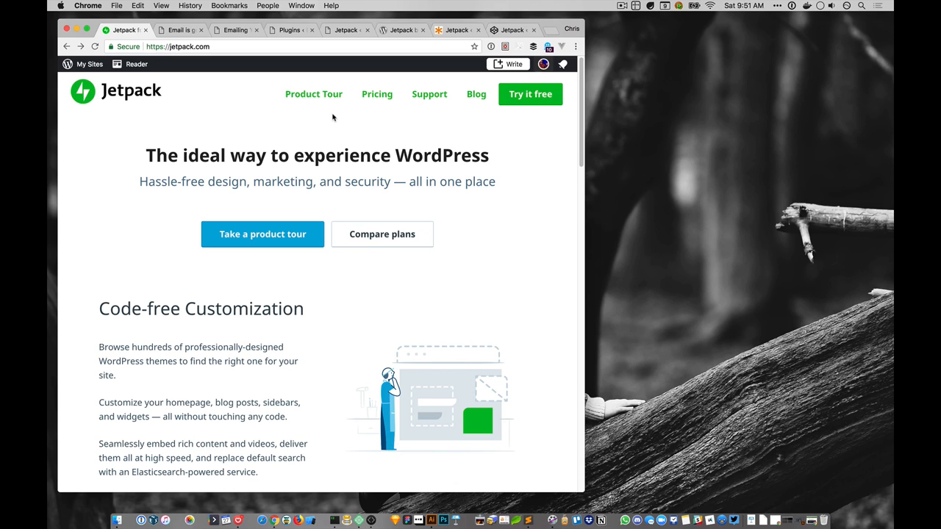
{"action": "mouse_move", "coordinate": [273, 83]}
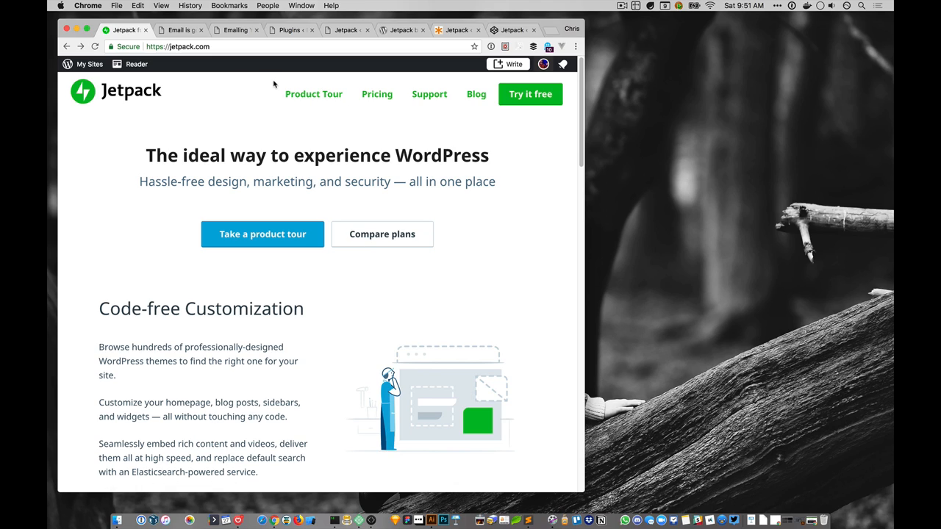
Open the email-is-good.com admin Plugins page listing Jetpack, Akismet and Gutenberg
{"action": "left_click", "coordinate": [236, 29]}
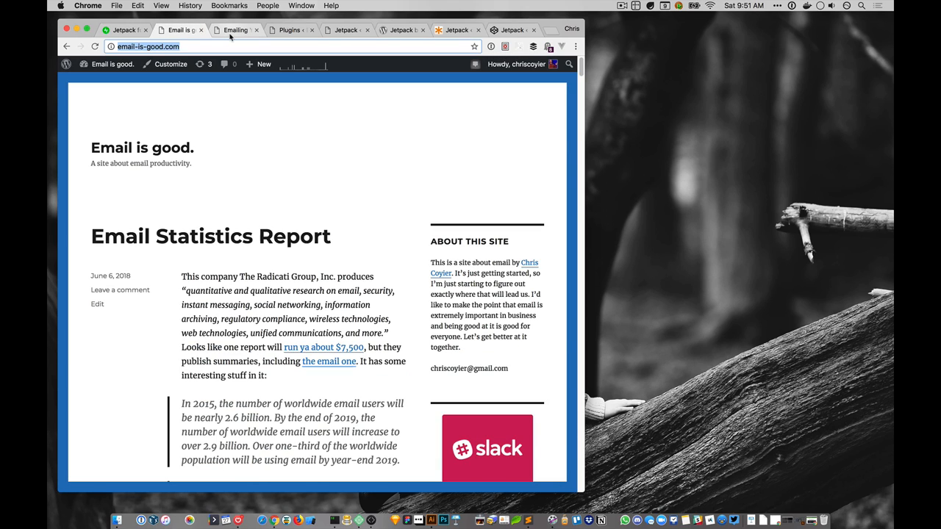
{"action": "left_click", "coordinate": [180, 30]}
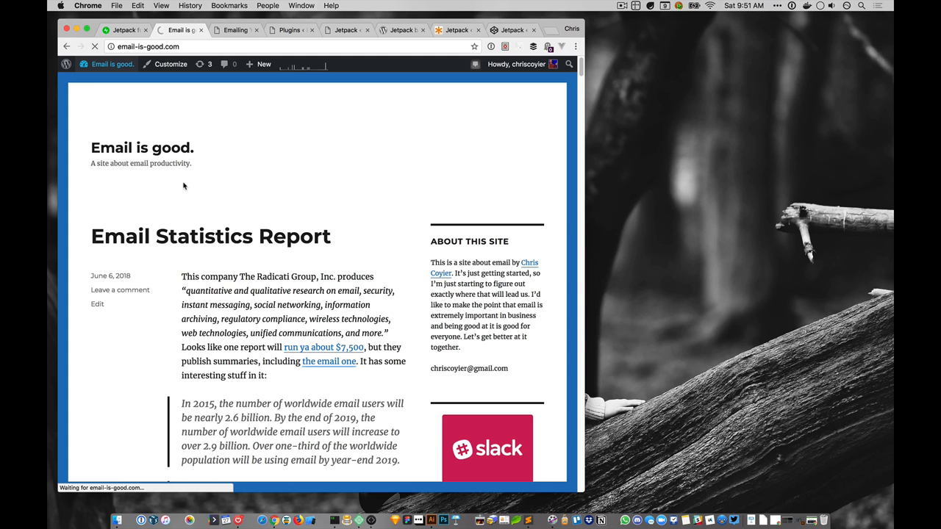
{"action": "mouse_move", "coordinate": [285, 17]}
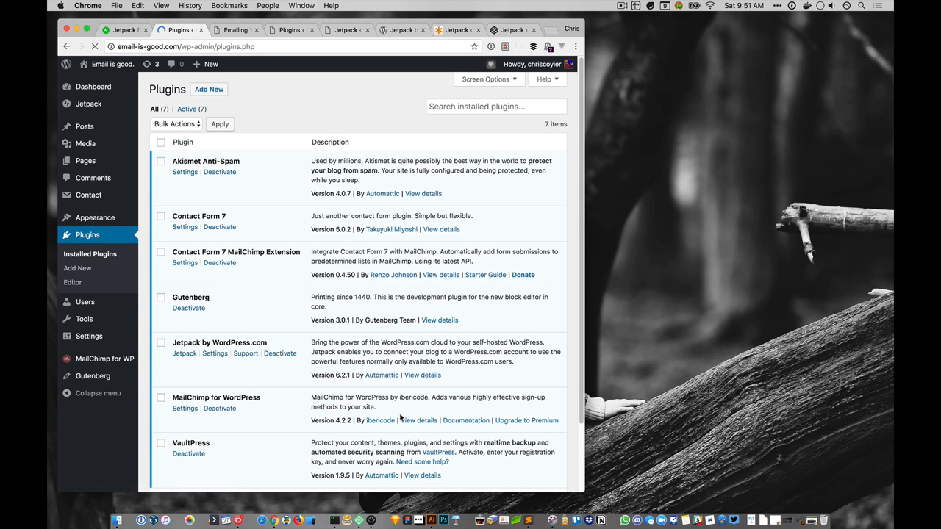
{"action": "scroll", "scroll_direction": "down", "scroll_amount": 3}
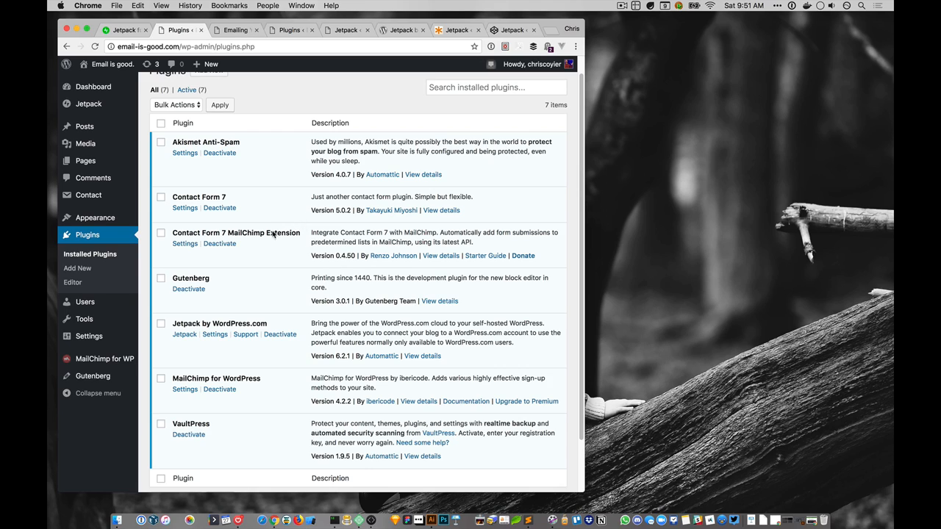
{"action": "mouse_move", "coordinate": [295, 319]}
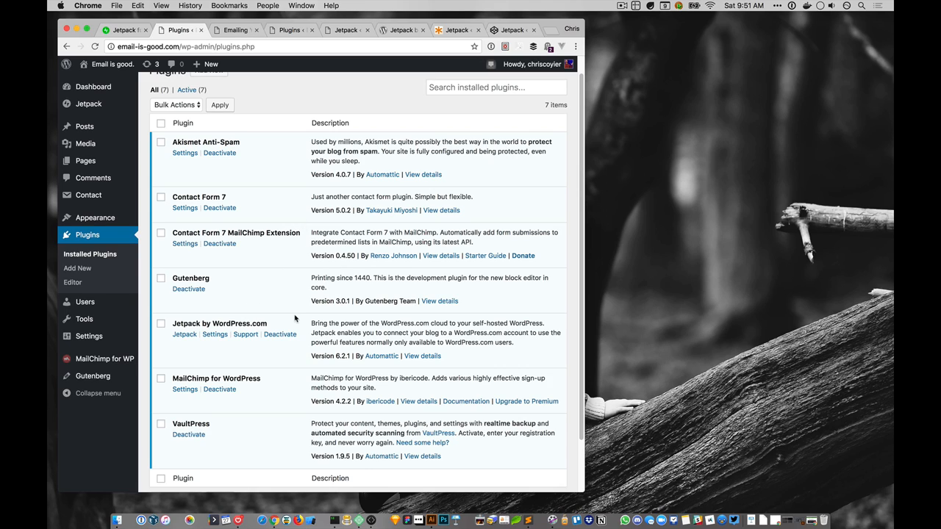
{"action": "mouse_move", "coordinate": [275, 321]}
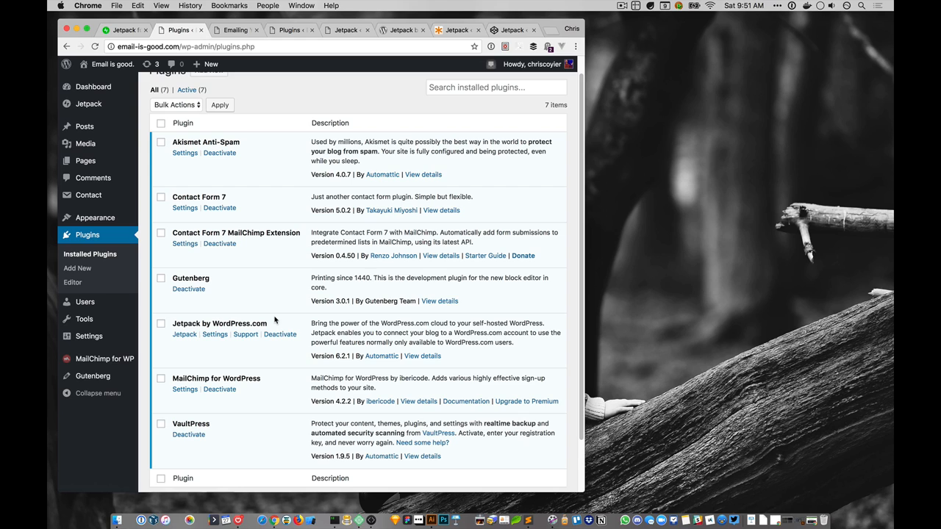
{"action": "mouse_move", "coordinate": [244, 307]}
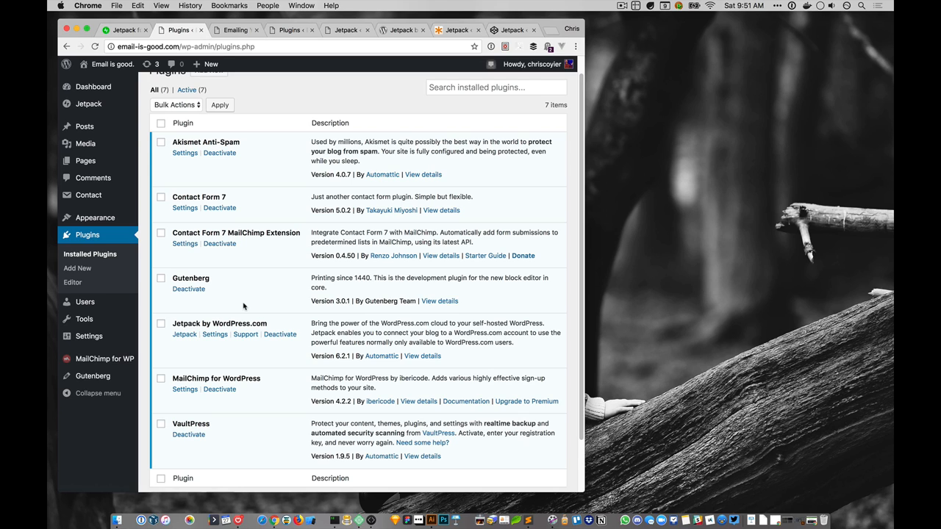
{"action": "scroll", "scroll_direction": "down", "scroll_amount": 3}
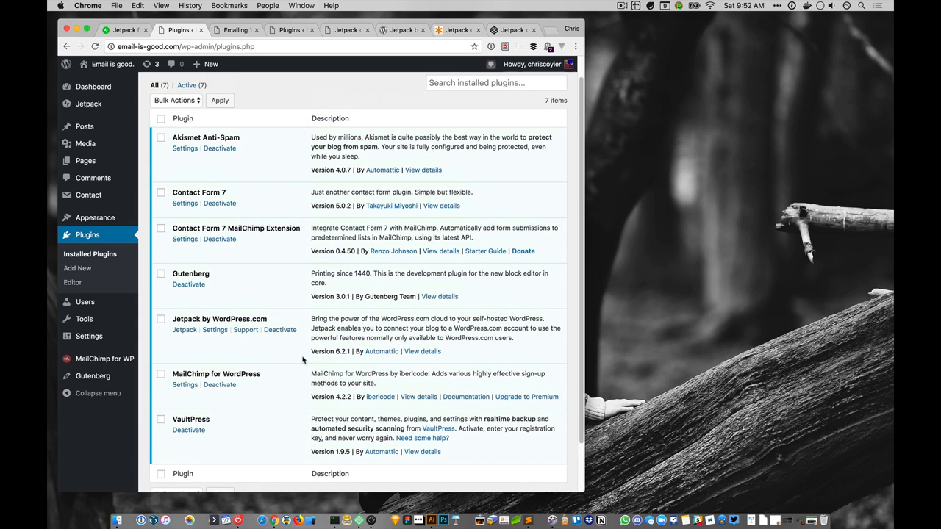
{"action": "mouse_move", "coordinate": [267, 322]}
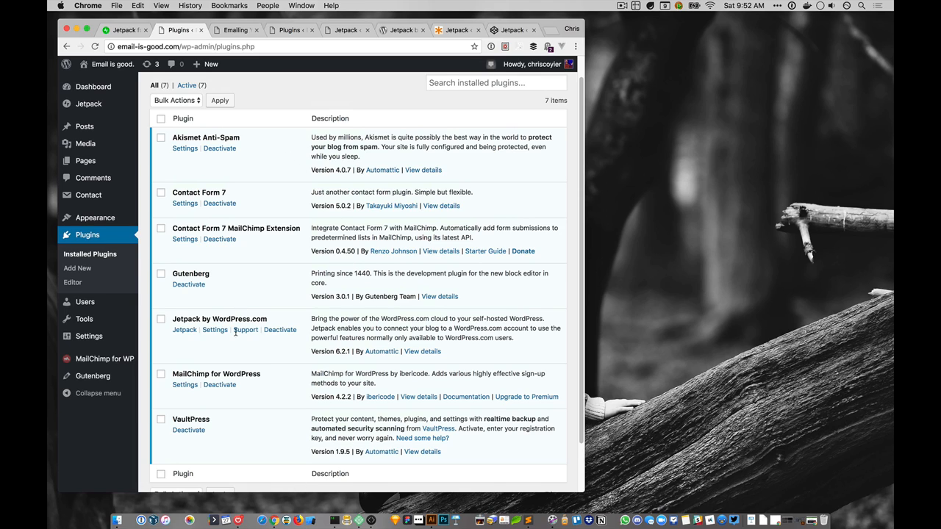
Open the Jetpack dashboard showing site stats such as 836 best-day views
{"action": "left_click", "coordinate": [88, 103]}
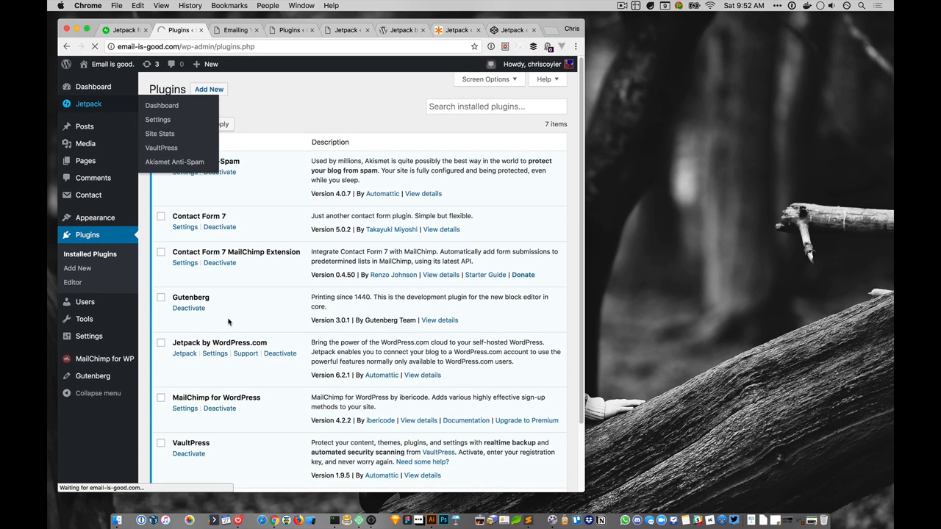
{"action": "left_click", "coordinate": [162, 106]}
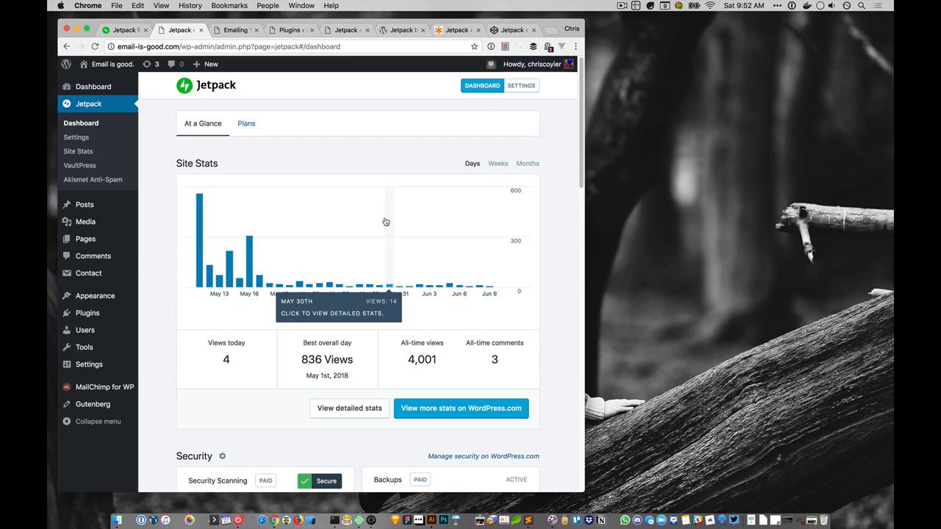
{"action": "mouse_move", "coordinate": [356, 126]}
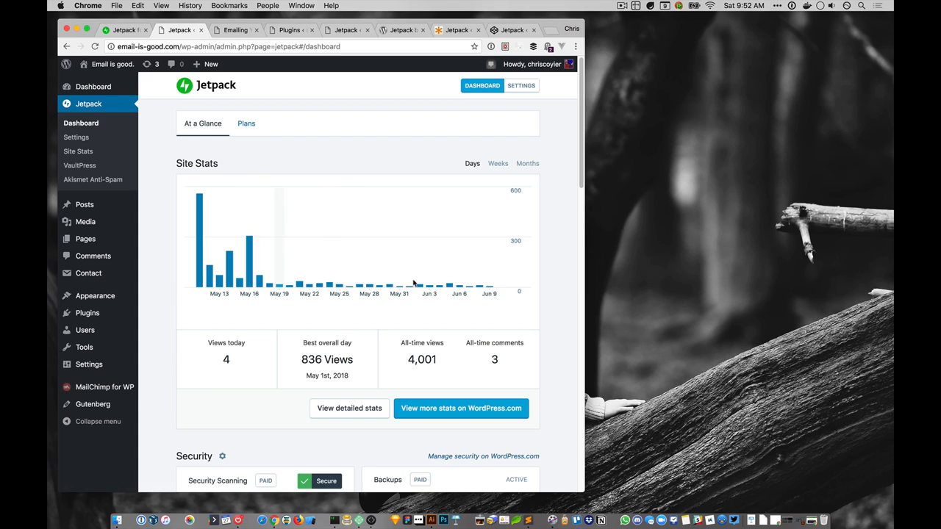
{"action": "mouse_move", "coordinate": [331, 285]}
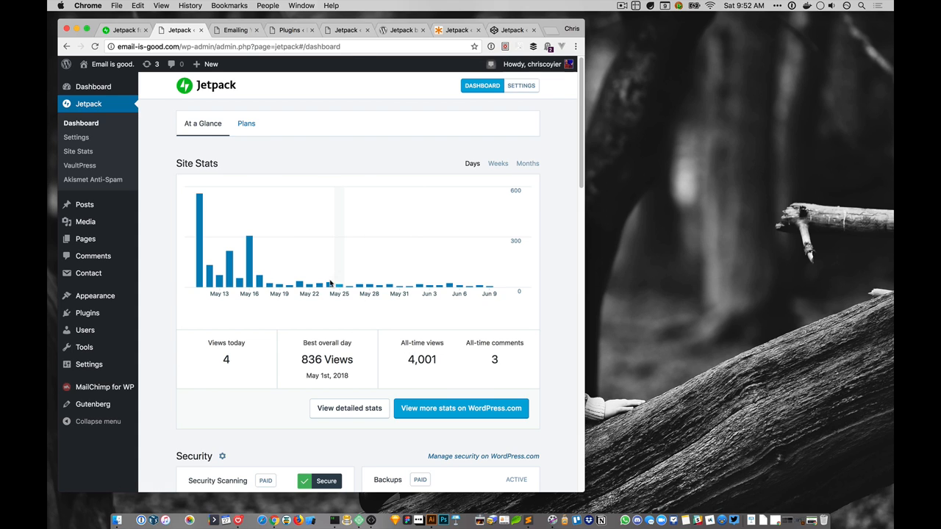
{"action": "scroll", "scroll_direction": "down", "scroll_amount": 3}
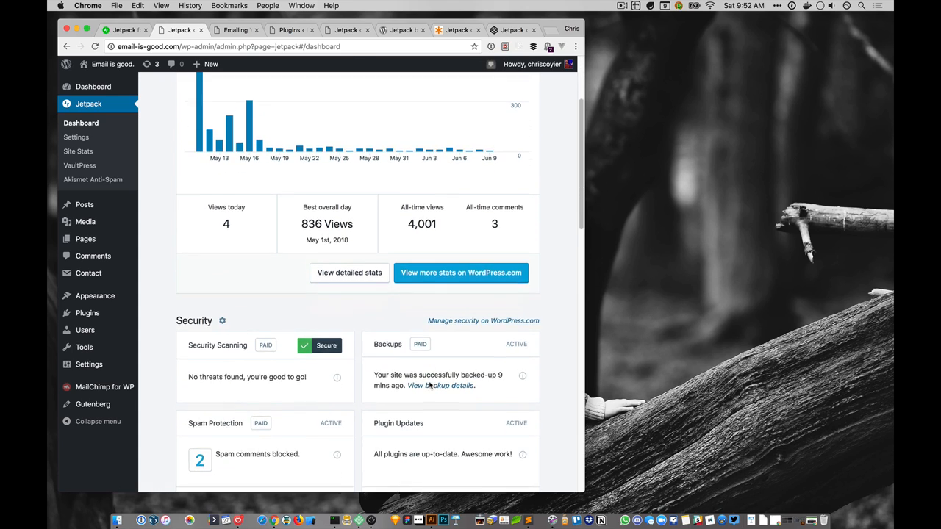
{"action": "scroll", "scroll_direction": "down", "scroll_amount": 3}
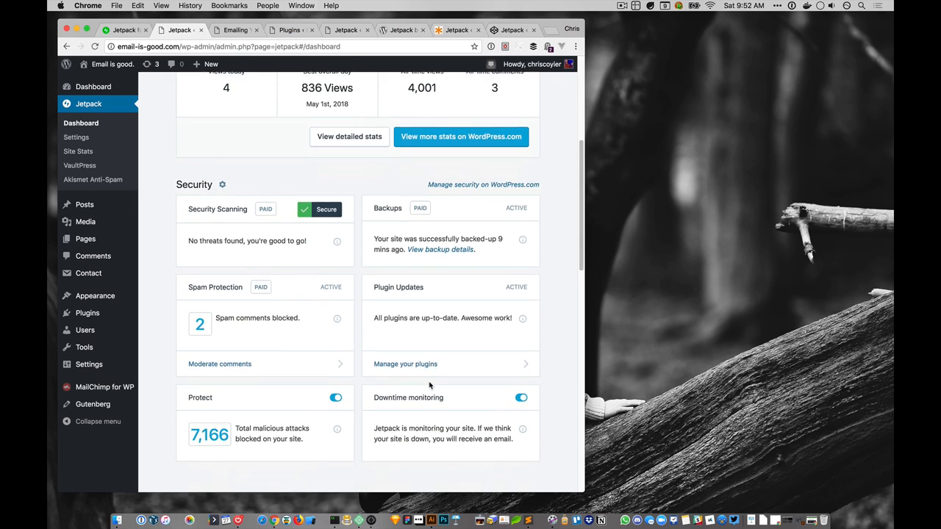
{"action": "scroll", "scroll_direction": "down", "scroll_amount": 3}
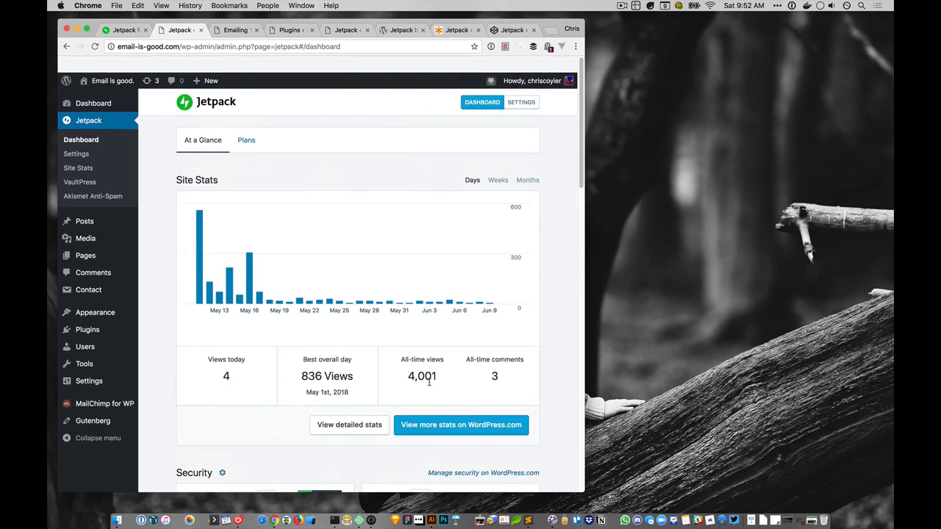
{"action": "left_click", "coordinate": [87, 329]}
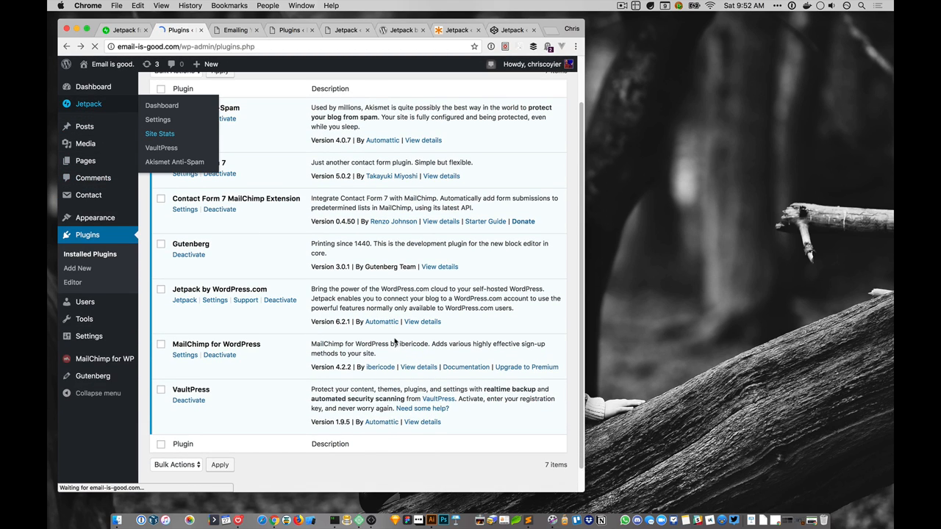
{"action": "left_click", "coordinate": [159, 133]}
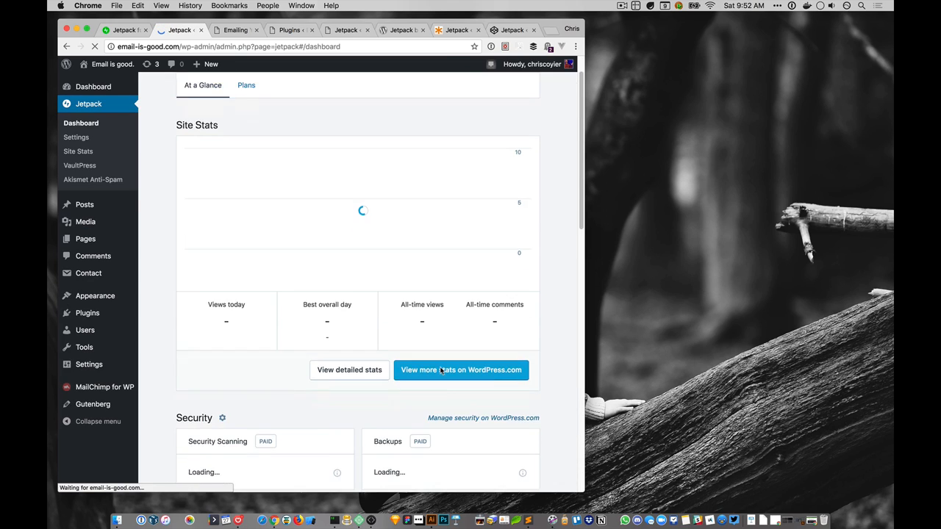
{"action": "scroll", "scroll_direction": "down", "scroll_amount": 3}
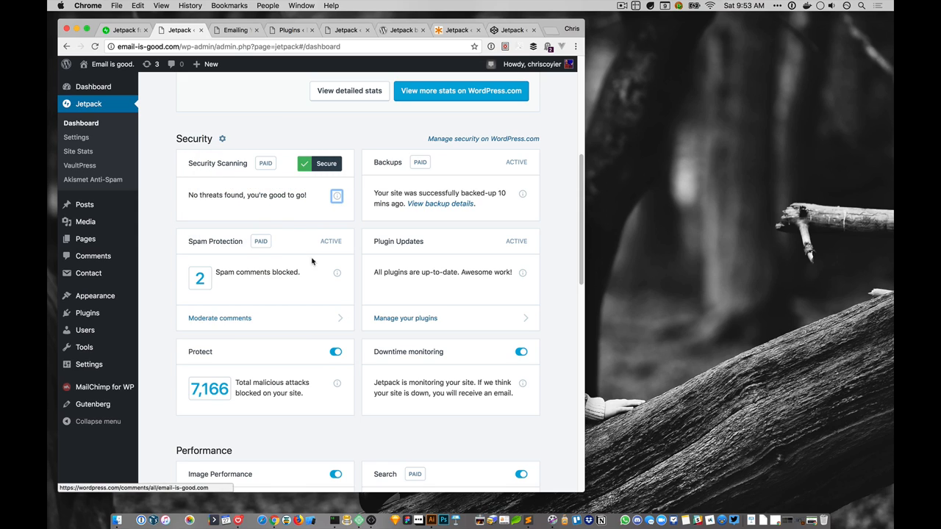
{"action": "mouse_move", "coordinate": [309, 217]}
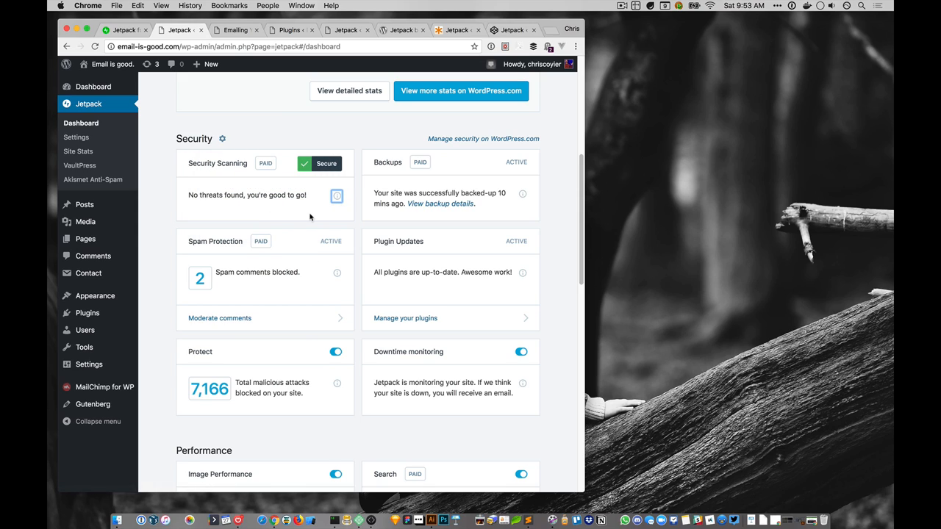
{"action": "mouse_move", "coordinate": [279, 239]}
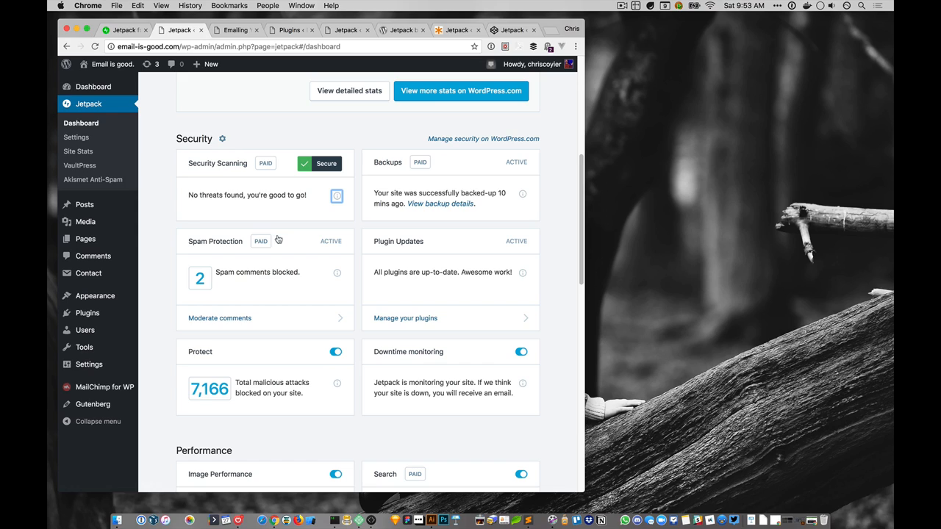
{"action": "mouse_move", "coordinate": [144, 291]}
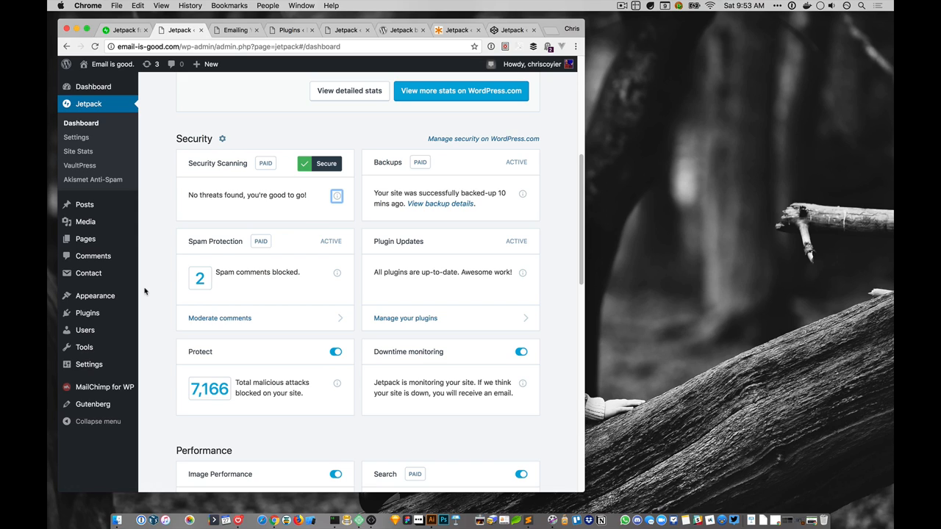
{"action": "mouse_move", "coordinate": [264, 143]}
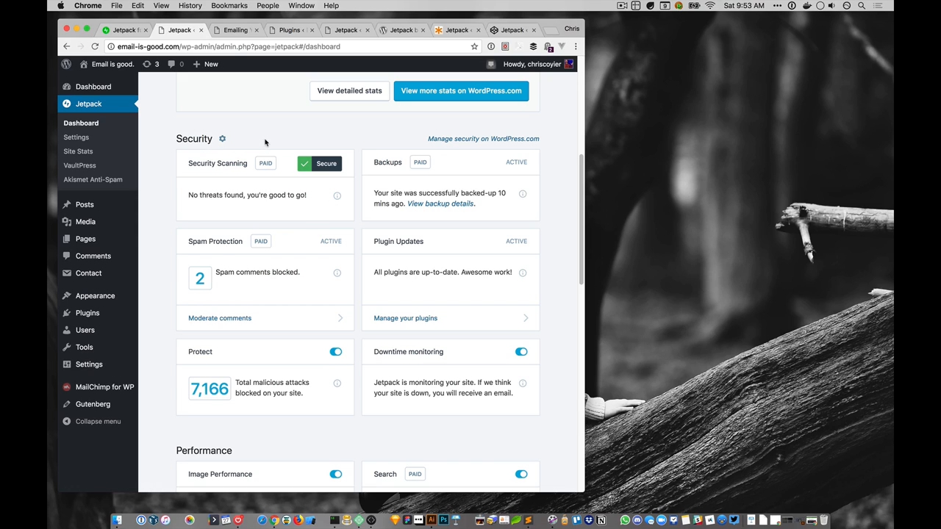
{"action": "mouse_move", "coordinate": [148, 139]}
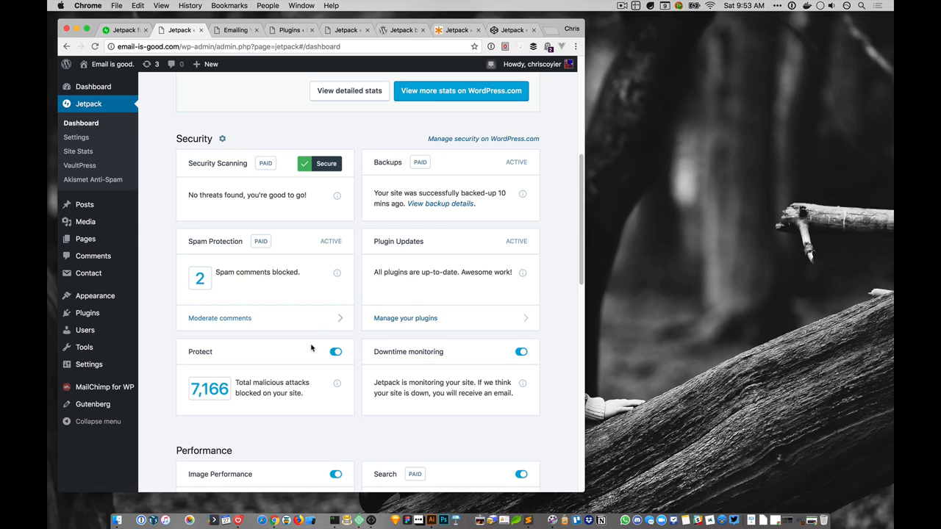
{"action": "mouse_move", "coordinate": [283, 340]}
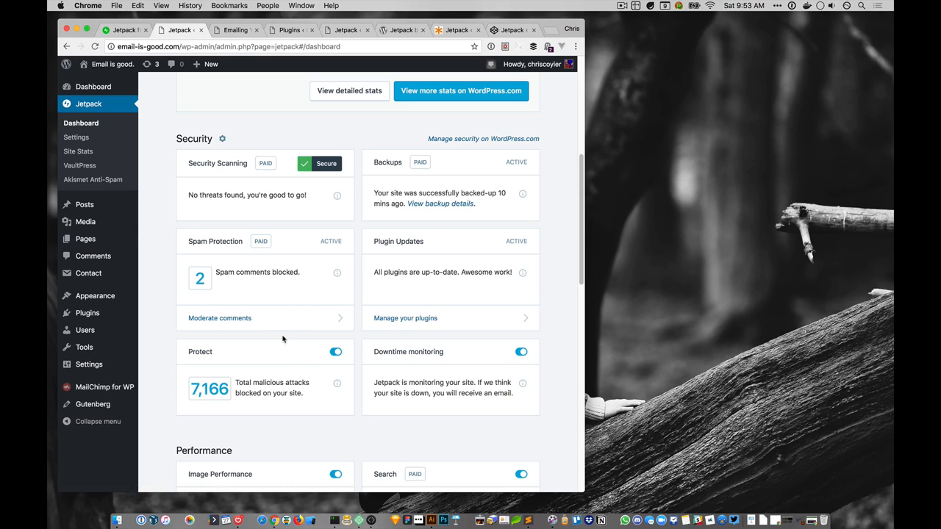
{"action": "mouse_move", "coordinate": [274, 318]}
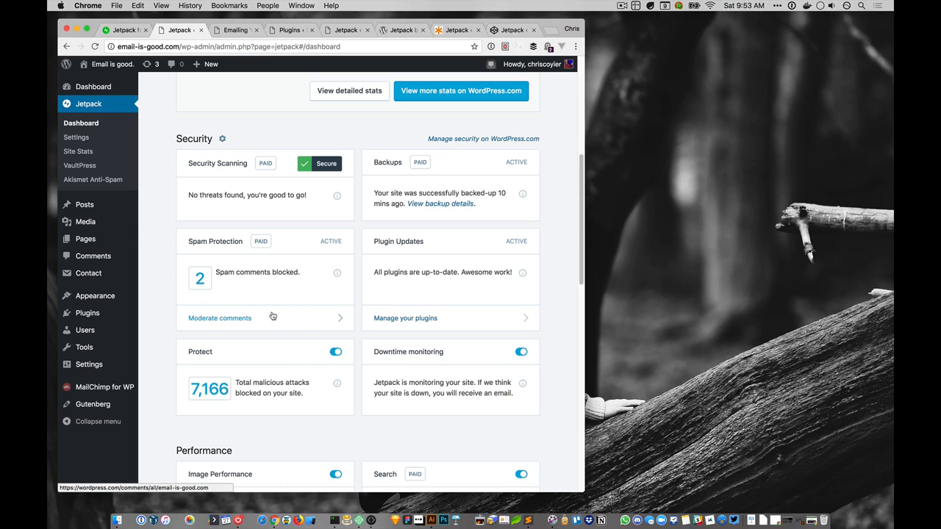
{"action": "mouse_move", "coordinate": [306, 325]}
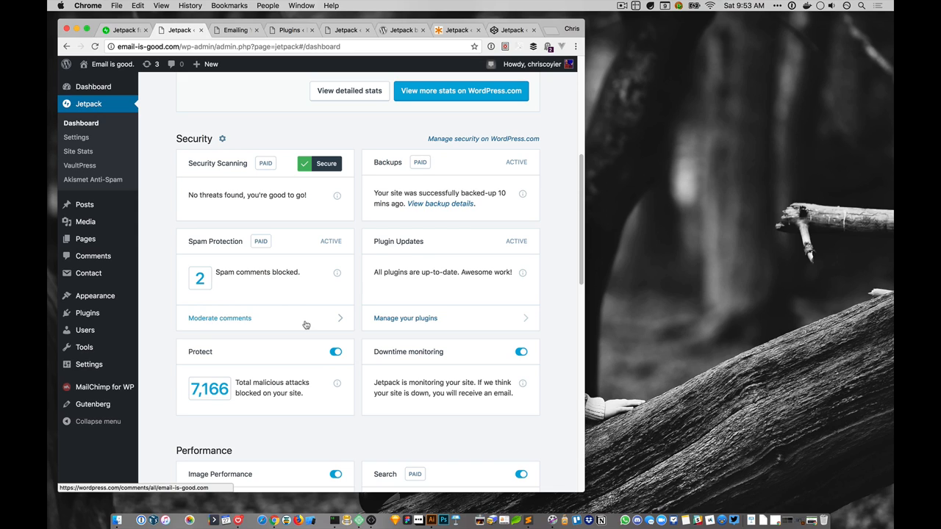
{"action": "mouse_move", "coordinate": [283, 194]}
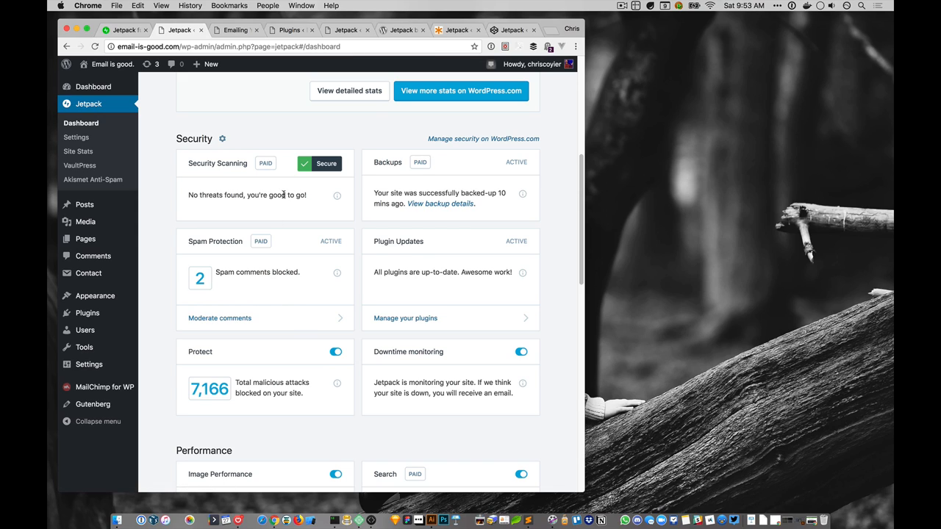
{"action": "mouse_move", "coordinate": [332, 257]}
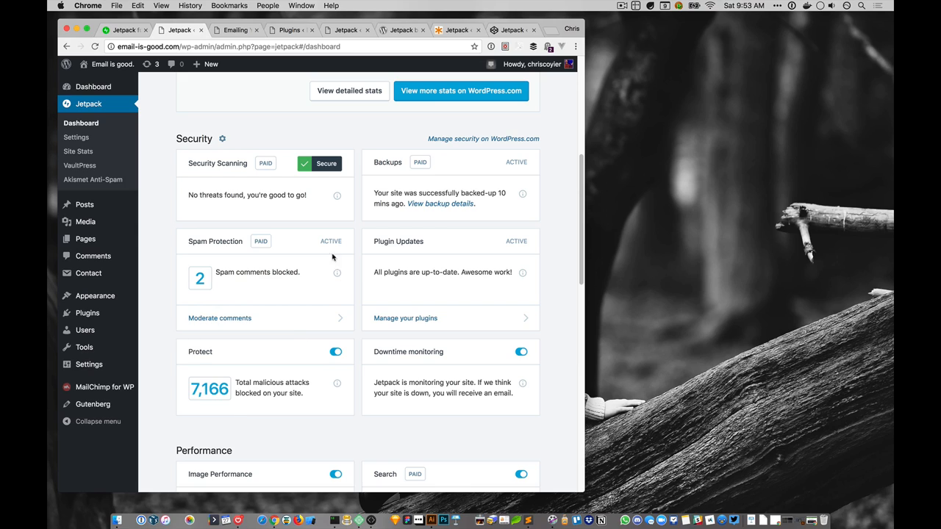
{"action": "mouse_move", "coordinate": [308, 294]}
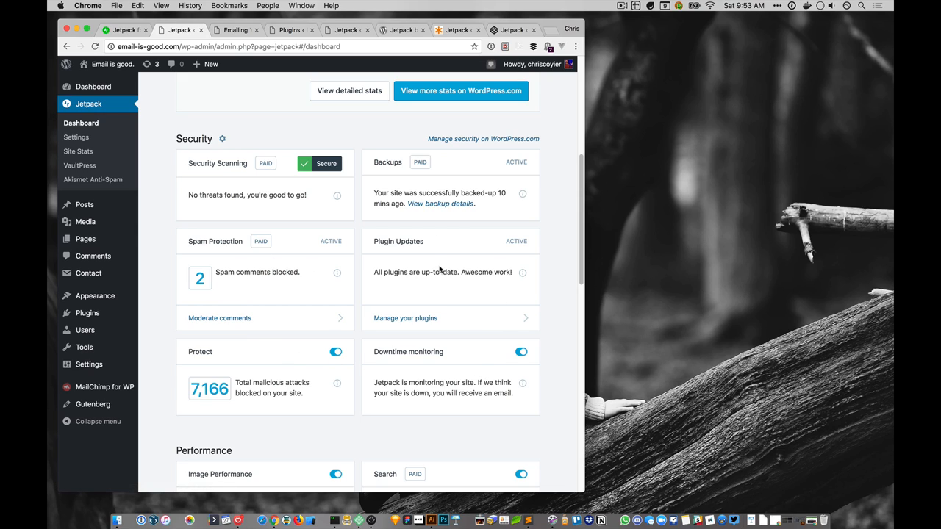
{"action": "mouse_move", "coordinate": [285, 520]}
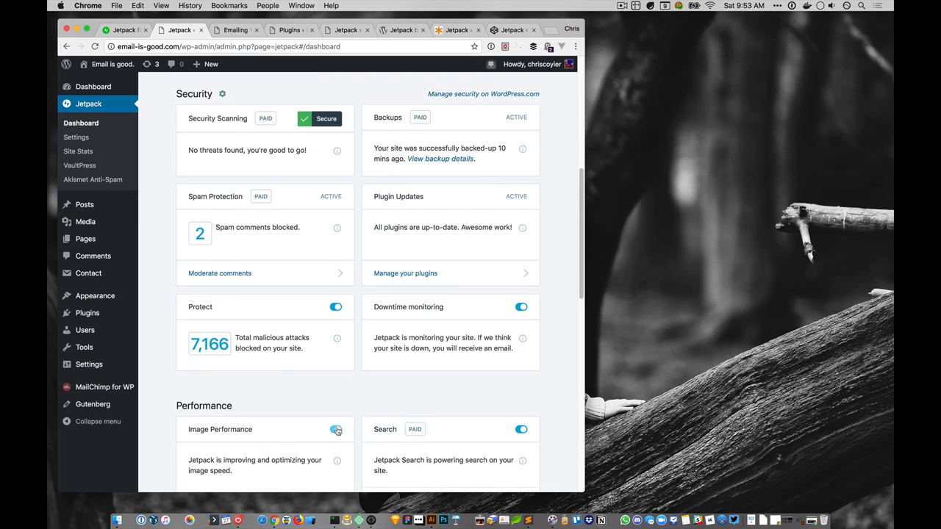
{"action": "left_click", "coordinate": [335, 429]}
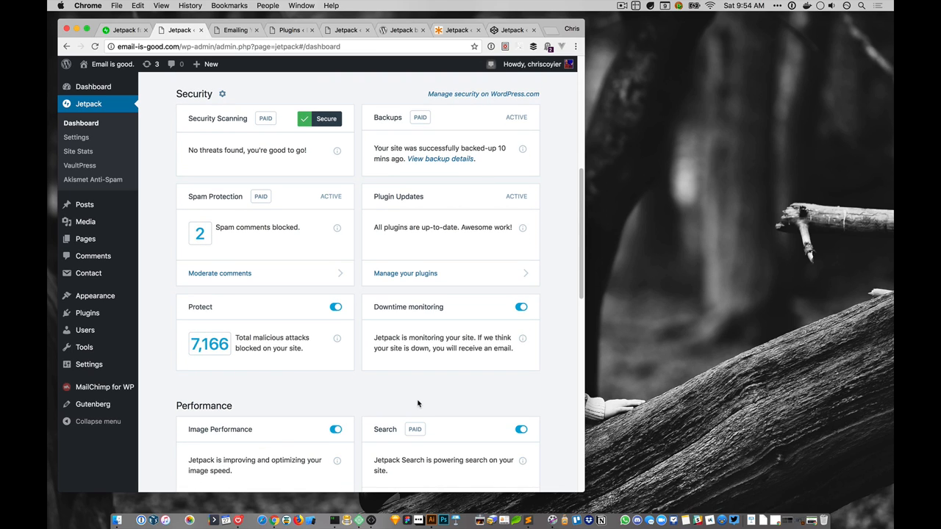
{"action": "mouse_move", "coordinate": [434, 362]}
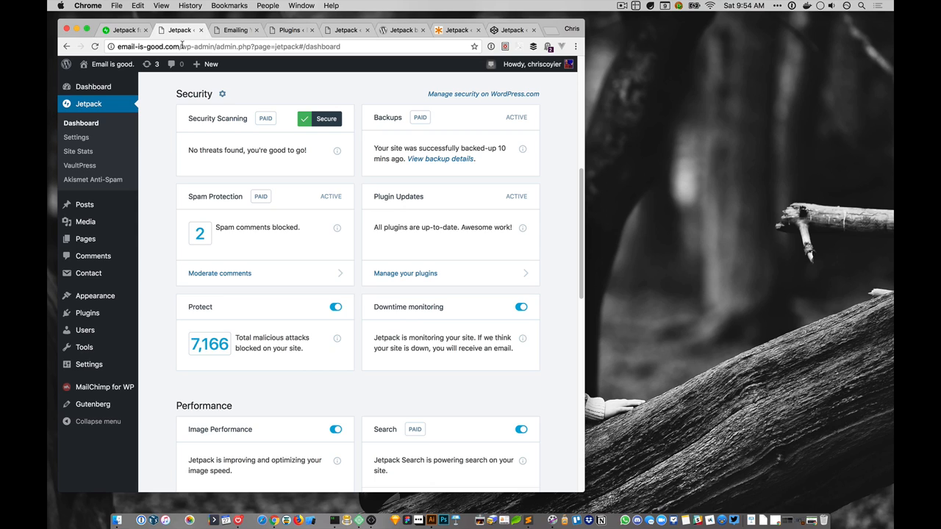
{"action": "mouse_move", "coordinate": [424, 304]}
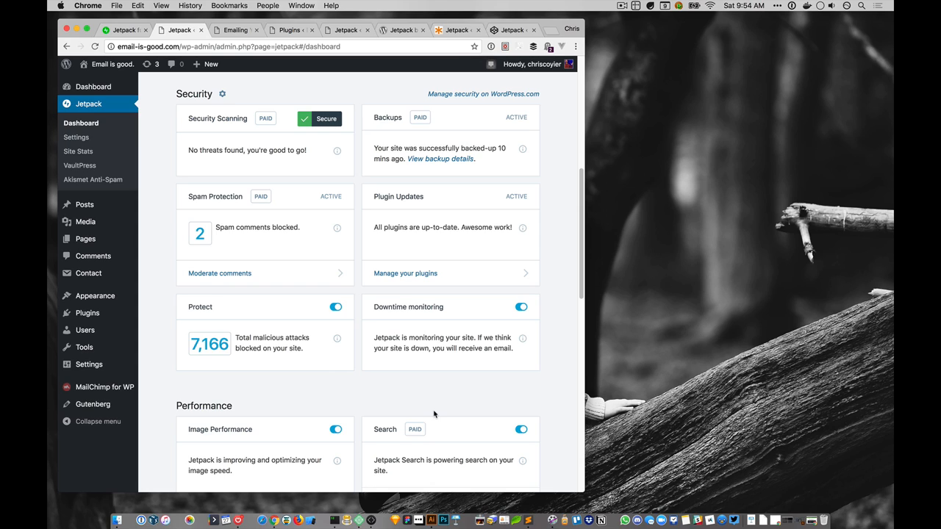
{"action": "mouse_move", "coordinate": [444, 521]}
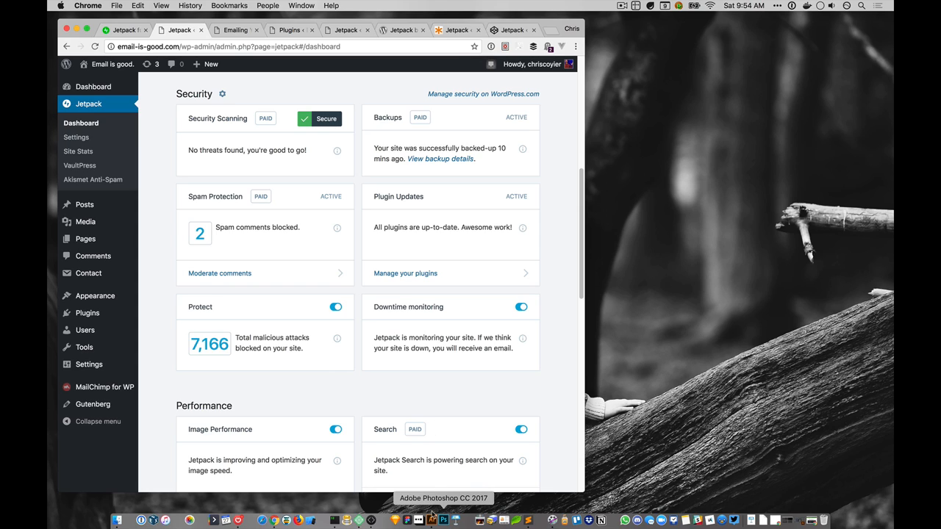
{"action": "scroll", "scroll_direction": "down", "scroll_amount": 3}
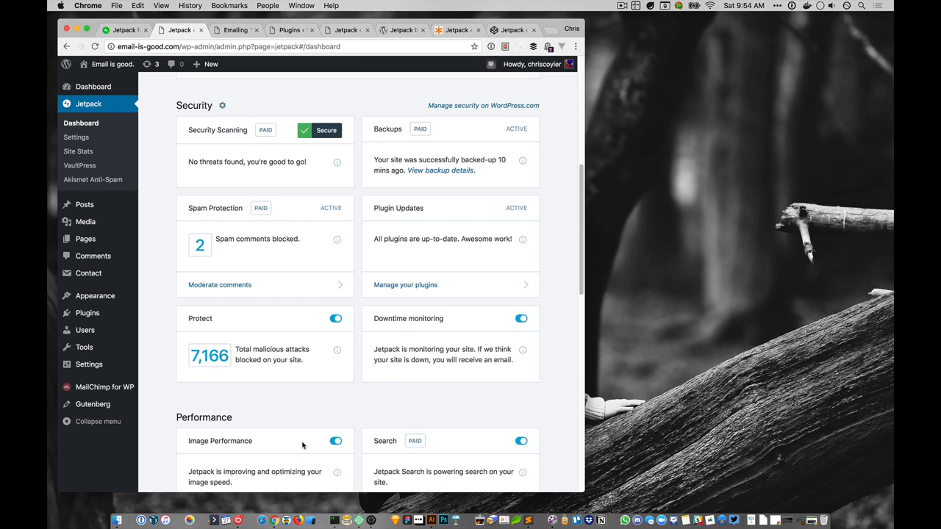
{"action": "mouse_move", "coordinate": [398, 325]}
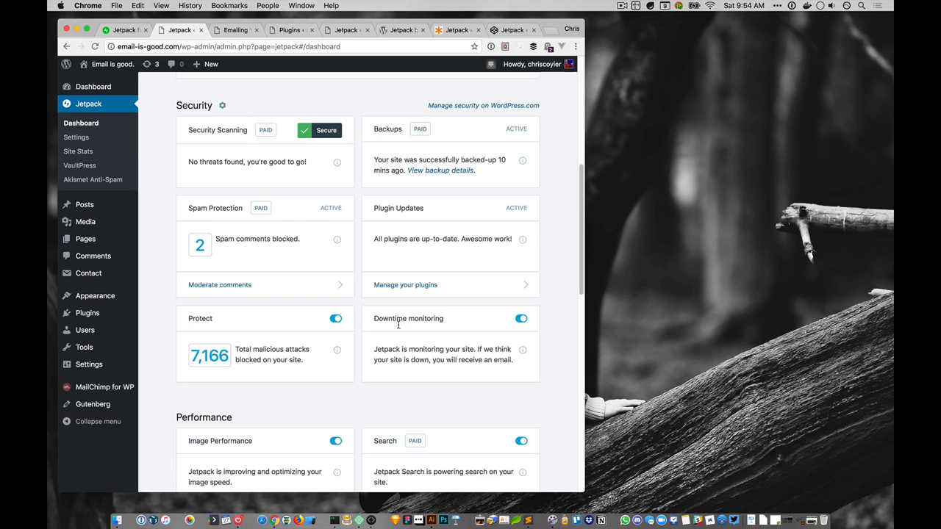
{"action": "mouse_move", "coordinate": [408, 347]}
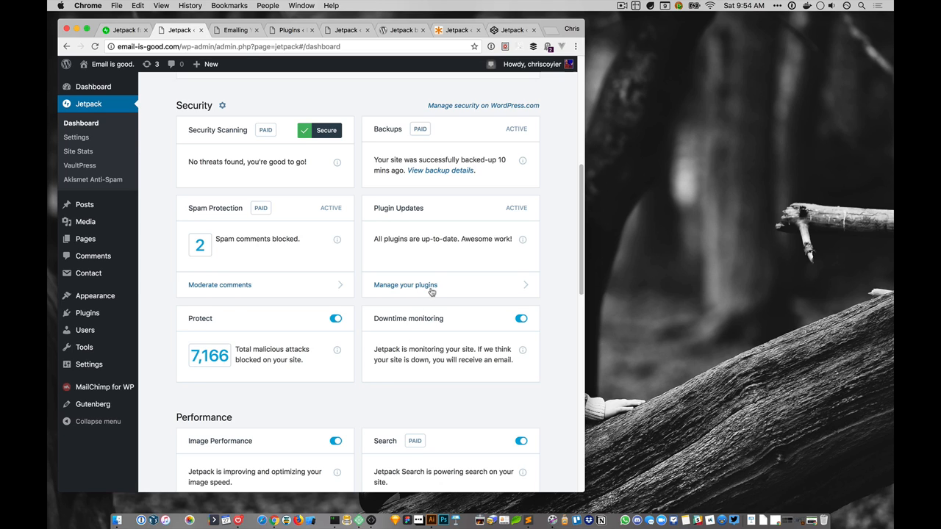
{"action": "scroll", "scroll_direction": "down", "scroll_amount": 3}
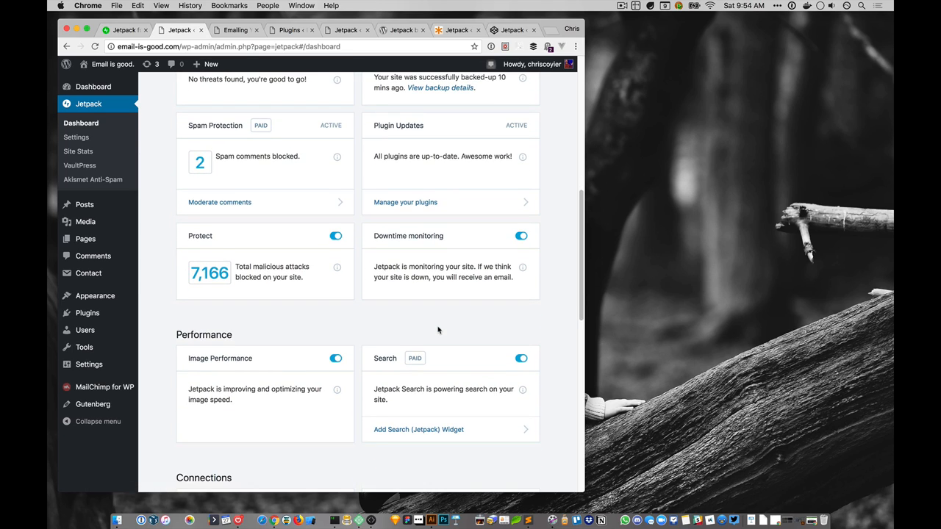
{"action": "scroll", "scroll_direction": "down", "scroll_amount": 3}
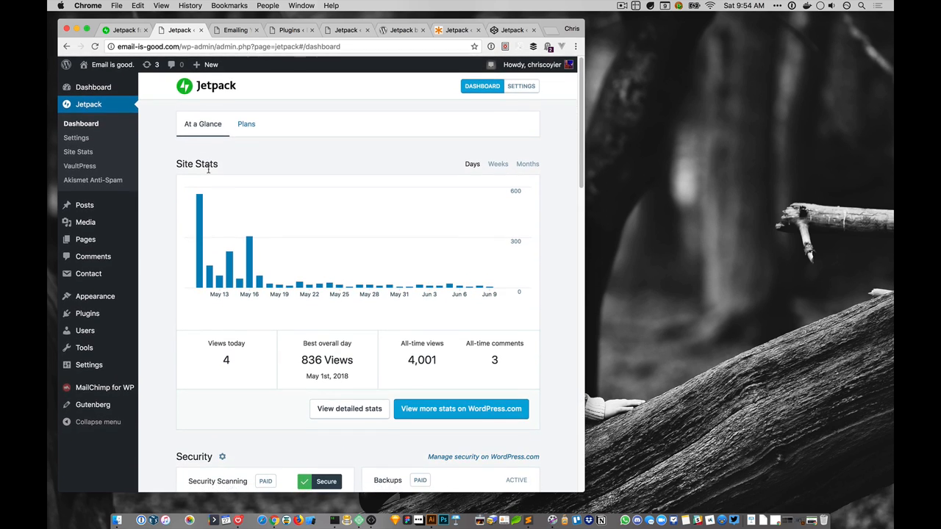
Open Jetpack Settings, glance at the CodePen Blog dashboard, and return to email-is-good Writing options
{"action": "left_click", "coordinate": [520, 85]}
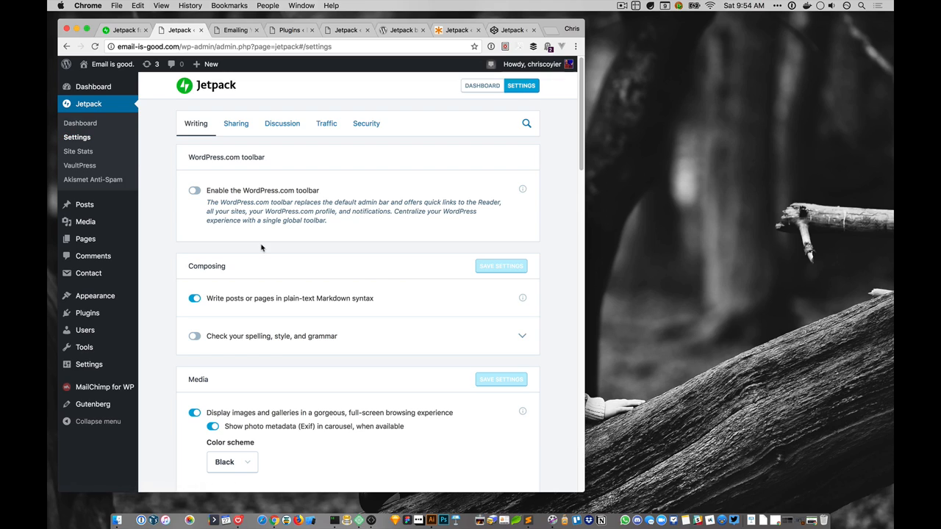
{"action": "mouse_move", "coordinate": [382, 271]}
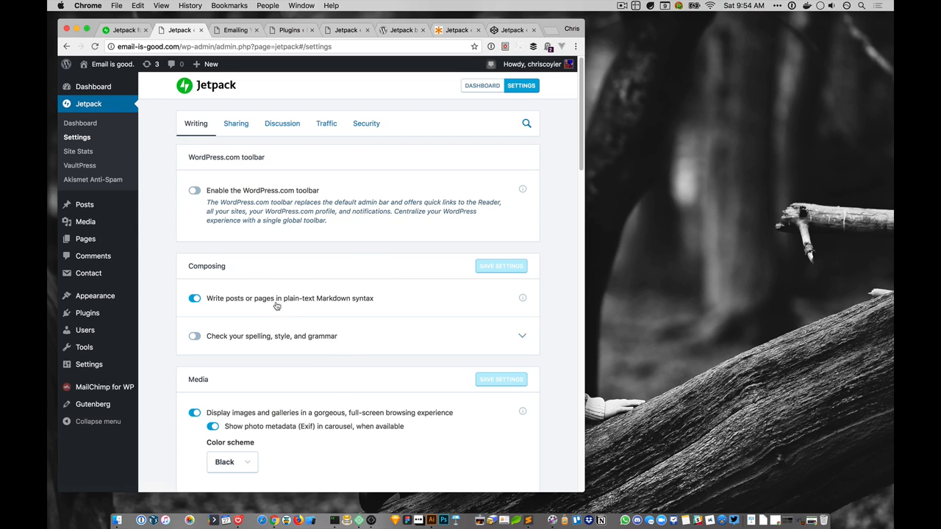
{"action": "mouse_move", "coordinate": [338, 336]}
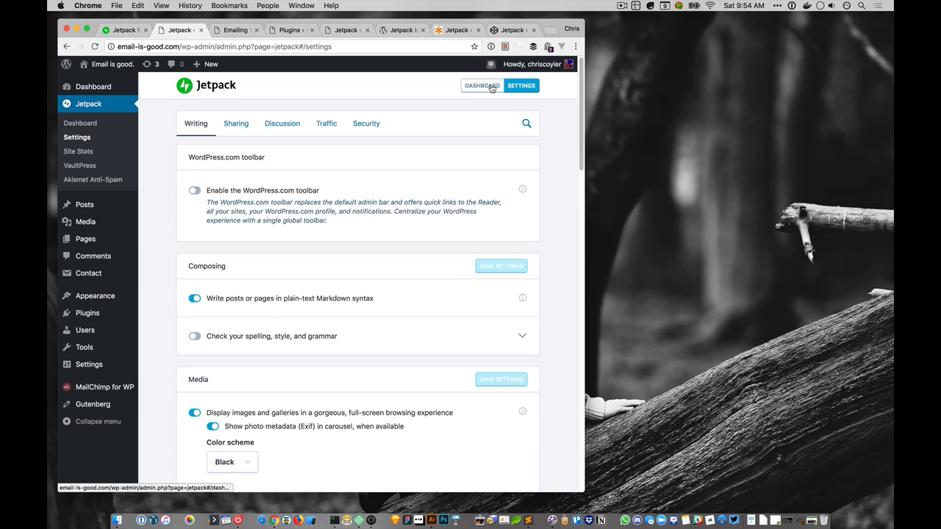
{"action": "left_click", "coordinate": [512, 29]}
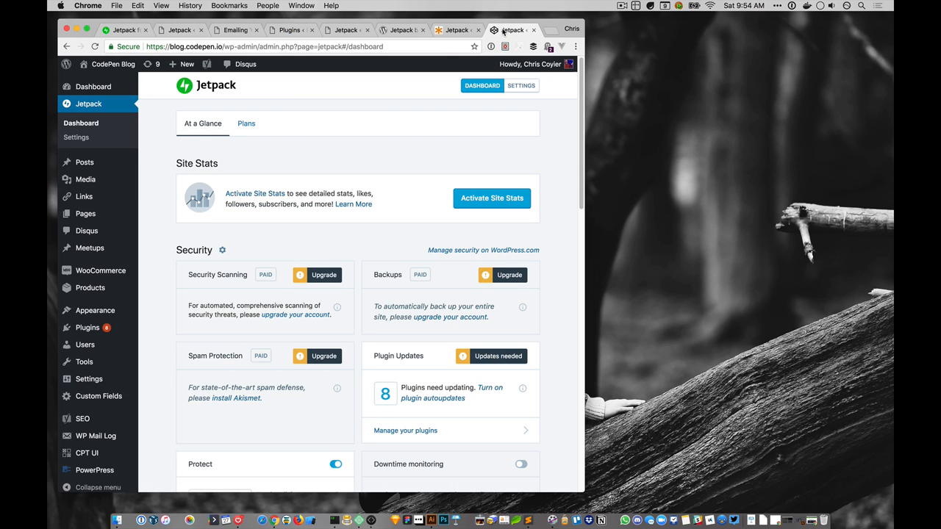
{"action": "left_click", "coordinate": [183, 65]}
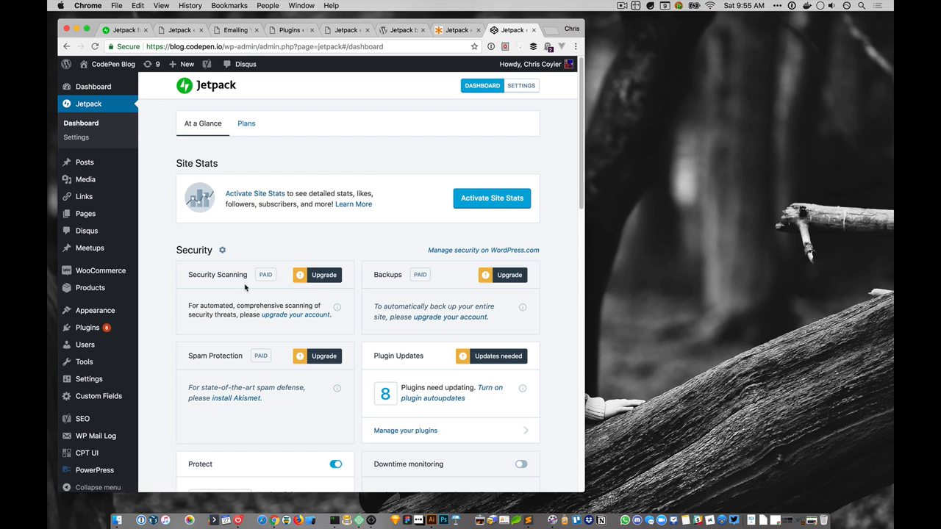
{"action": "left_click", "coordinate": [179, 29]}
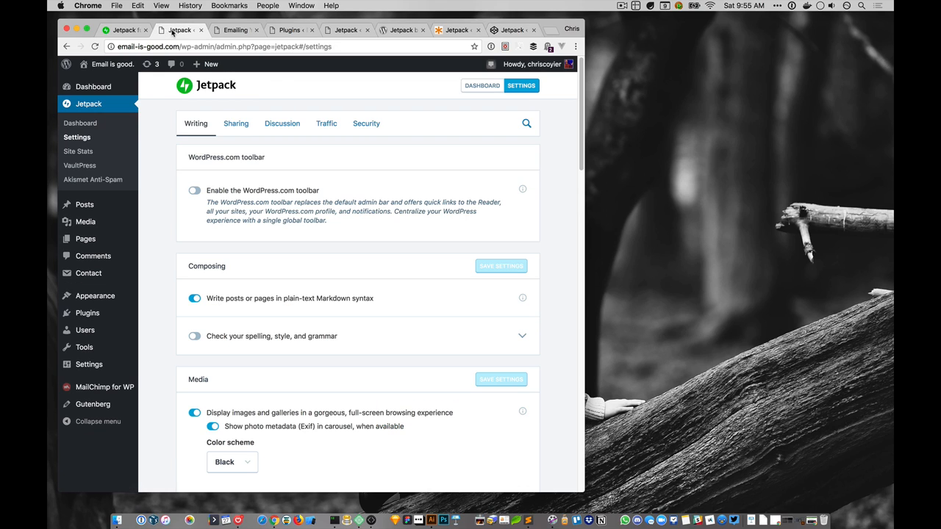
{"action": "mouse_move", "coordinate": [289, 243]}
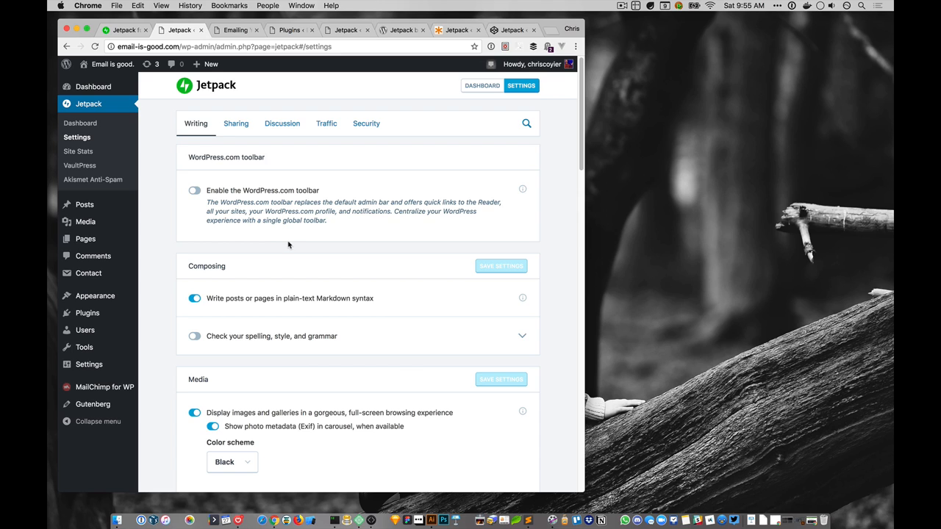
{"action": "scroll", "scroll_direction": "down", "scroll_amount": 3}
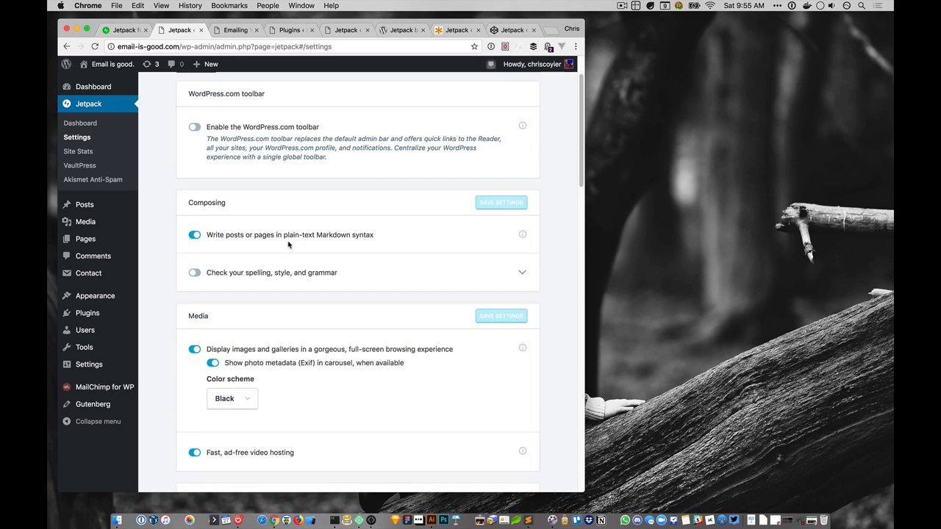
{"action": "scroll", "scroll_direction": "down", "scroll_amount": 3}
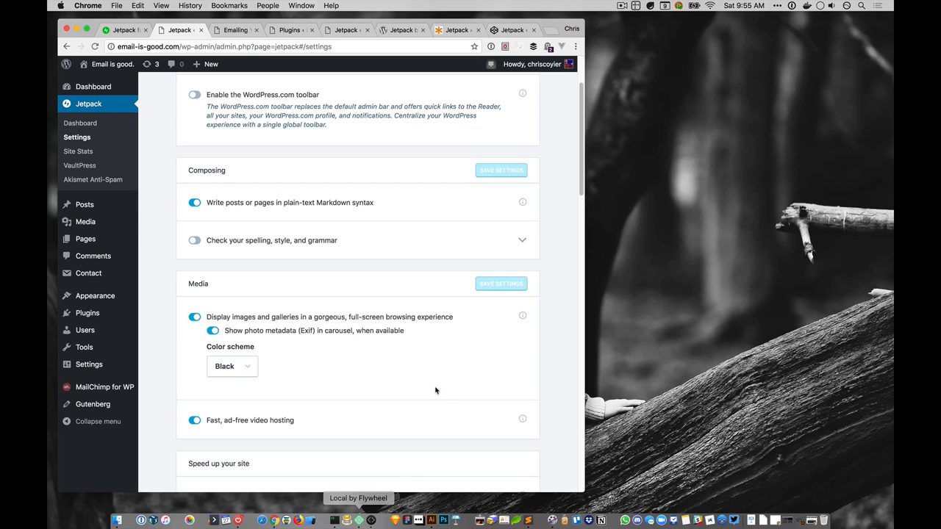
{"action": "mouse_move", "coordinate": [401, 463]}
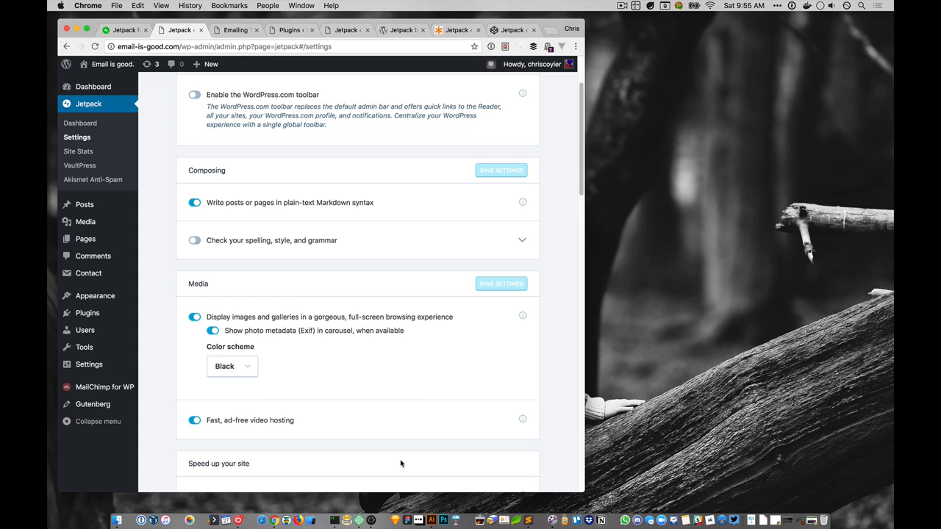
{"action": "scroll", "scroll_direction": "down", "scroll_amount": 3}
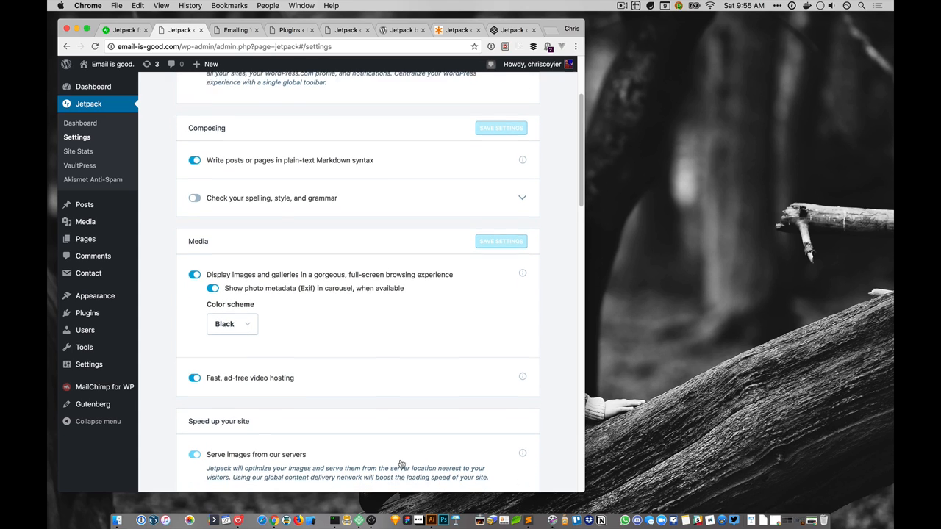
{"action": "scroll", "scroll_direction": "down", "scroll_amount": 3}
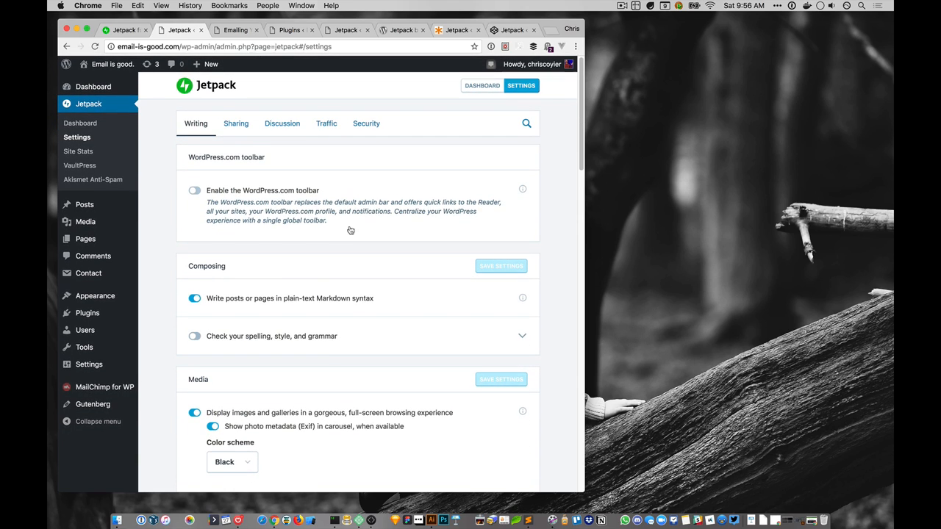
{"action": "mouse_move", "coordinate": [330, 273]}
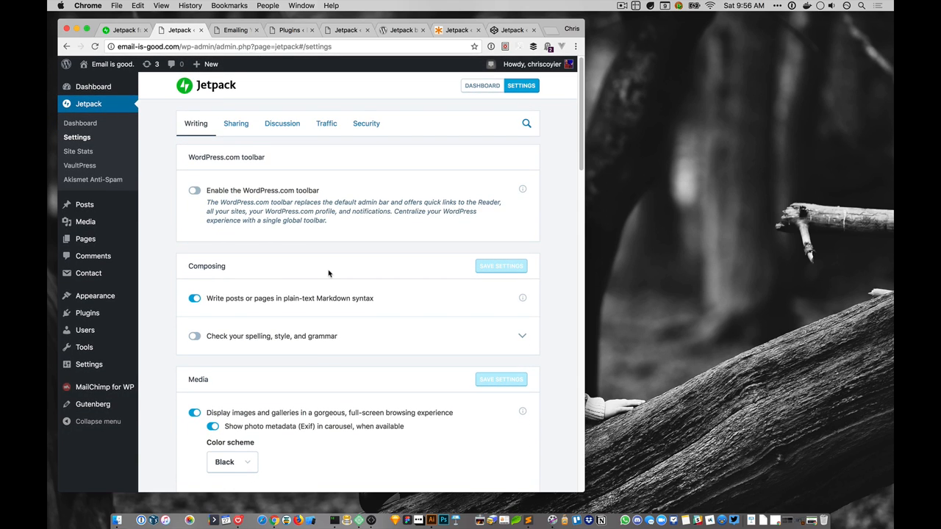
{"action": "scroll", "scroll_direction": "down", "scroll_amount": 3}
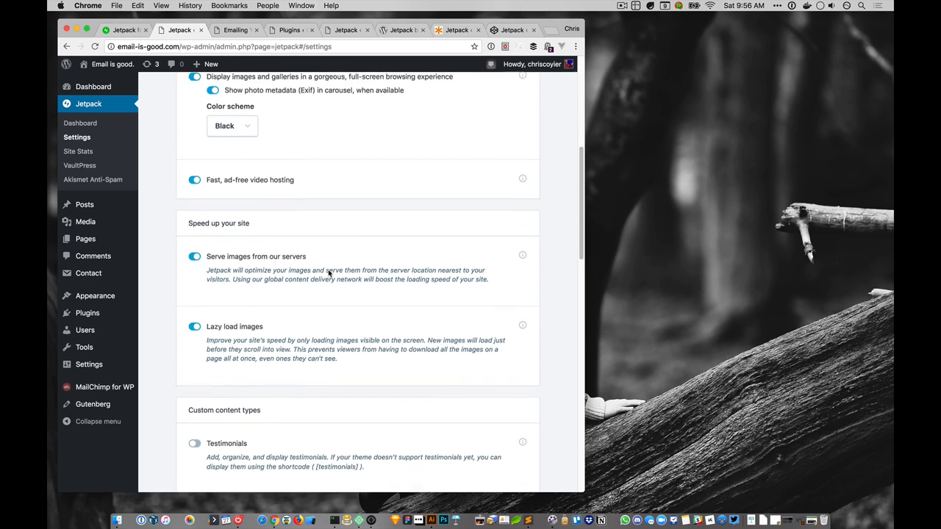
{"action": "scroll", "scroll_direction": "down", "scroll_amount": 3}
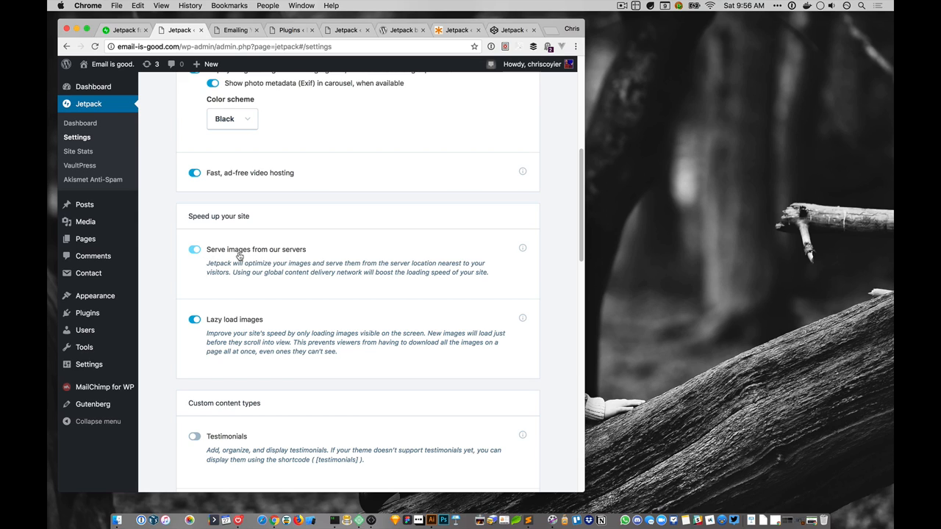
{"action": "left_click", "coordinate": [194, 250]}
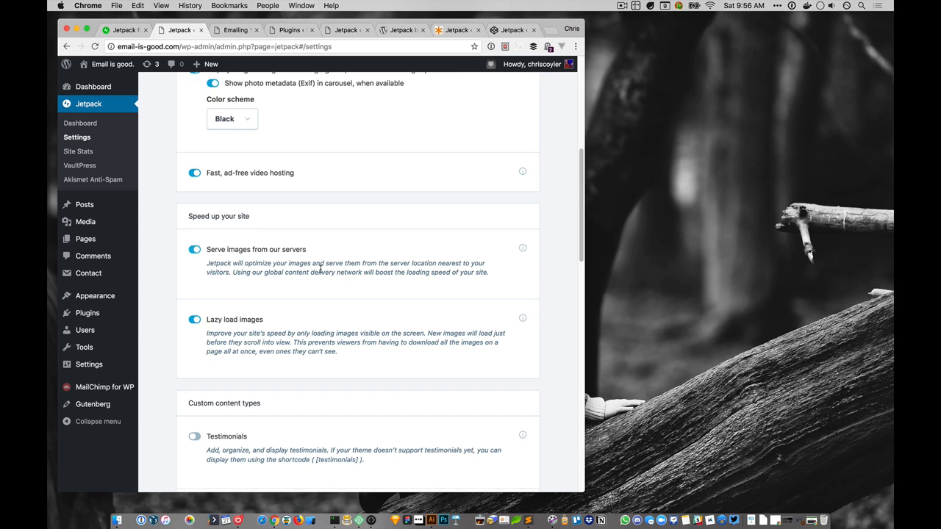
{"action": "mouse_move", "coordinate": [342, 280]}
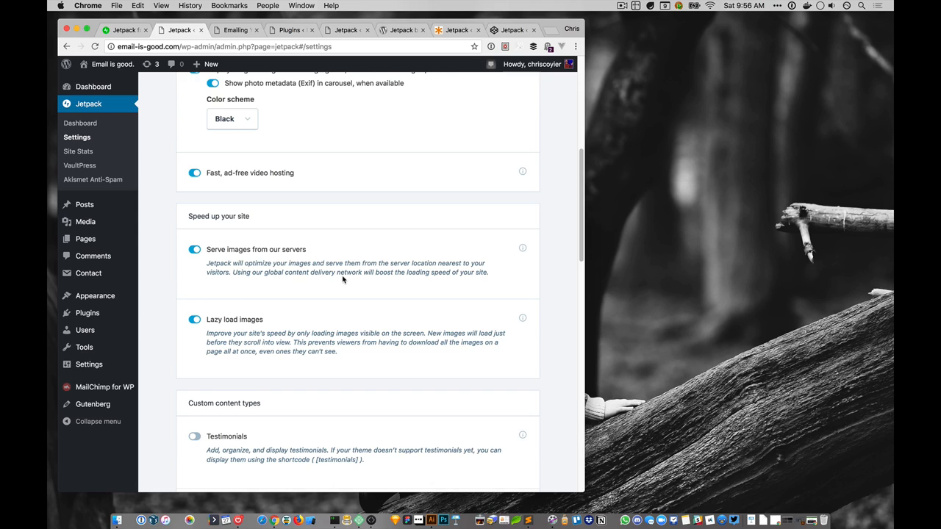
{"action": "mouse_move", "coordinate": [341, 278]}
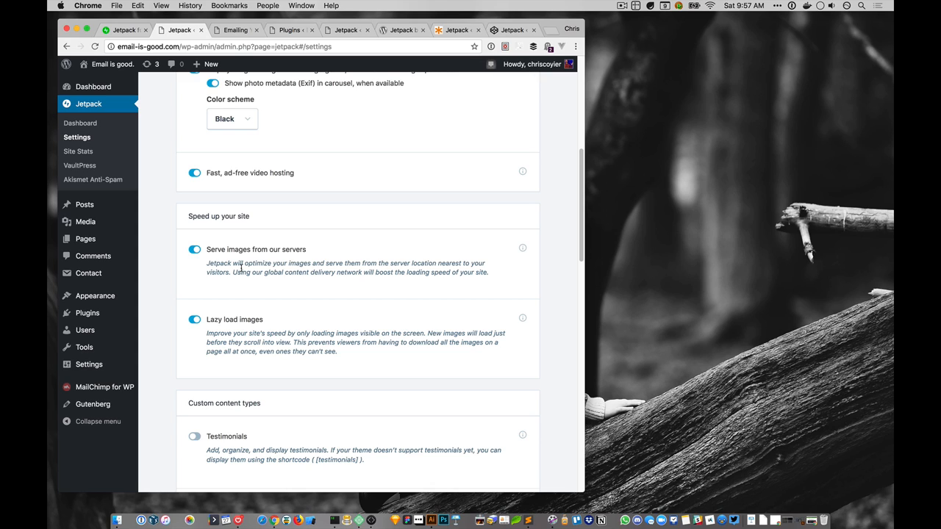
{"action": "scroll", "scroll_direction": "down", "scroll_amount": 3}
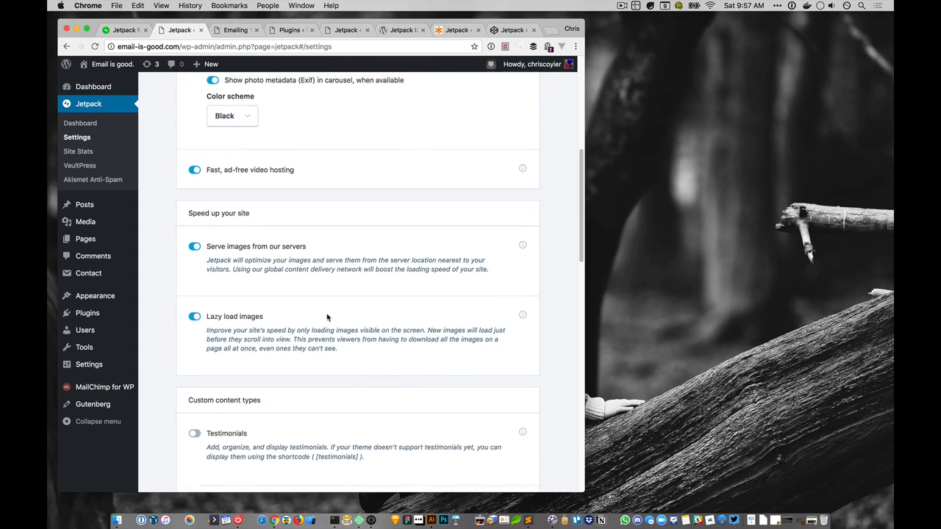
{"action": "scroll", "scroll_direction": "up", "scroll_amount": 3}
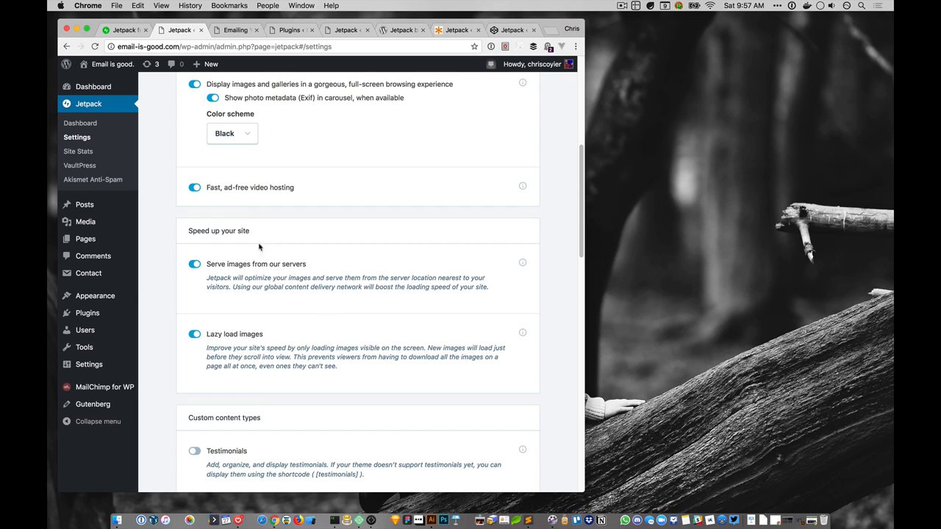
{"action": "mouse_move", "coordinate": [235, 347]}
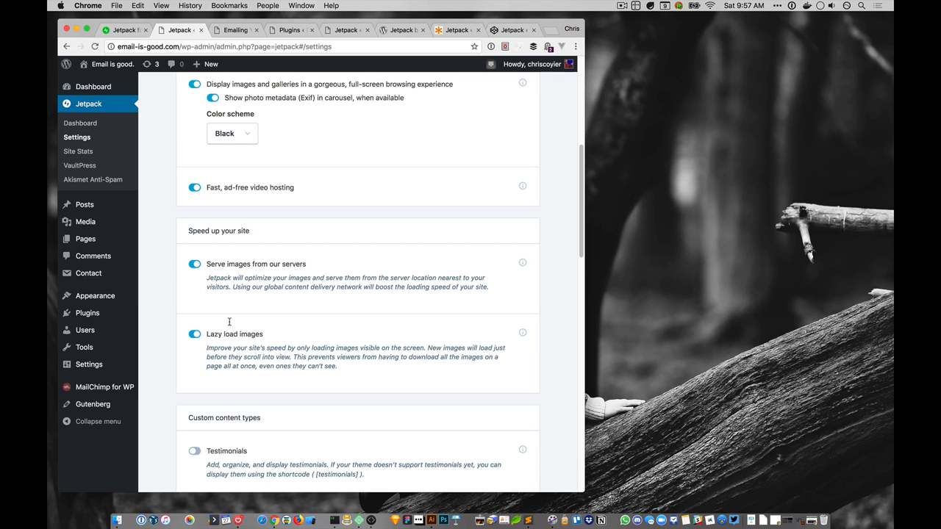
Switch to the live 'Emailing Yourself' post on email-is-good.com
{"action": "left_click", "coordinate": [236, 29]}
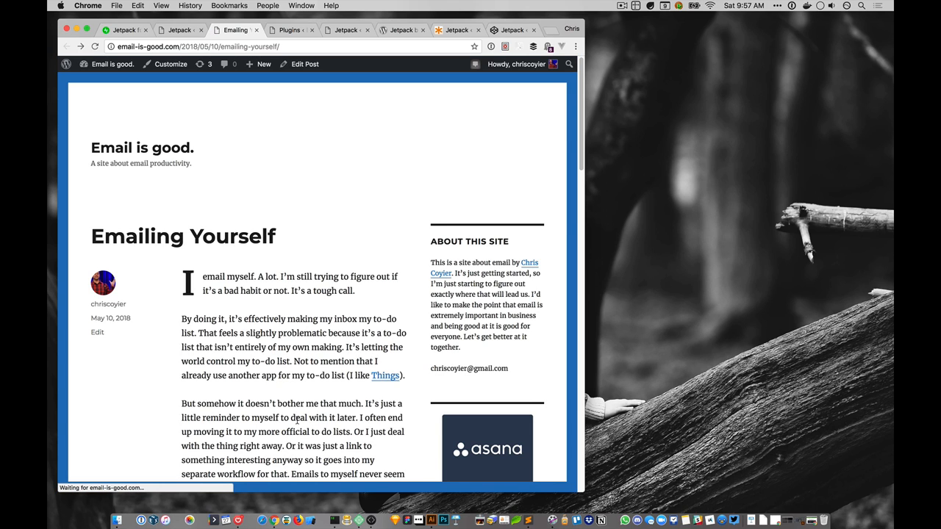
Read through the Emailing Yourself post, then return to the Jetpack settings
{"action": "scroll", "scroll_direction": "down", "scroll_amount": 3}
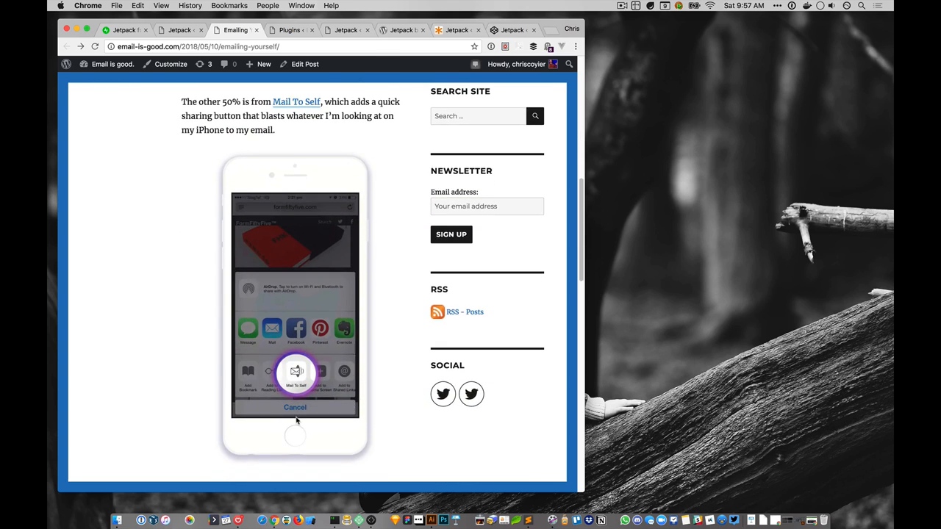
{"action": "mouse_move", "coordinate": [329, 447]}
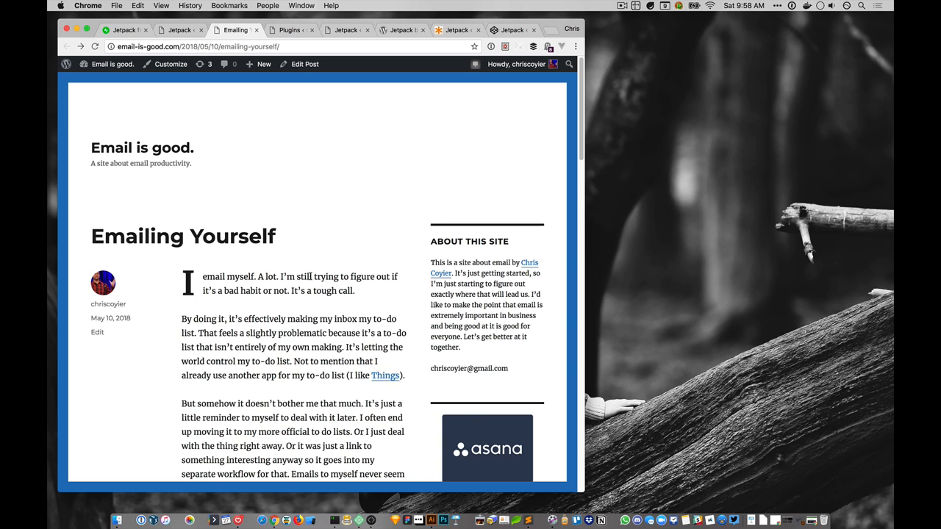
{"action": "scroll", "scroll_direction": "down", "scroll_amount": 3}
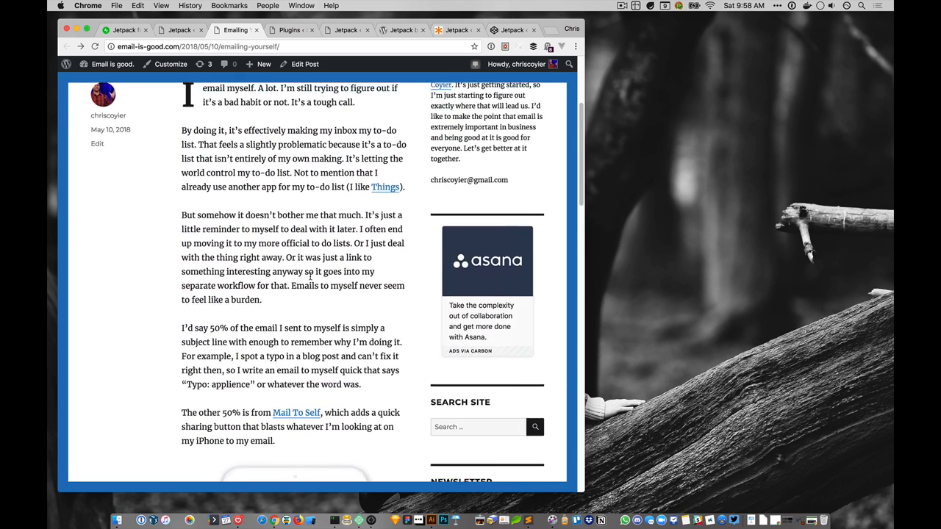
{"action": "scroll", "scroll_direction": "down", "scroll_amount": 3}
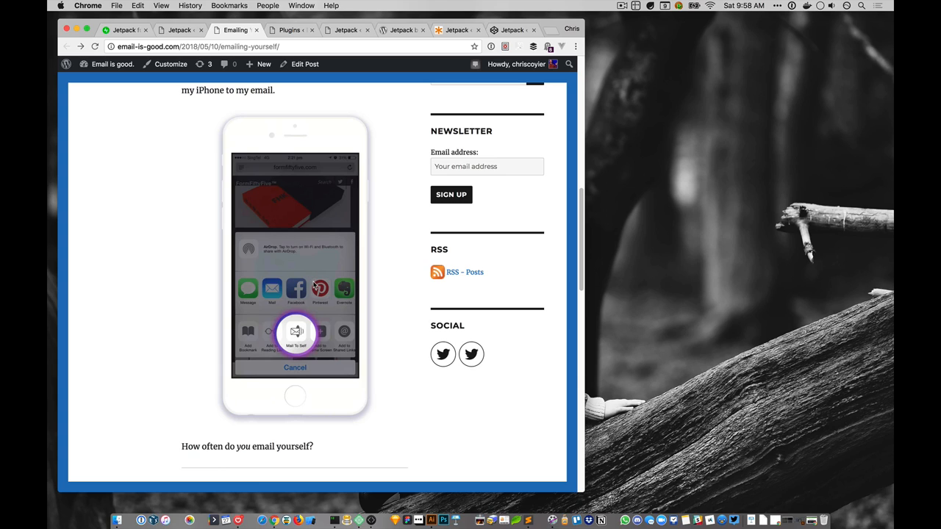
{"action": "mouse_move", "coordinate": [303, 272]}
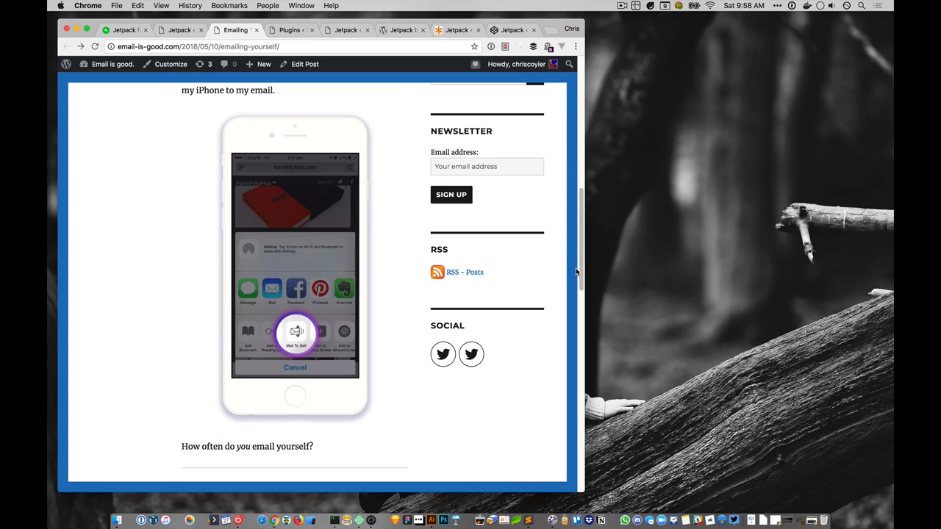
{"action": "left_click", "coordinate": [179, 29]}
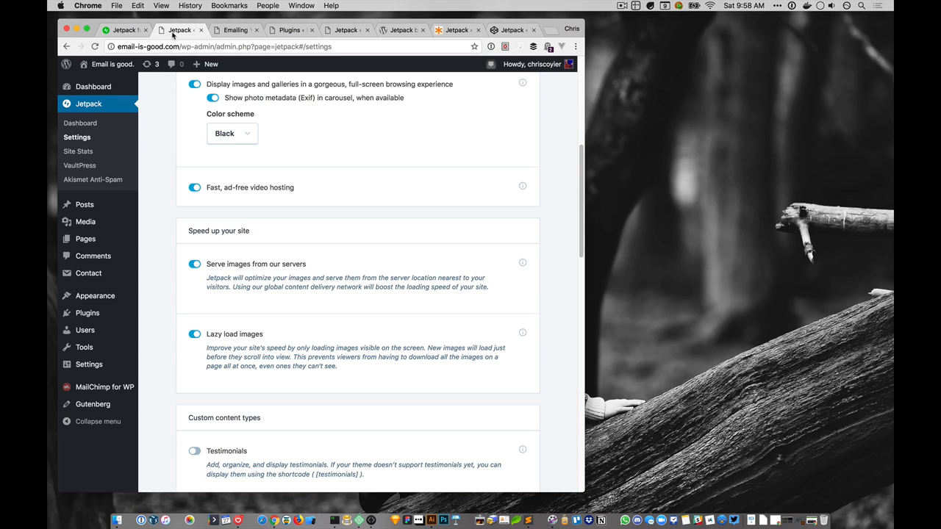
{"action": "mouse_move", "coordinate": [276, 315]}
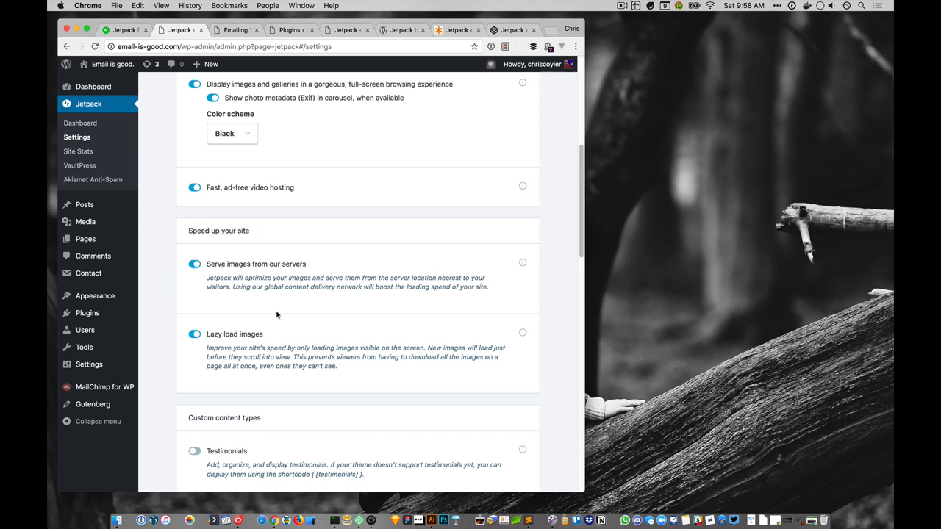
Review the speed, theme and post-by-email settings, then view the live site's home page
{"action": "scroll", "scroll_direction": "down", "scroll_amount": 3}
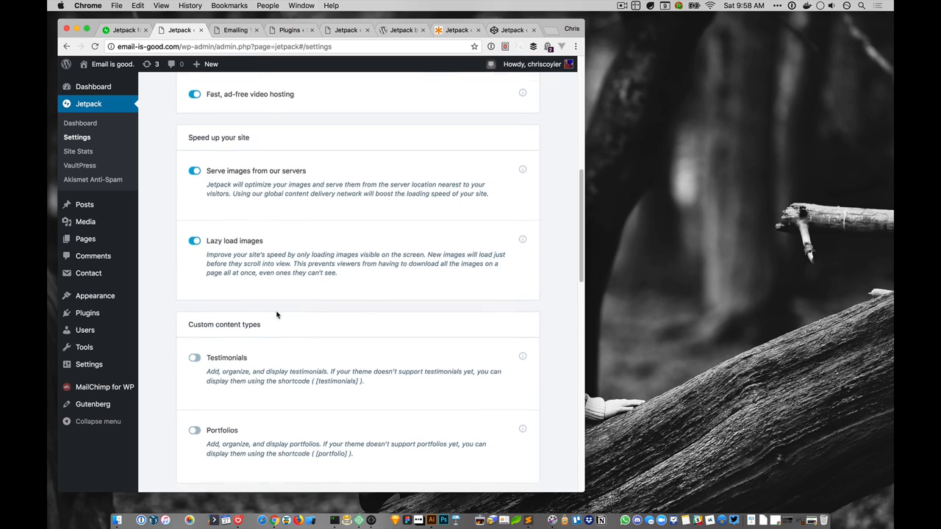
{"action": "scroll", "scroll_direction": "down", "scroll_amount": 3}
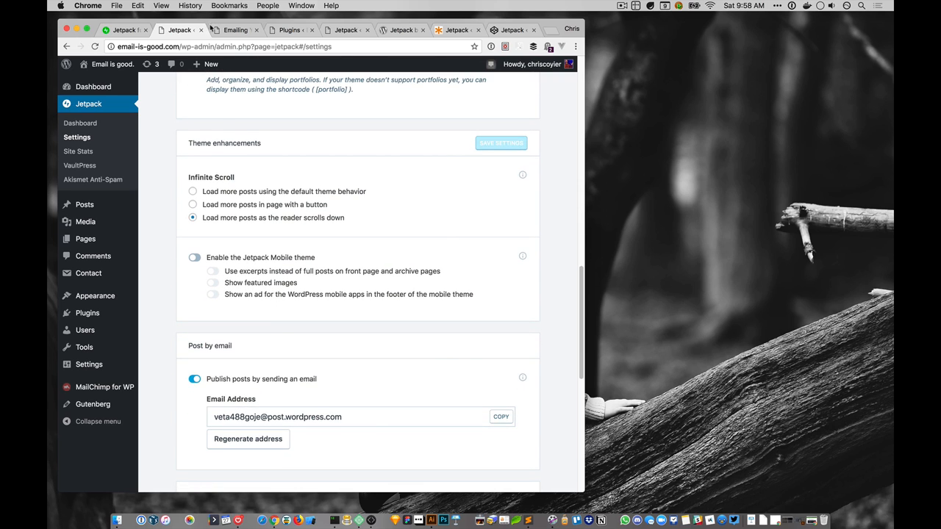
{"action": "left_click", "coordinate": [234, 29]}
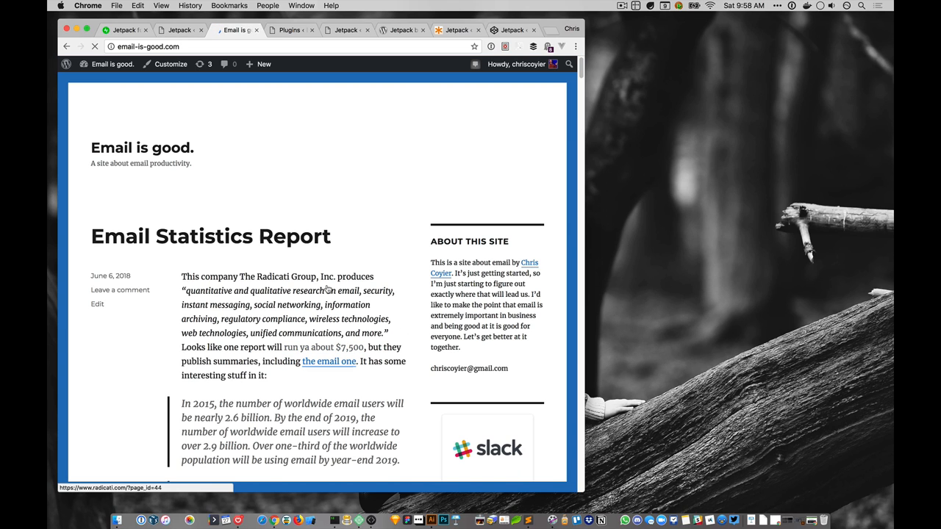
Scroll through the home page posts and their Share this buttons
{"action": "scroll", "scroll_direction": "down", "scroll_amount": 3}
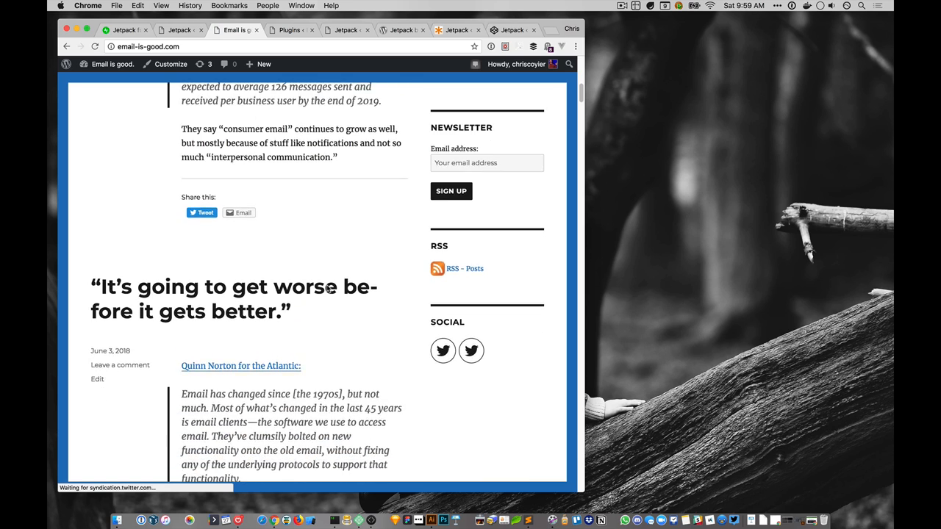
{"action": "scroll", "scroll_direction": "down", "scroll_amount": 3}
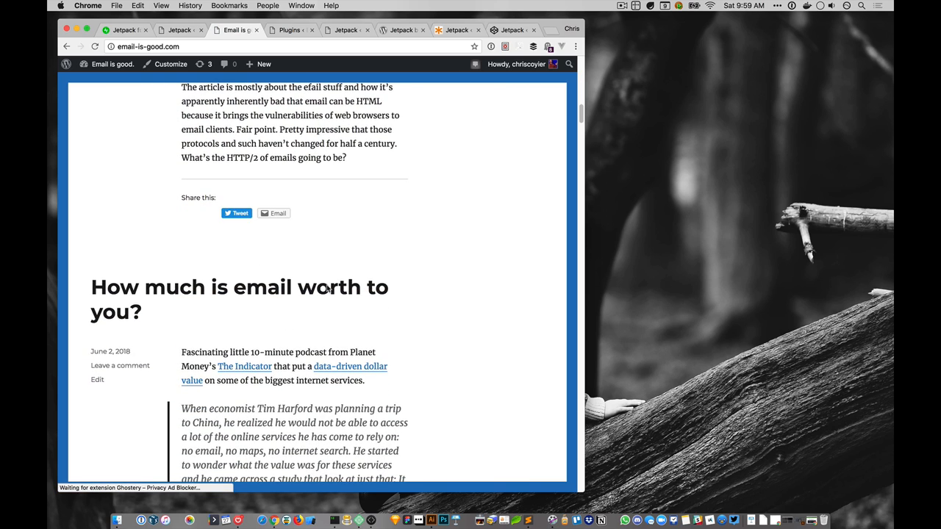
{"action": "scroll", "scroll_direction": "down", "scroll_amount": 3}
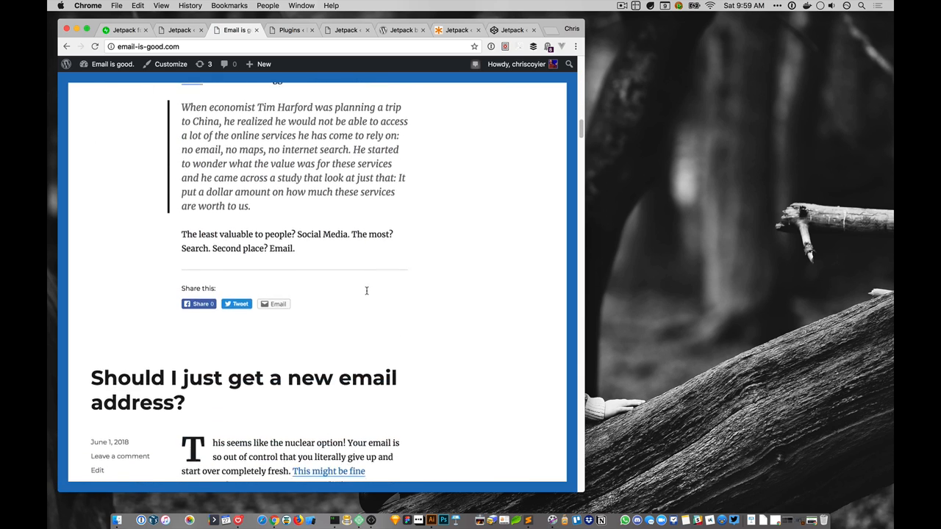
{"action": "scroll", "scroll_direction": "down", "scroll_amount": 3}
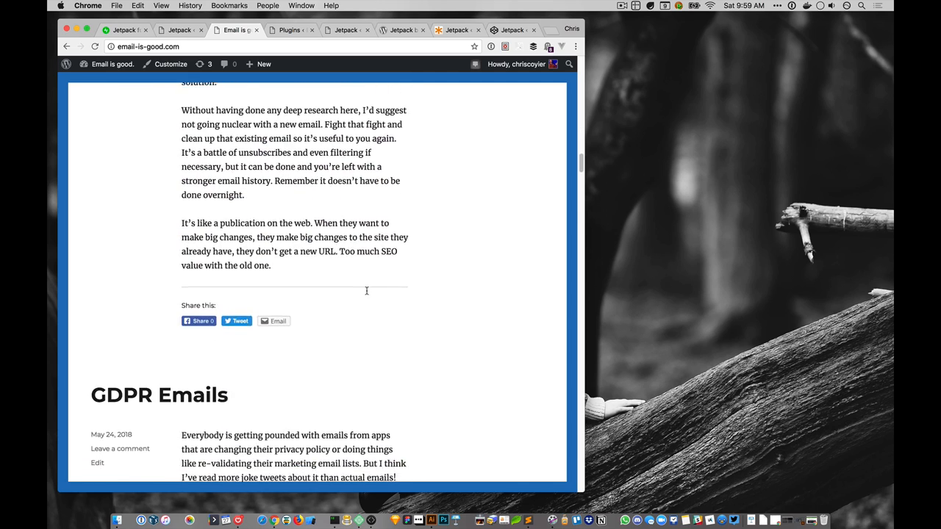
{"action": "scroll", "scroll_direction": "down", "scroll_amount": 3}
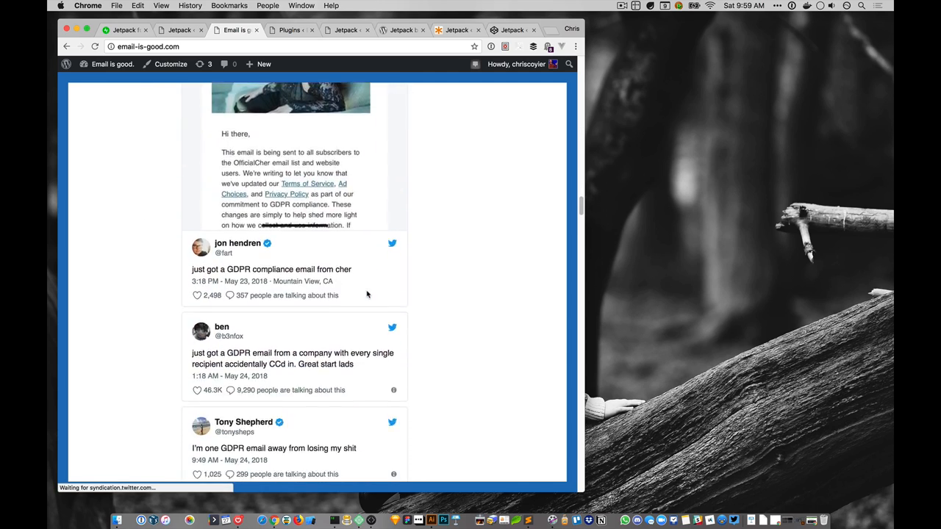
{"action": "scroll", "scroll_direction": "down", "scroll_amount": 3}
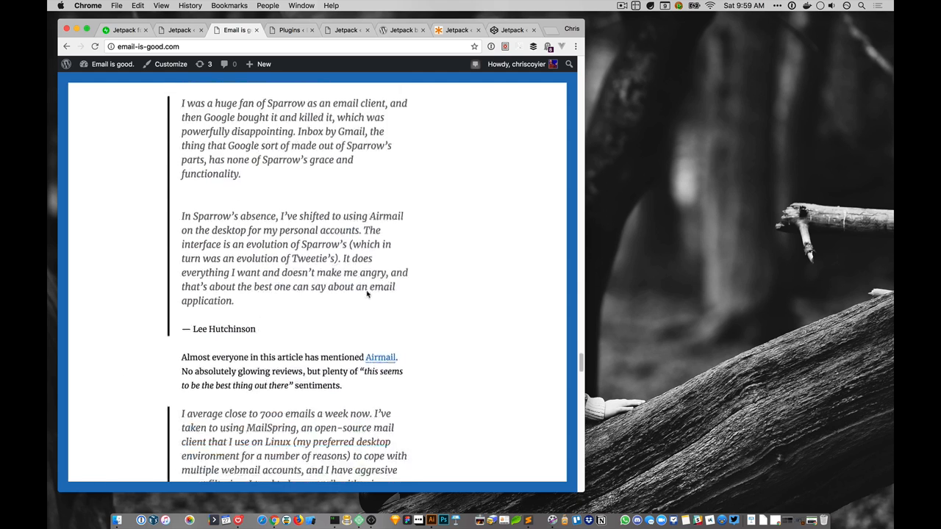
{"action": "scroll", "scroll_direction": "down", "scroll_amount": 3}
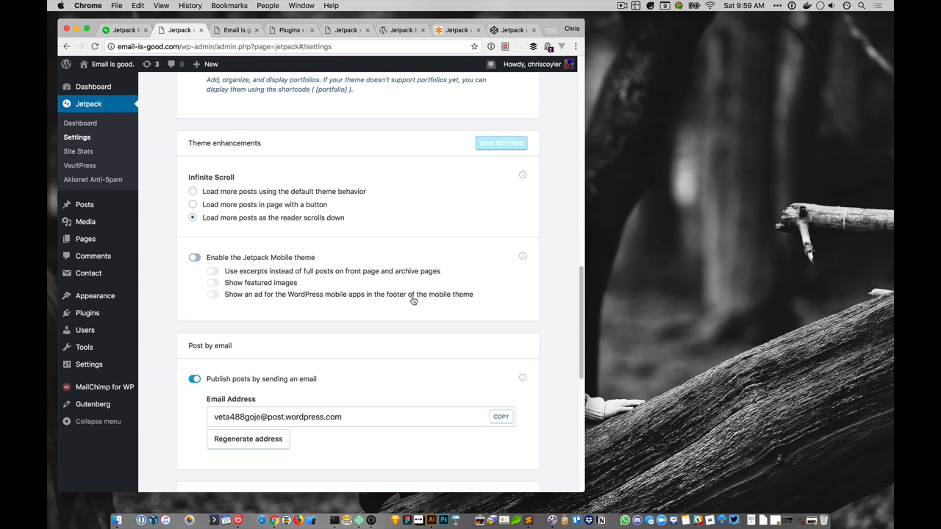
{"action": "mouse_move", "coordinate": [441, 330]}
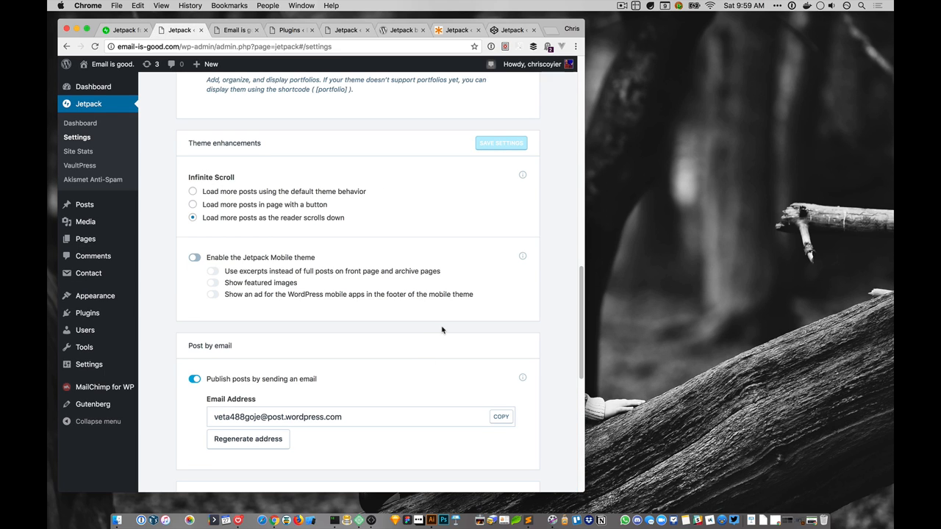
Open Jetpack's Sharing settings with Publicize, sharing and Like buttons enabled
{"action": "scroll", "scroll_direction": "down", "scroll_amount": 3}
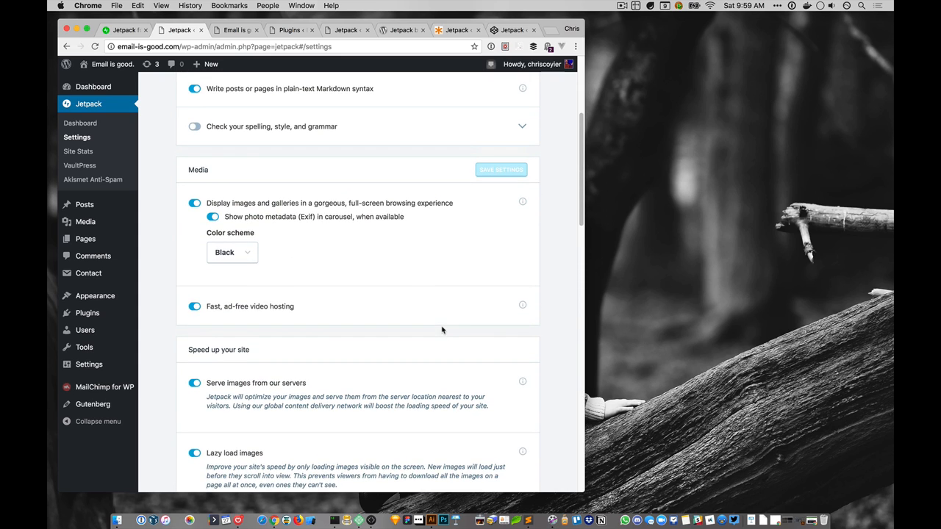
{"action": "scroll", "scroll_direction": "up", "scroll_amount": 3}
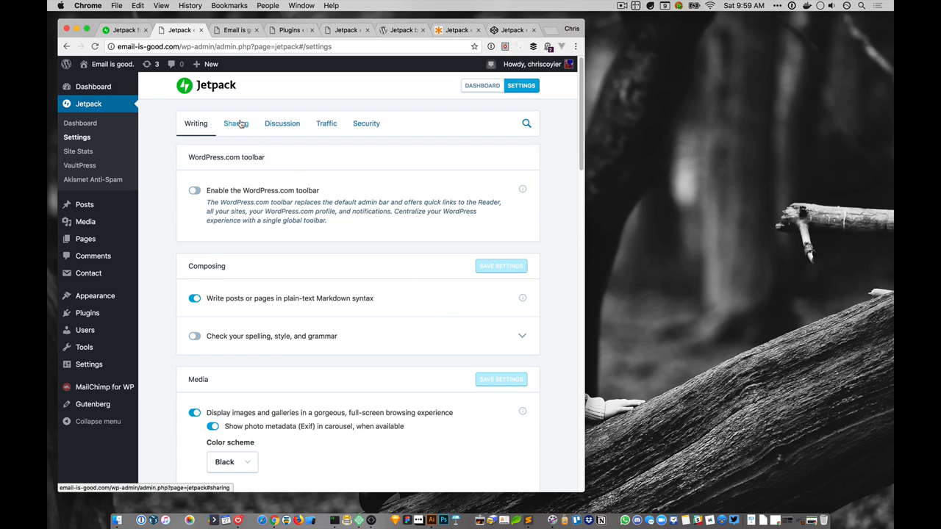
{"action": "left_click", "coordinate": [236, 124]}
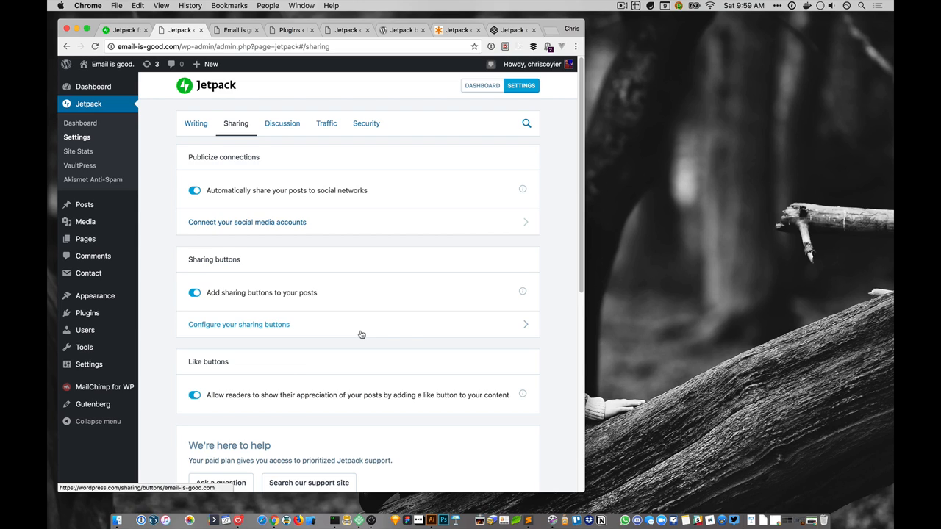
{"action": "mouse_move", "coordinate": [383, 318]}
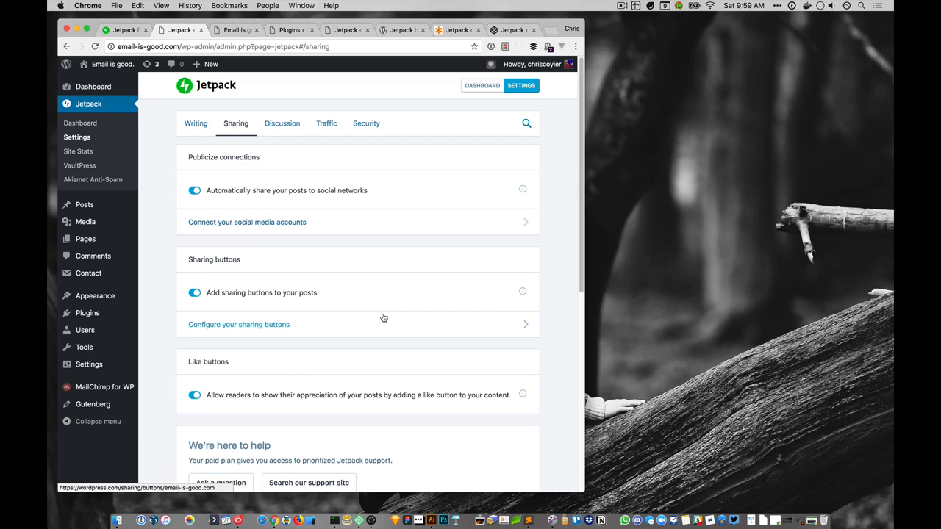
{"action": "mouse_move", "coordinate": [417, 390]}
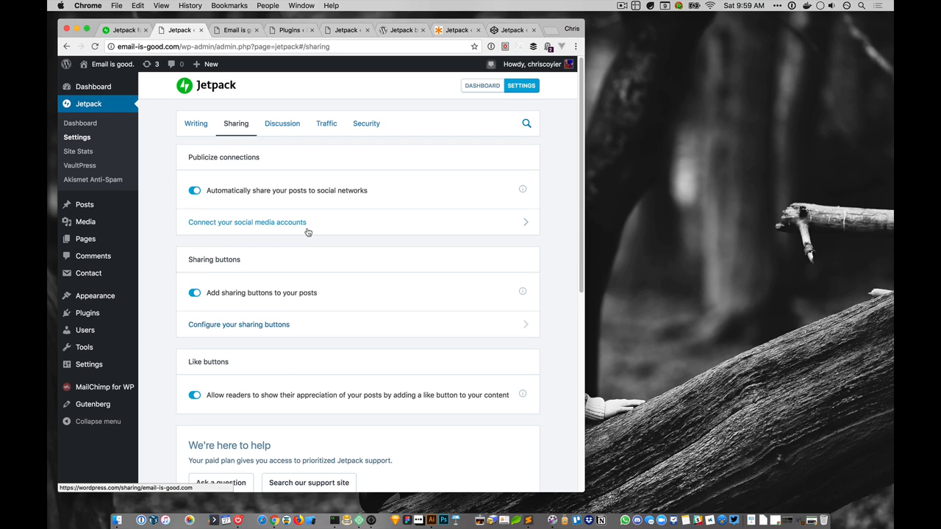
{"action": "mouse_move", "coordinate": [385, 353]}
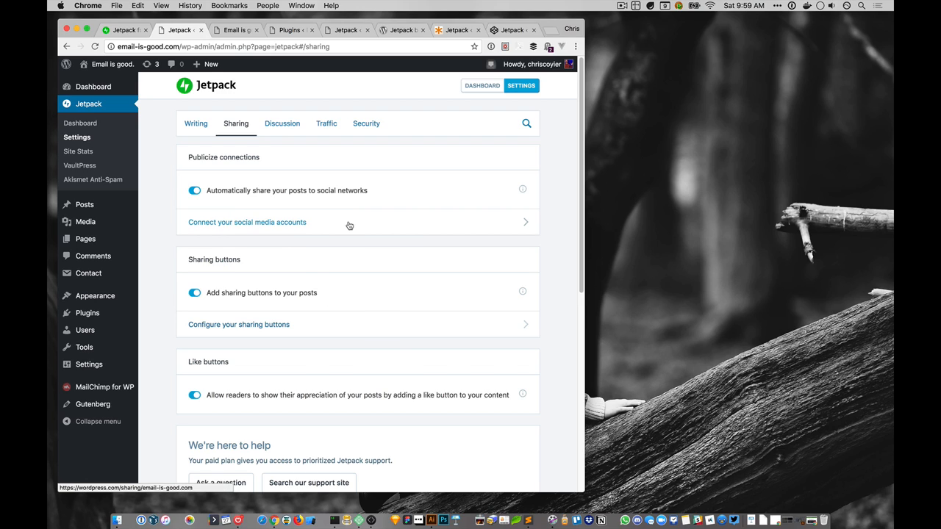
{"action": "mouse_move", "coordinate": [306, 278]}
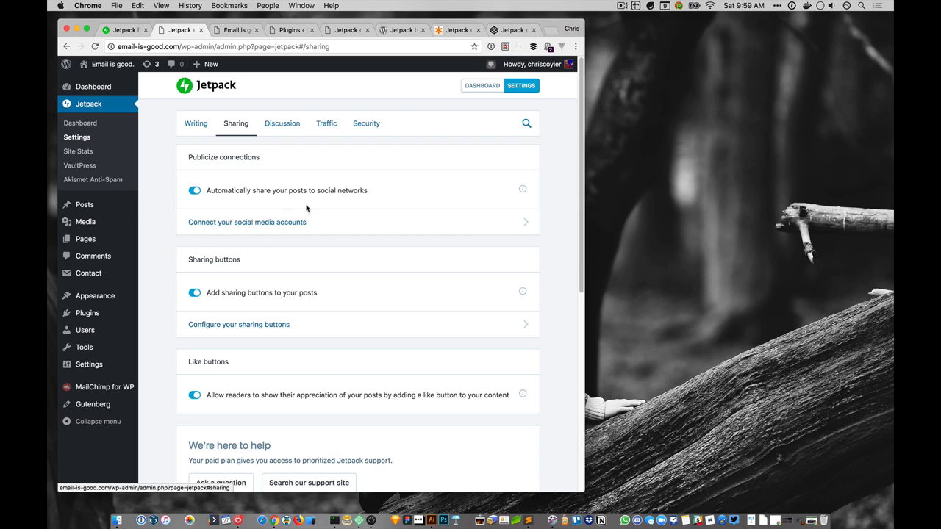
{"action": "mouse_move", "coordinate": [338, 295]}
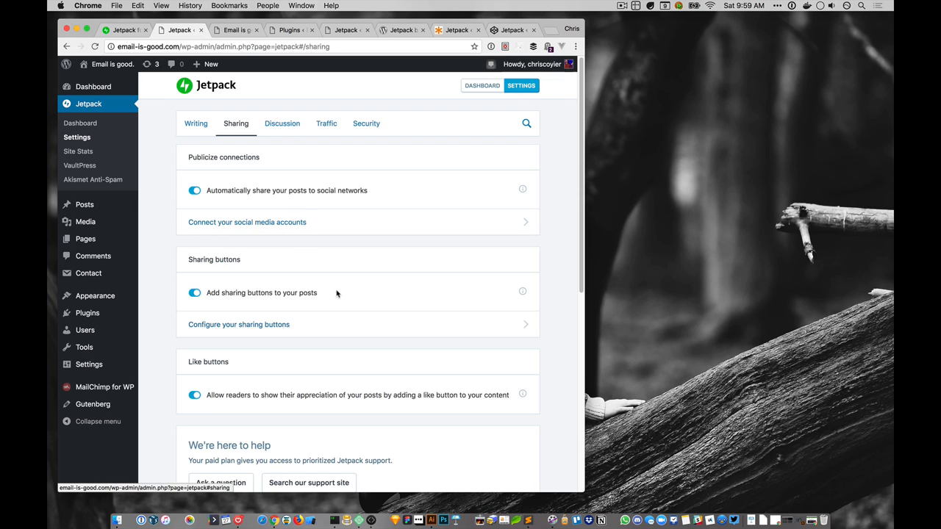
{"action": "mouse_move", "coordinate": [285, 213]}
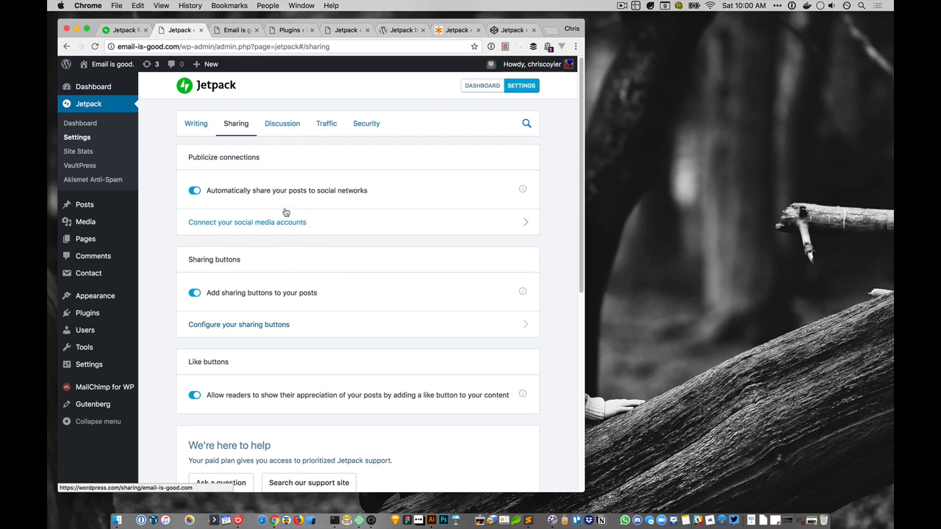
{"action": "mouse_move", "coordinate": [285, 388]}
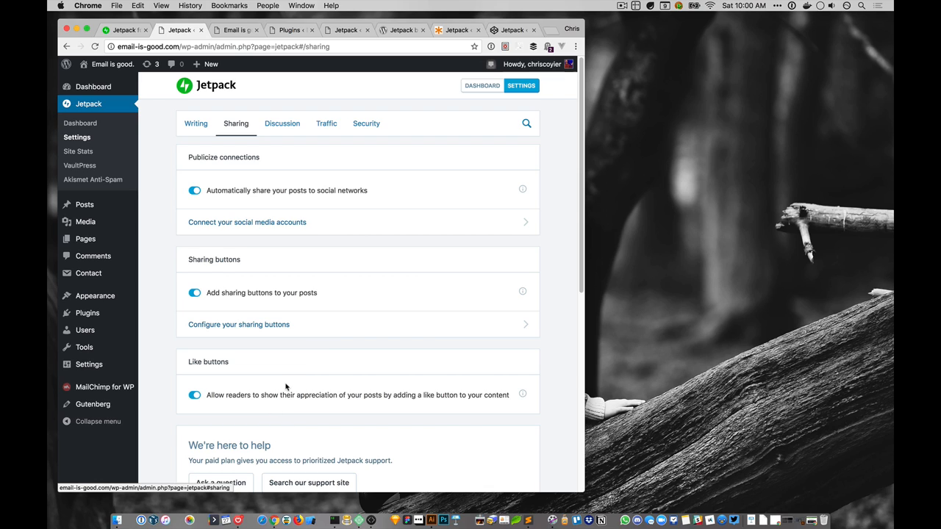
{"action": "mouse_move", "coordinate": [717, 516]}
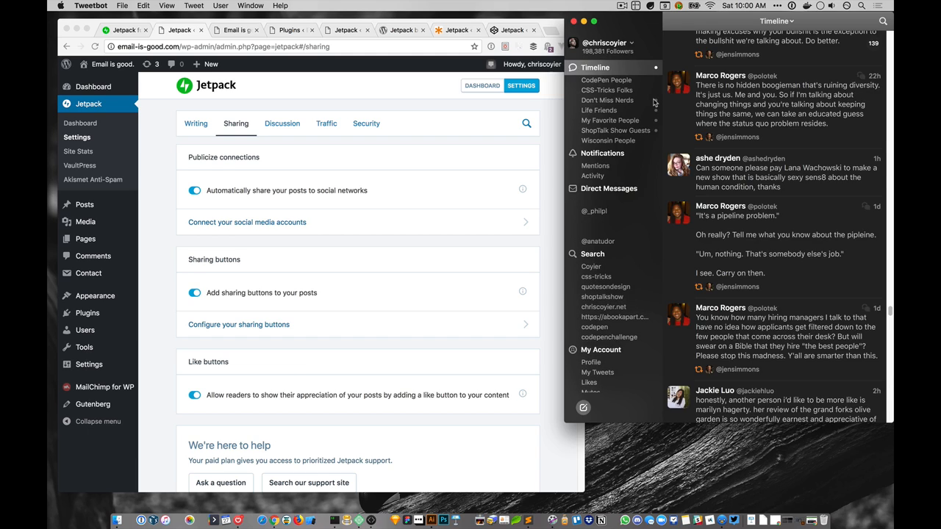
{"action": "left_click", "coordinate": [606, 41]}
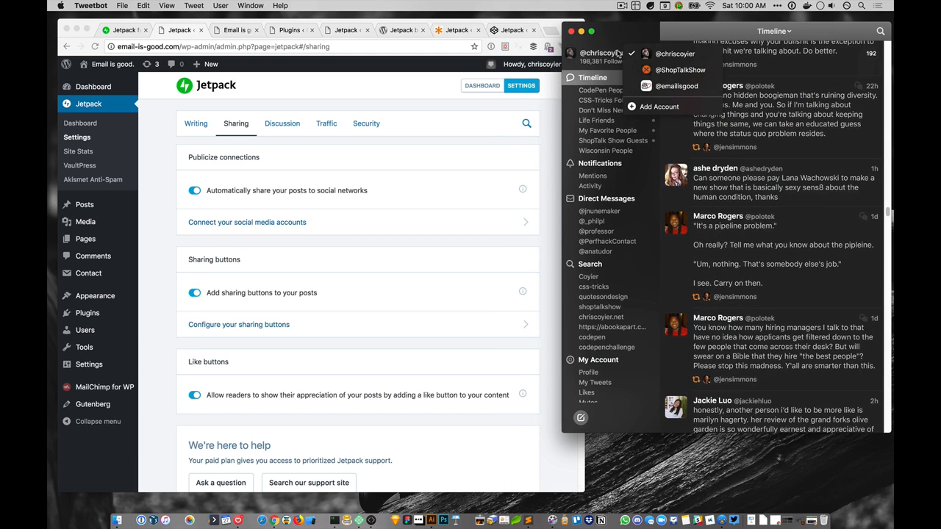
{"action": "mouse_move", "coordinate": [673, 69]}
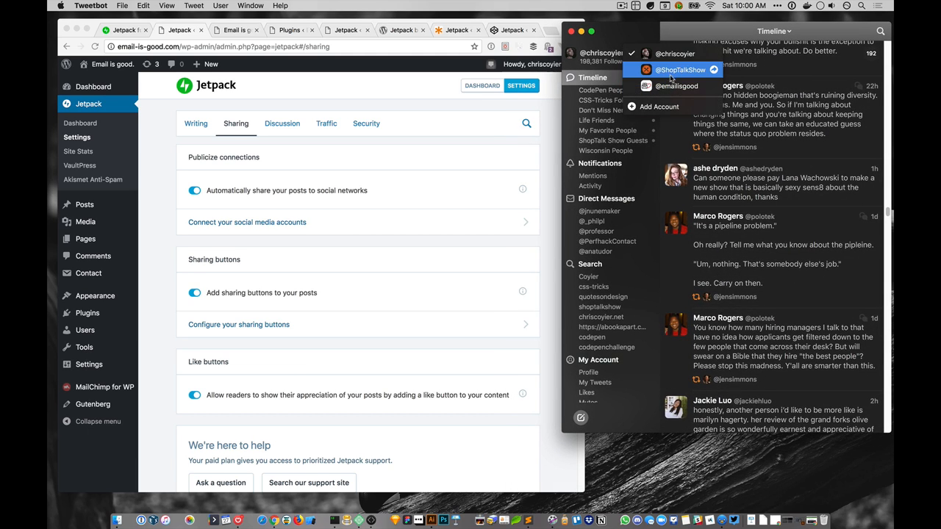
{"action": "left_click", "coordinate": [682, 69]}
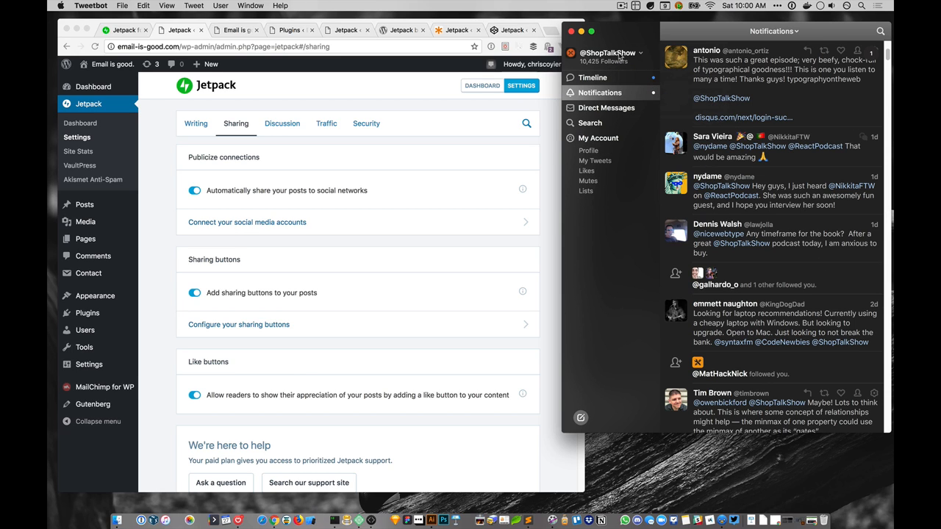
{"action": "left_click", "coordinate": [607, 53]}
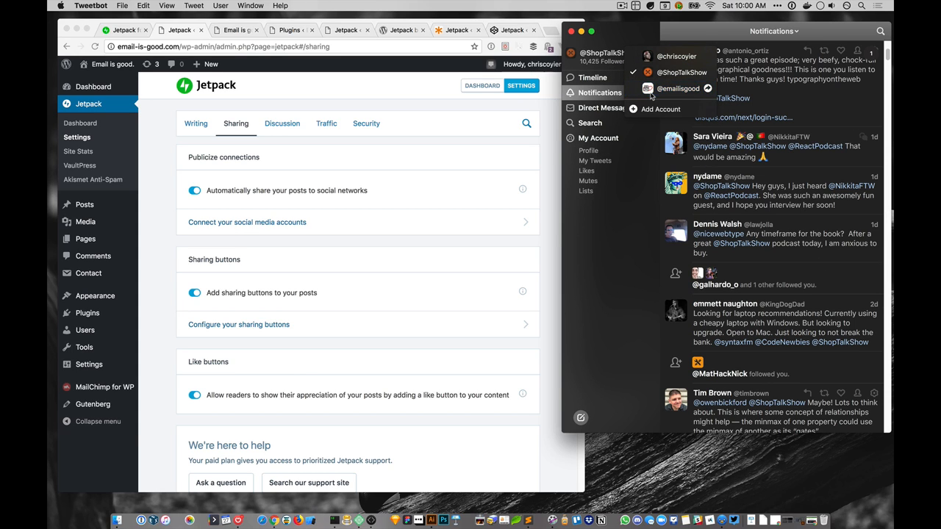
{"action": "left_click", "coordinate": [677, 88]}
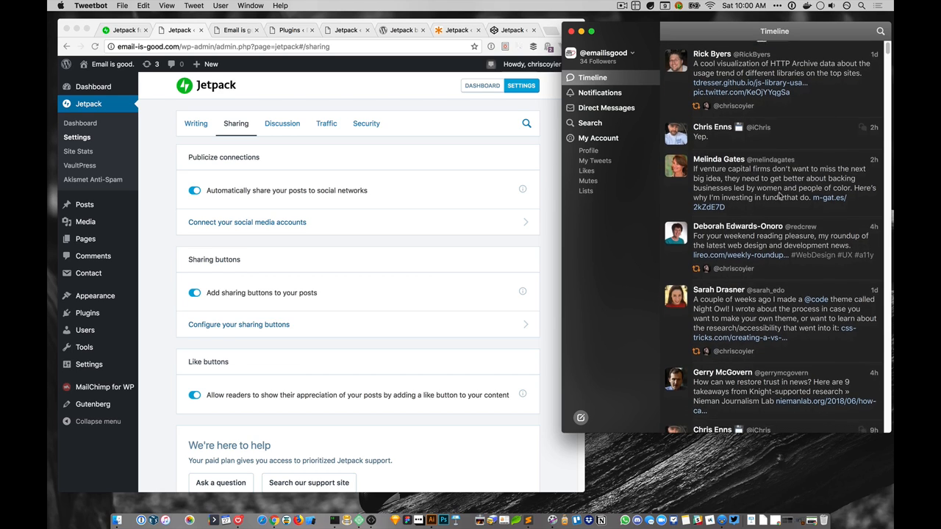
Show the account's own tweets, mostly links to Email is good. posts
{"action": "left_click", "coordinate": [596, 161]}
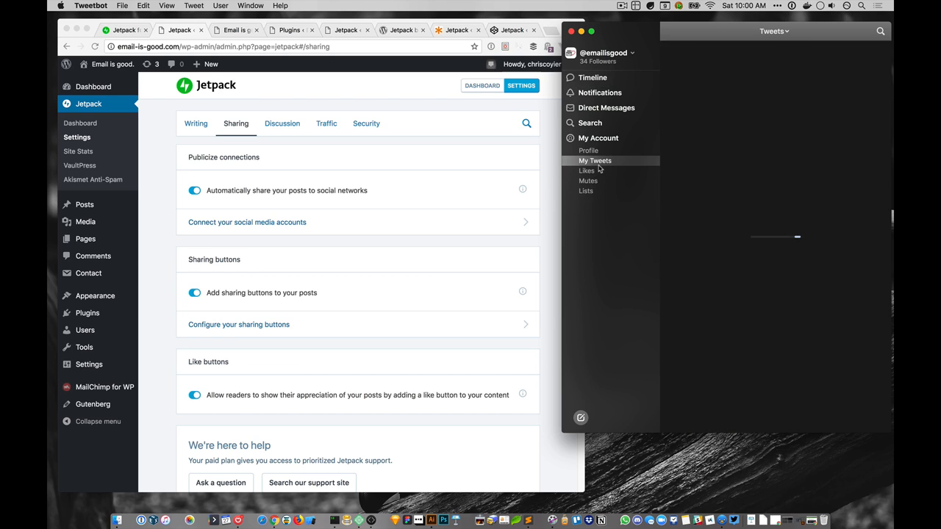
{"action": "left_click", "coordinate": [596, 161]}
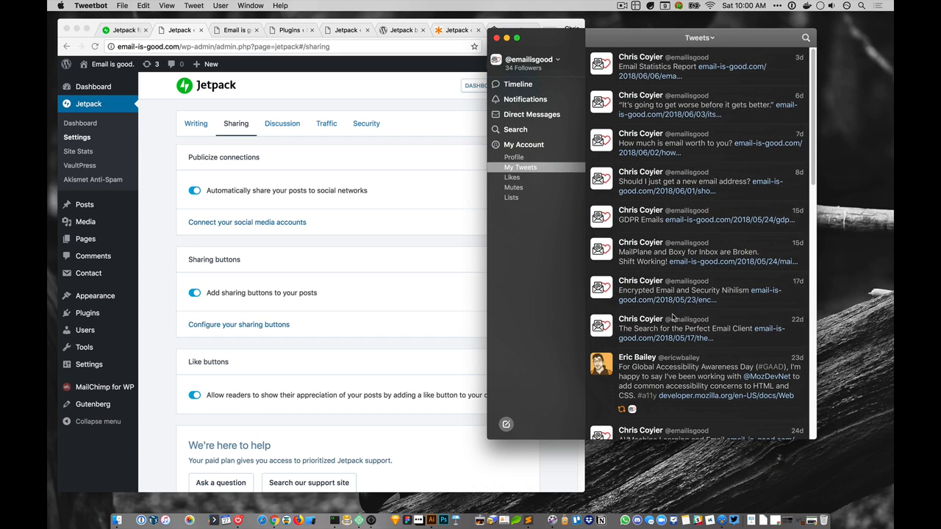
{"action": "mouse_move", "coordinate": [680, 252]}
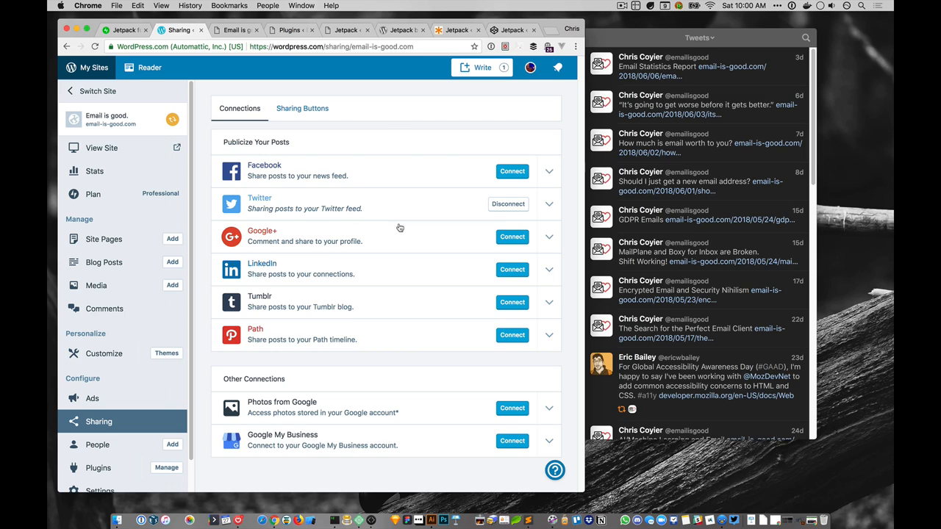
{"action": "mouse_move", "coordinate": [320, 280]}
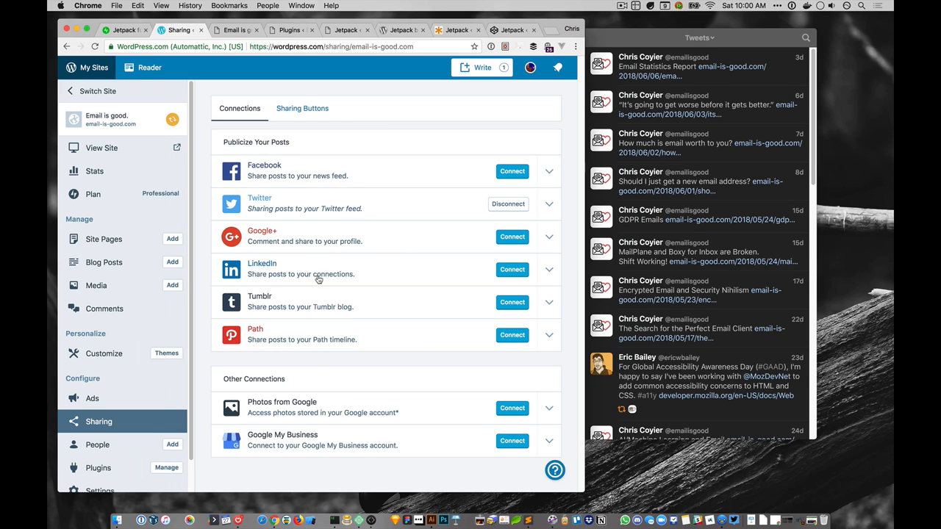
{"action": "mouse_move", "coordinate": [370, 262]}
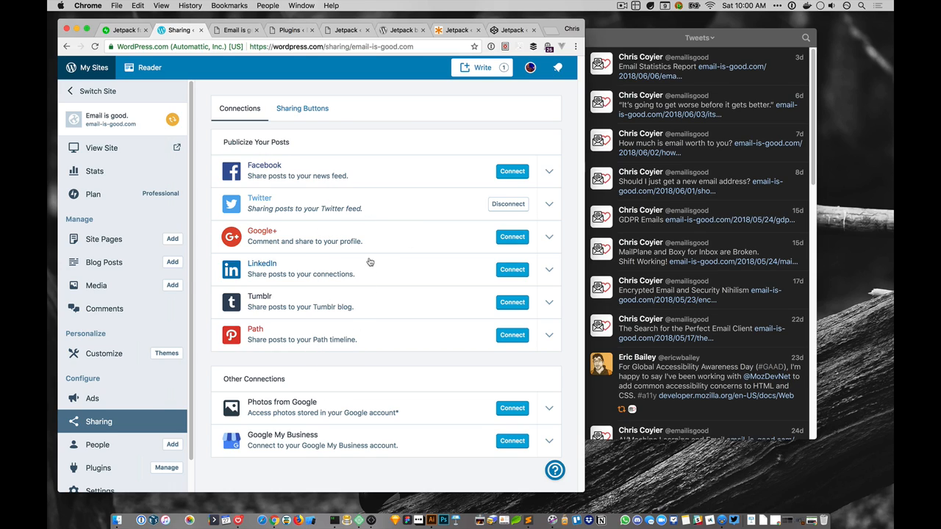
{"action": "mouse_move", "coordinate": [383, 169]}
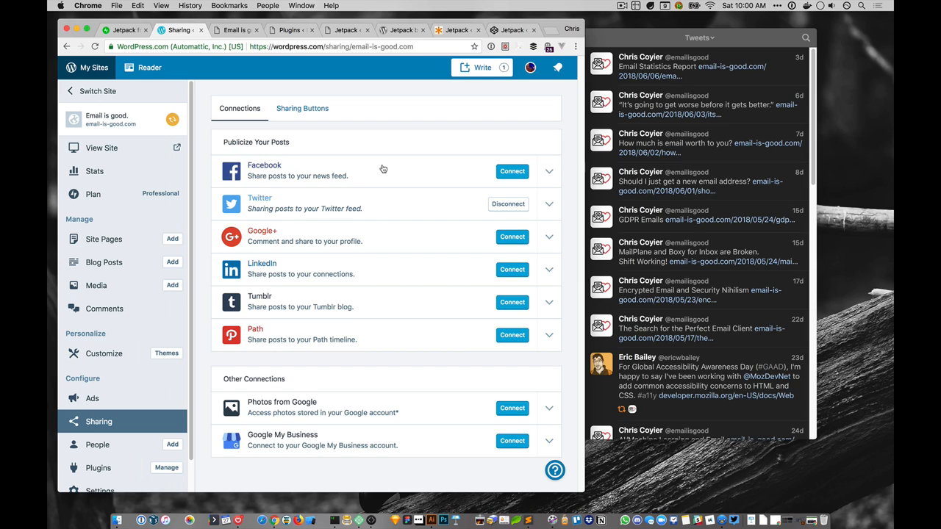
{"action": "mouse_move", "coordinate": [226, 81]}
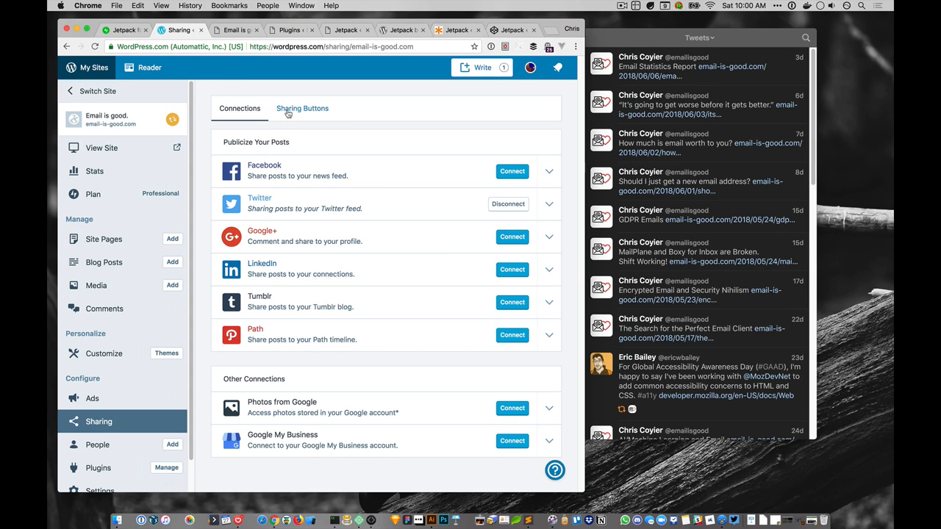
Return to Jetpack's Sharing settings after reviewing the WordPress.com Twitter connection
{"action": "left_click", "coordinate": [66, 45]}
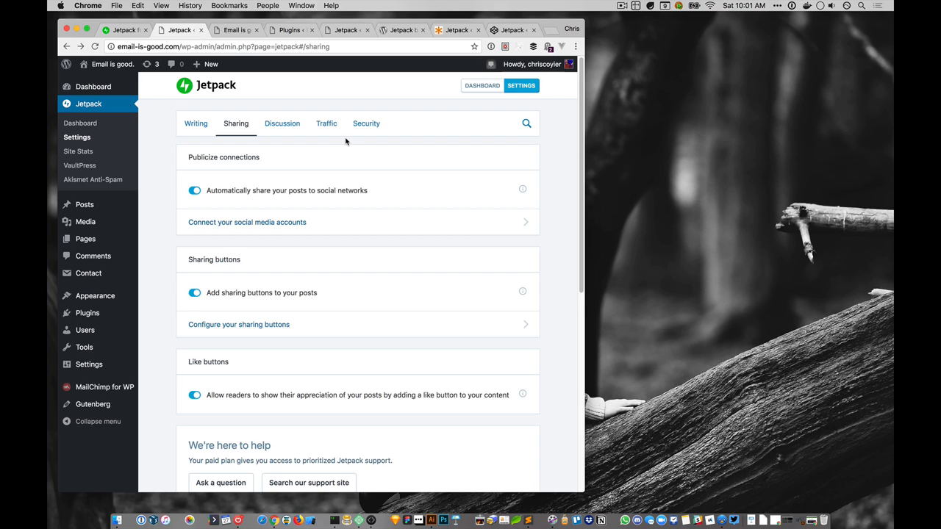
{"action": "mouse_move", "coordinate": [341, 305]}
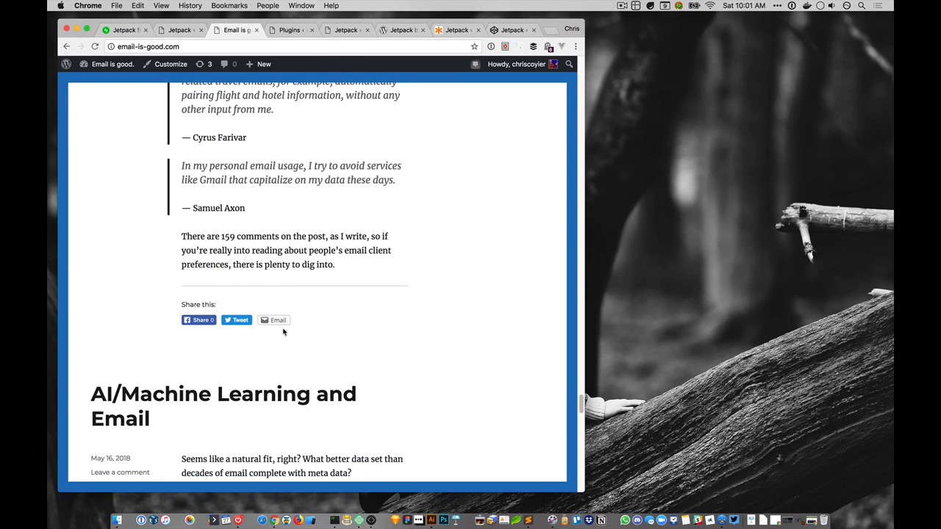
Review the visible sharing buttons (Facebook, Tweet, Email) in Official style on WordPress.com
{"action": "left_click", "coordinate": [273, 320]}
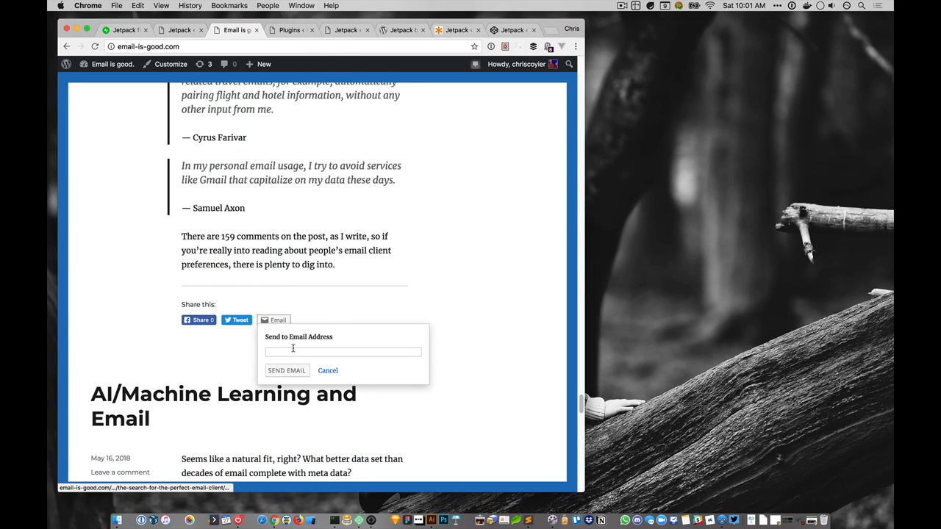
{"action": "left_click", "coordinate": [328, 371]}
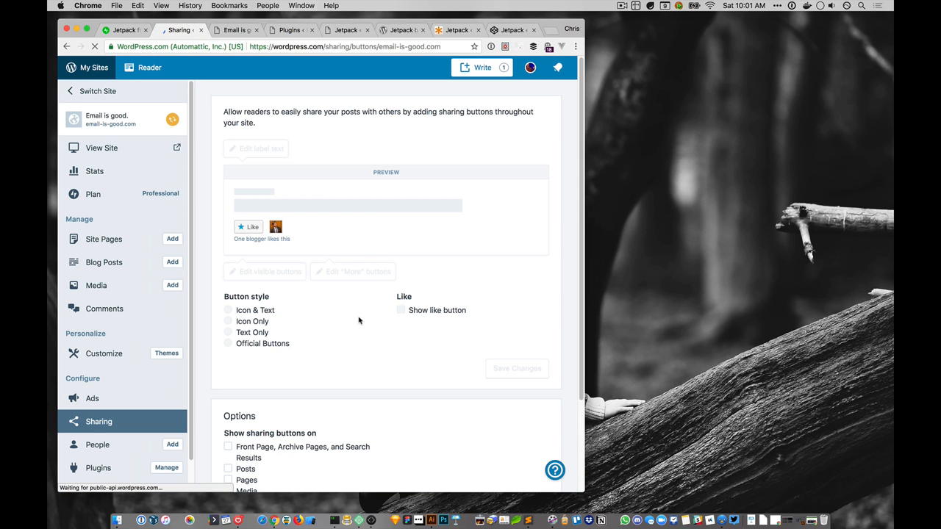
{"action": "scroll", "scroll_direction": "down", "scroll_amount": 3}
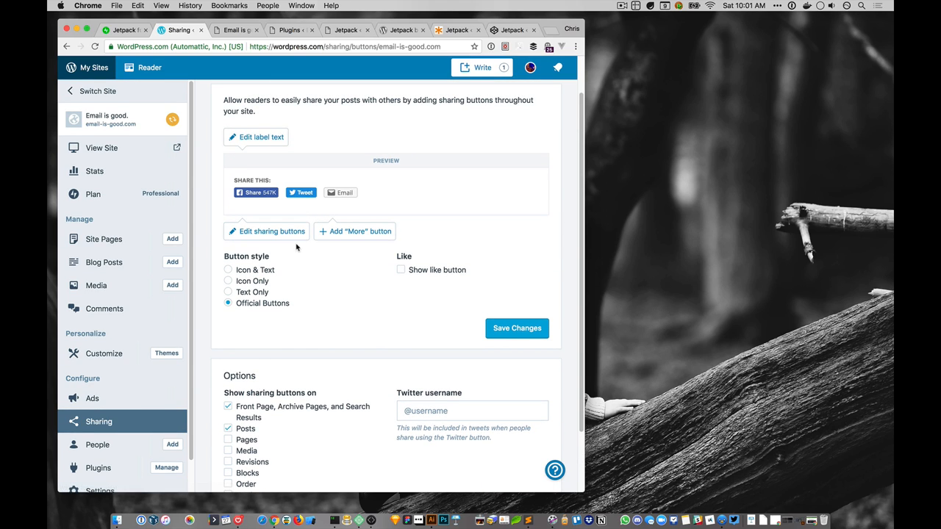
{"action": "left_click", "coordinate": [267, 231]}
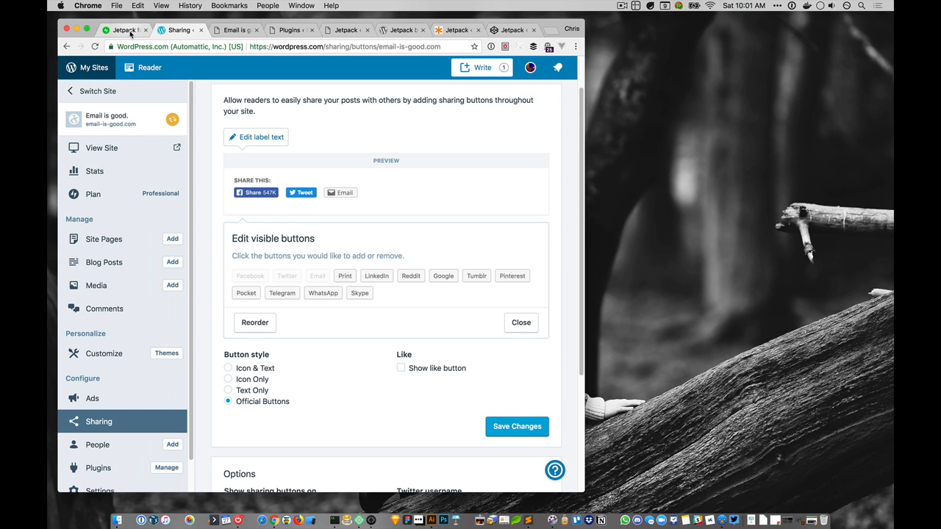
Return to Jetpack's Sharing settings in the site admin
{"action": "left_click", "coordinate": [68, 45]}
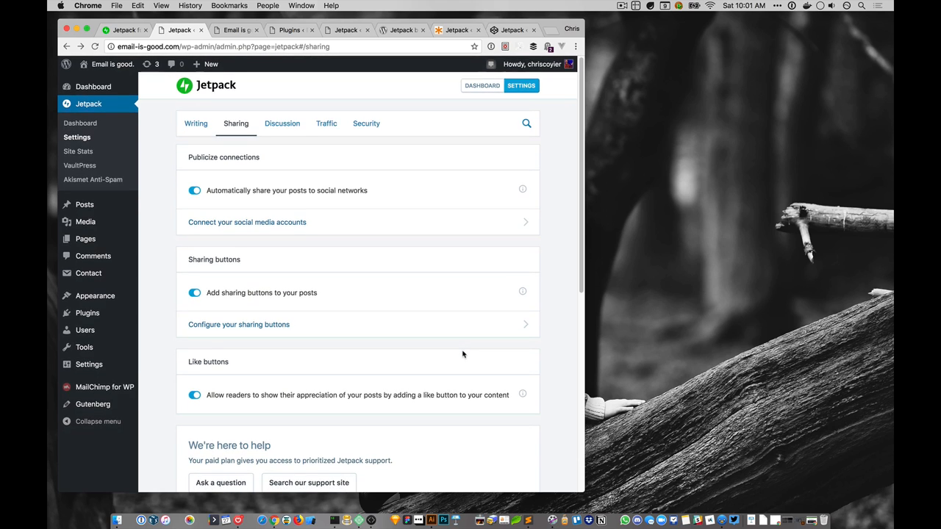
From the Jetpack dashboard's Plugin Updates, open the site's plugin management page on WordPress.com
{"action": "left_click", "coordinate": [366, 124]}
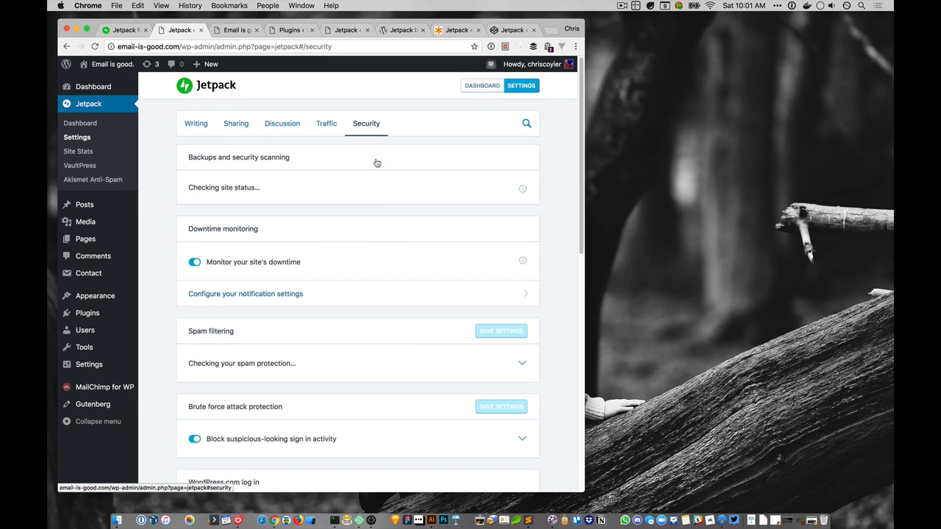
{"action": "scroll", "scroll_direction": "down", "scroll_amount": 3}
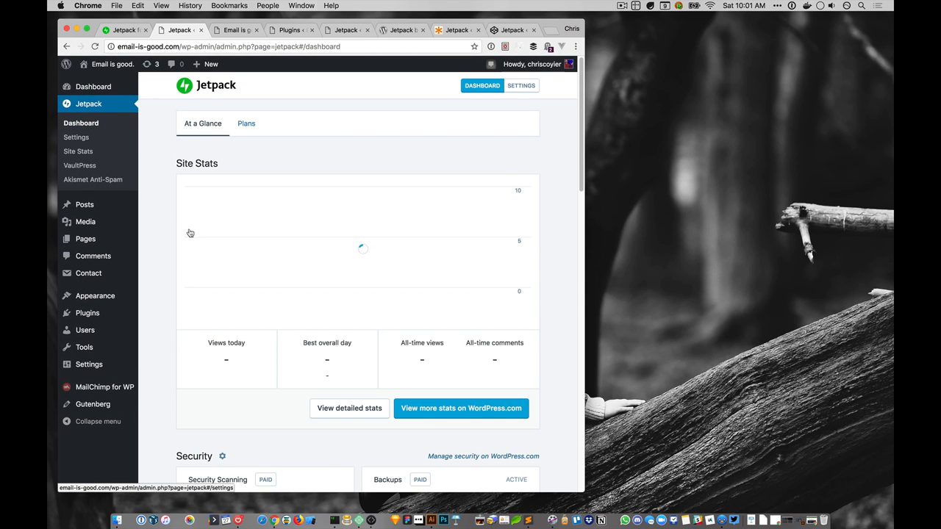
{"action": "scroll", "scroll_direction": "down", "scroll_amount": 3}
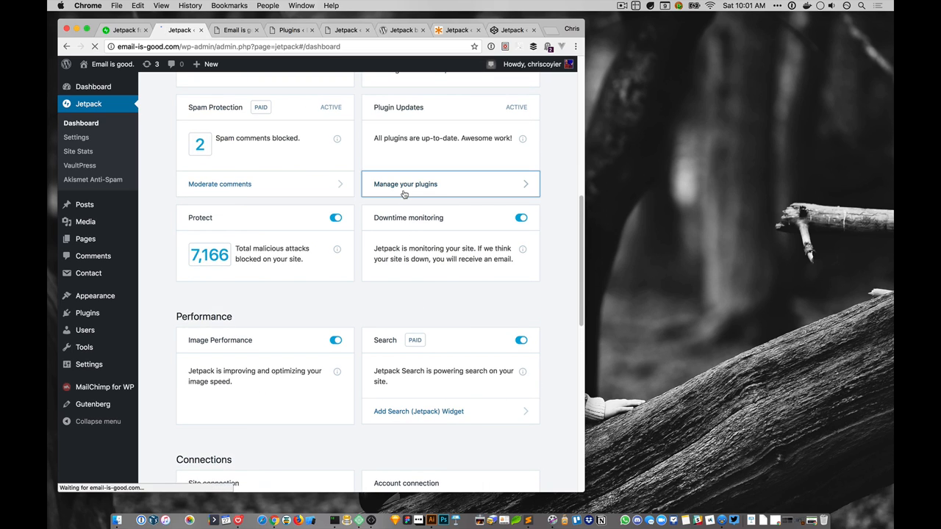
{"action": "left_click", "coordinate": [406, 184]}
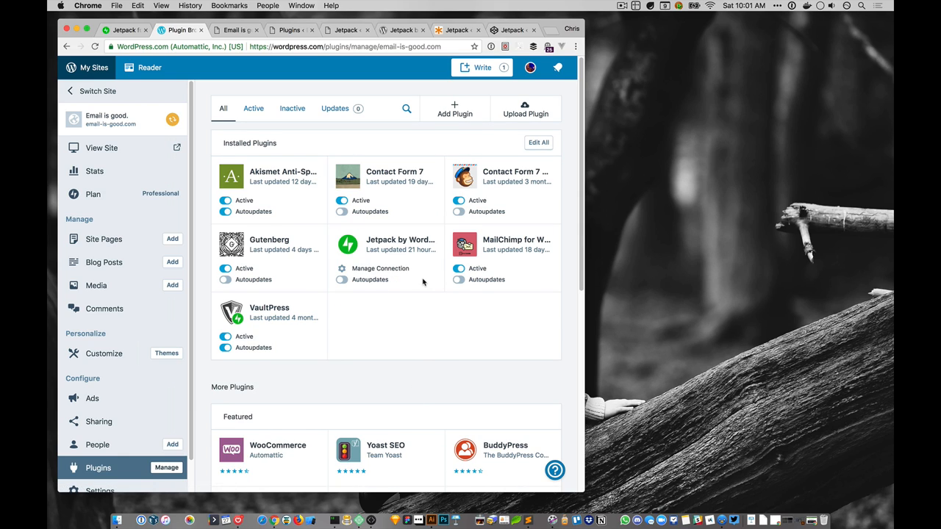
{"action": "mouse_move", "coordinate": [368, 300]}
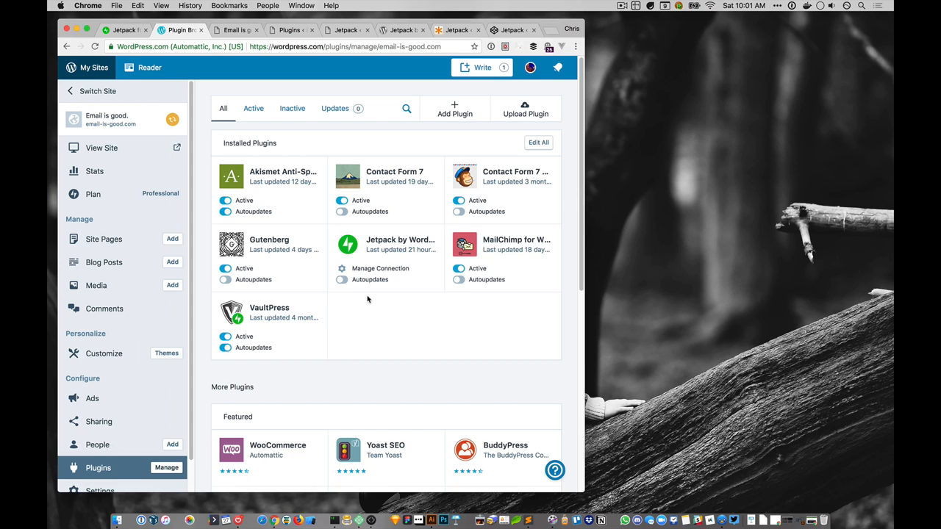
Turn on autoupdates for Jetpack, Contact Form 7 and Gutenberg, then go to the Jetpack website
{"action": "left_click", "coordinate": [341, 279]}
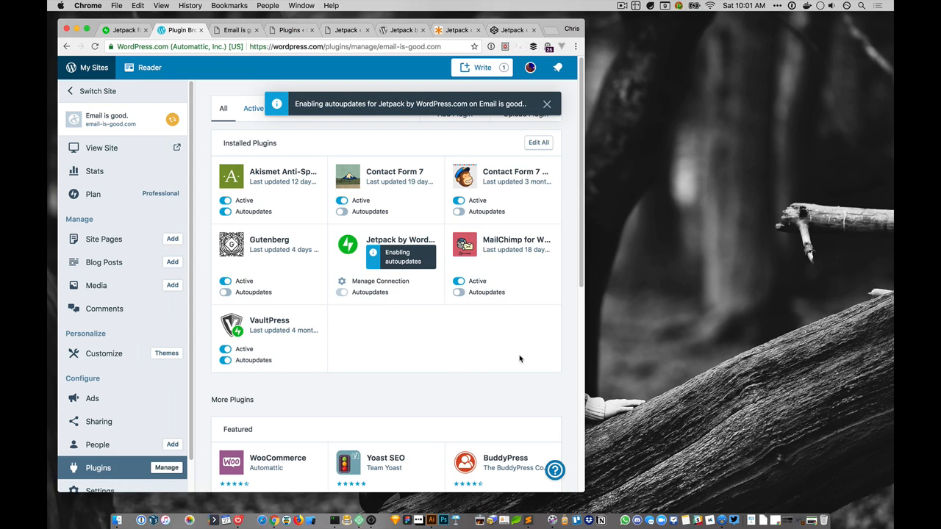
{"action": "mouse_move", "coordinate": [496, 233]}
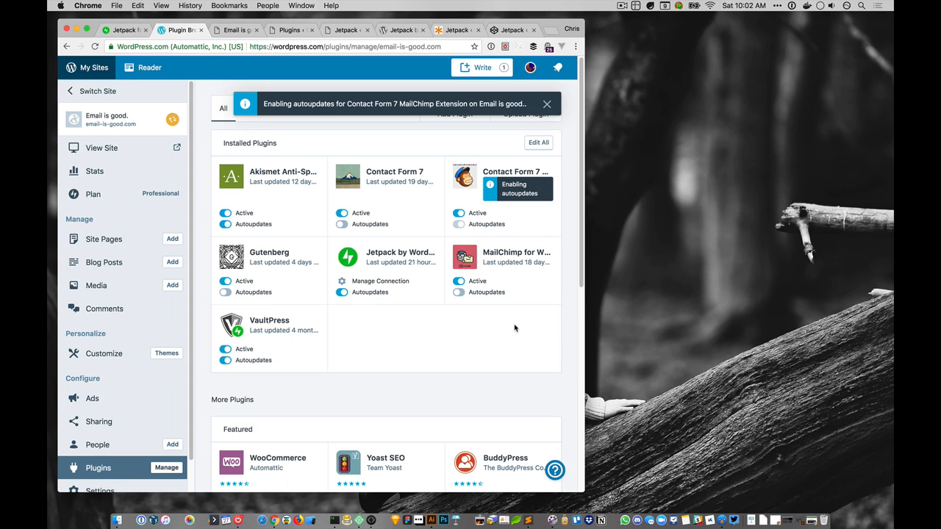
{"action": "mouse_move", "coordinate": [615, 385]}
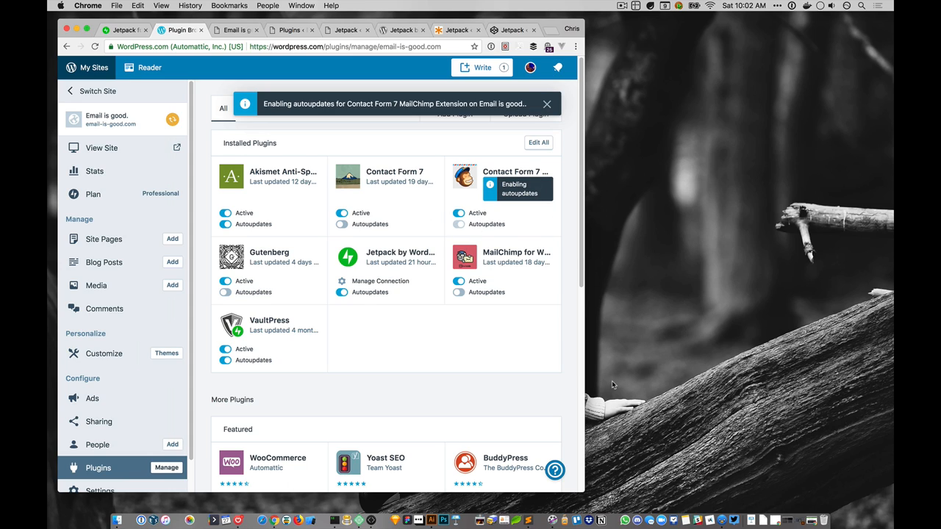
{"action": "mouse_move", "coordinate": [397, 308]}
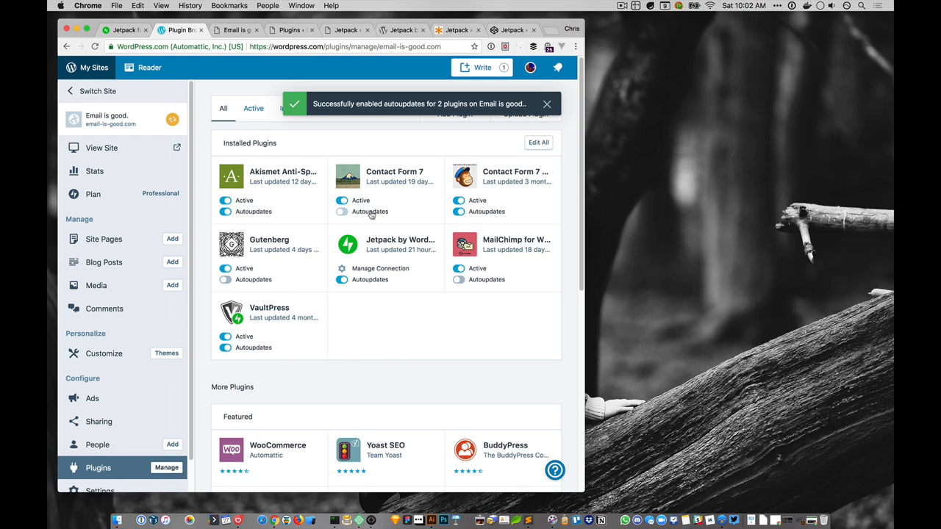
{"action": "left_click", "coordinate": [341, 212]}
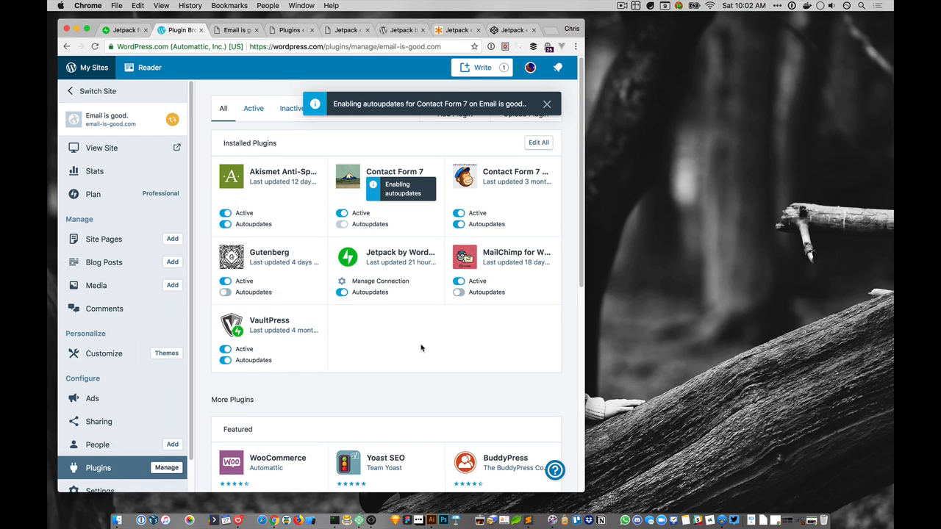
{"action": "left_click", "coordinate": [225, 304]}
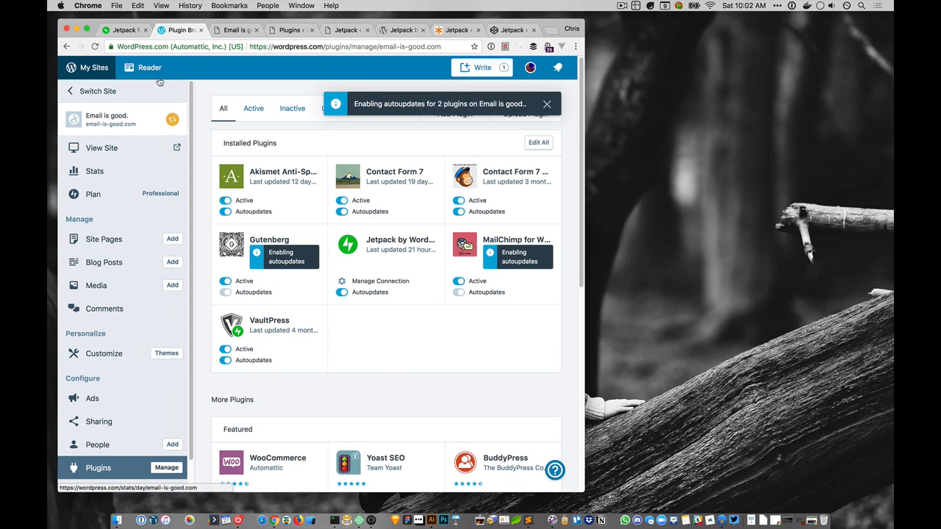
{"action": "left_click", "coordinate": [236, 30]}
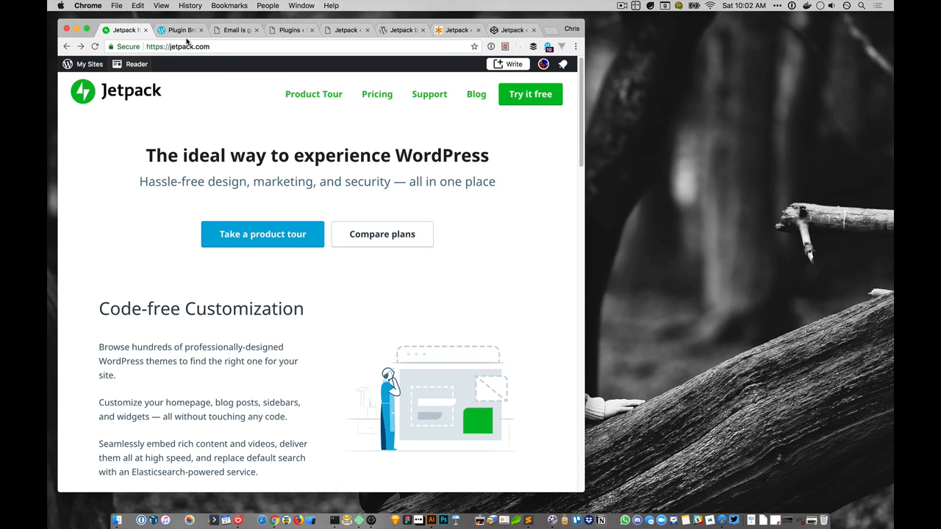
Open Jetpack's Discussion settings showing social commenting, hovercards, Markdown and likes enabled
{"action": "left_click", "coordinate": [179, 29]}
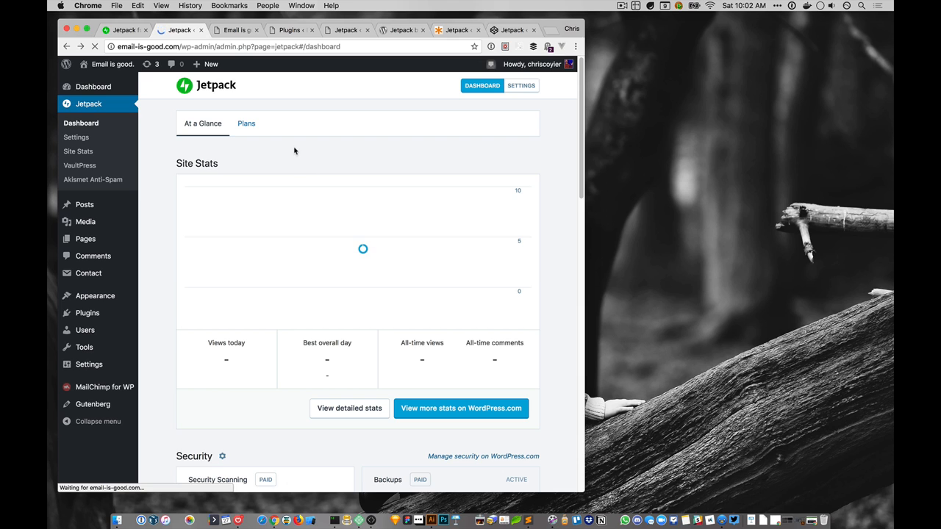
{"action": "left_click", "coordinate": [521, 86]}
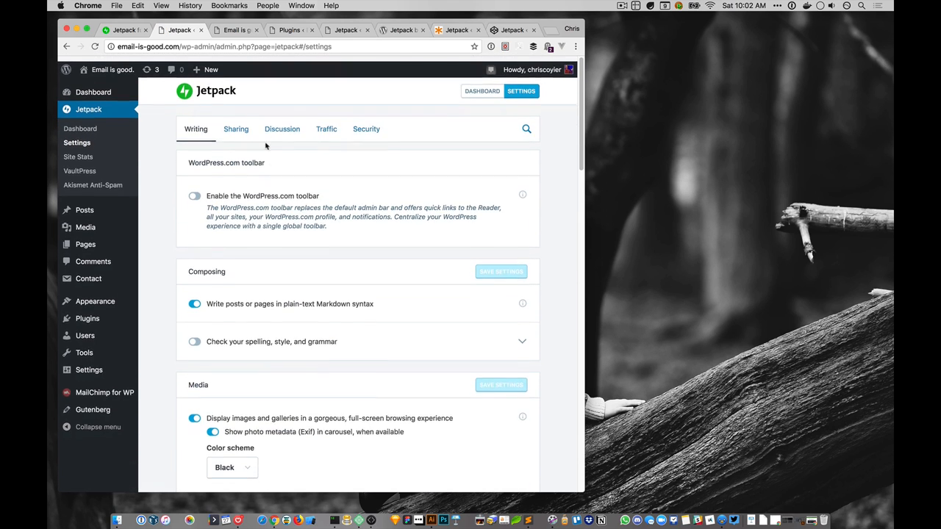
{"action": "left_click", "coordinate": [282, 130]}
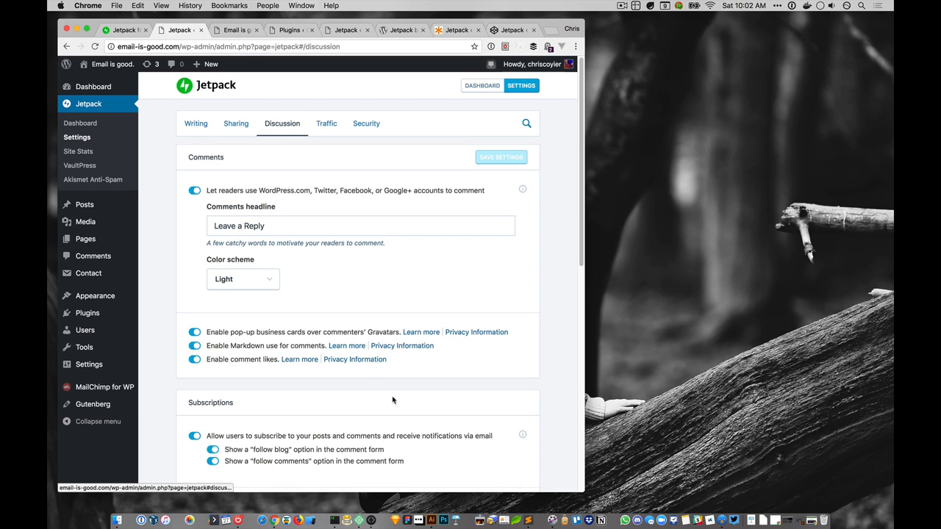
{"action": "mouse_move", "coordinate": [250, 83]}
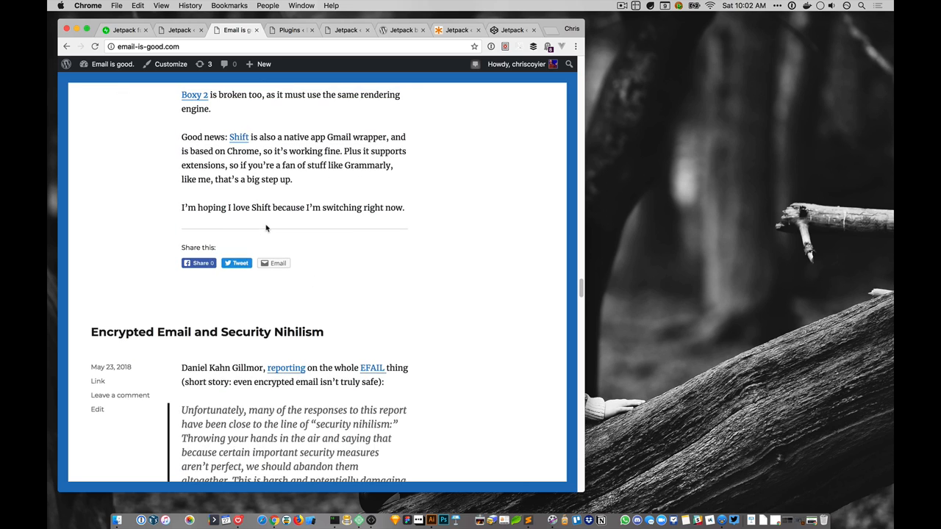
Open the 'Encrypted Email and Security Nihilism' post and view its Leave a Reply form
{"action": "left_click", "coordinate": [206, 332]}
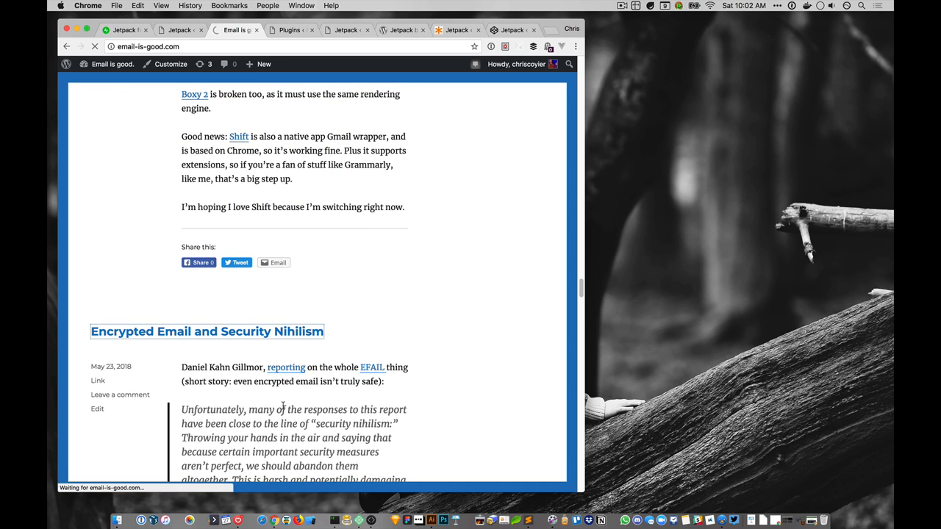
{"action": "left_click", "coordinate": [207, 332]}
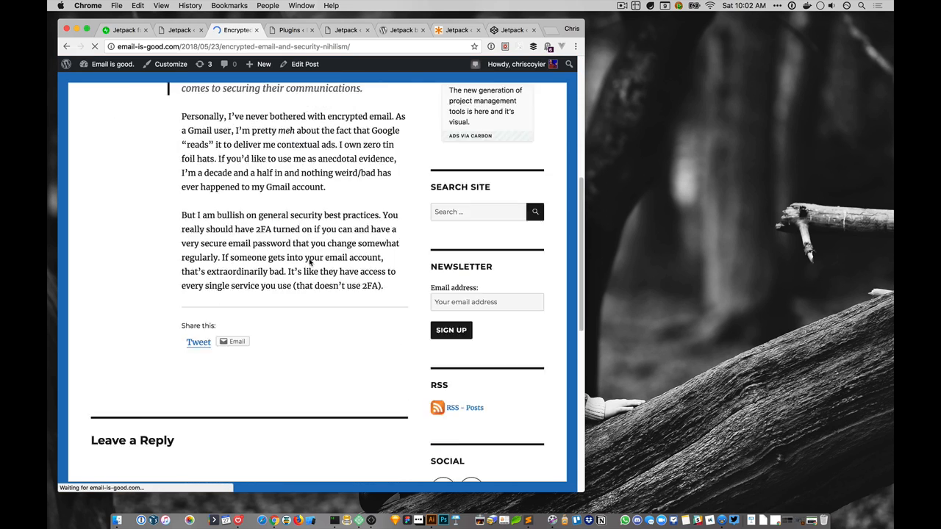
{"action": "scroll", "scroll_direction": "down", "scroll_amount": 3}
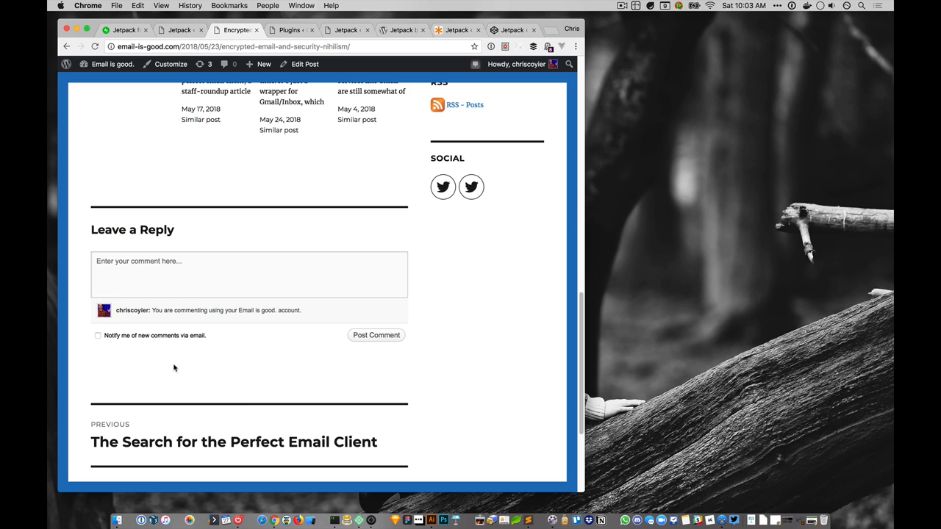
{"action": "left_click", "coordinate": [233, 45]}
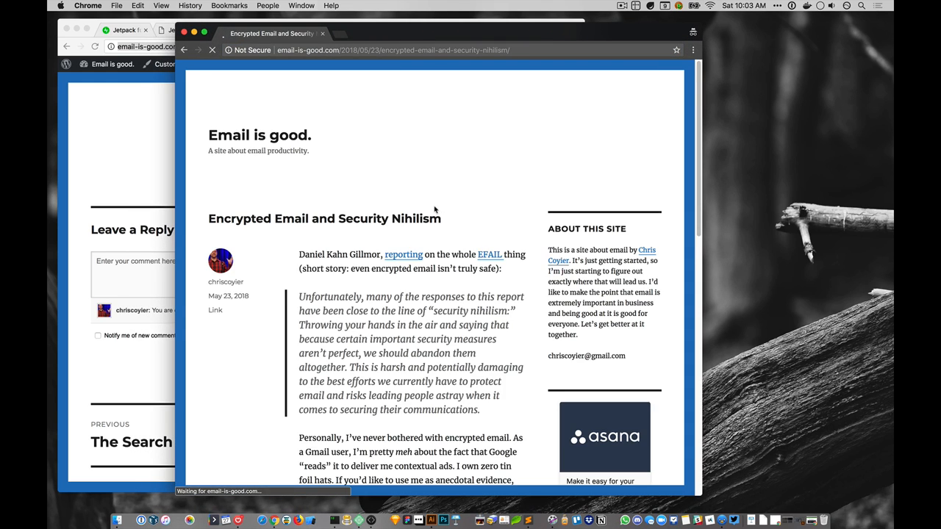
View the logged-out comment form with WordPress.com, Google, Twitter and Facebook sign-in options
{"action": "scroll", "scroll_direction": "down", "scroll_amount": 3}
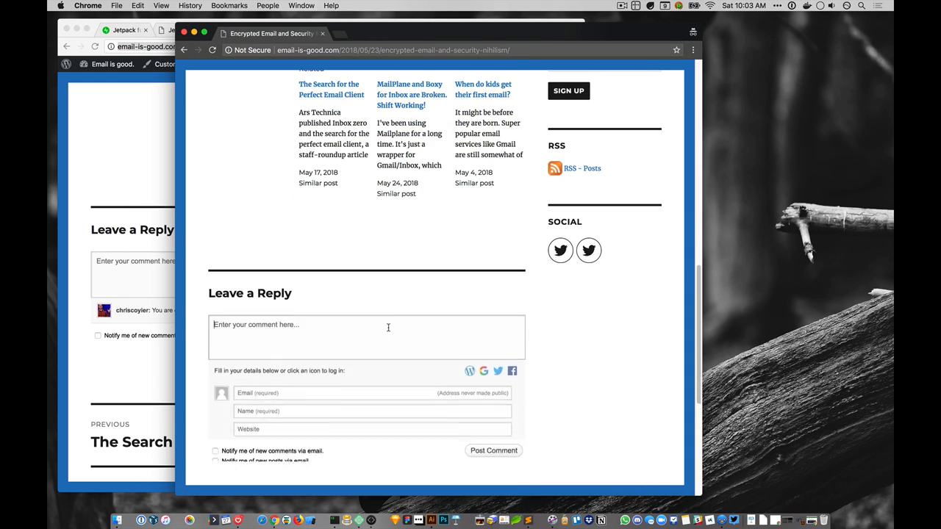
{"action": "scroll", "scroll_direction": "down", "scroll_amount": 3}
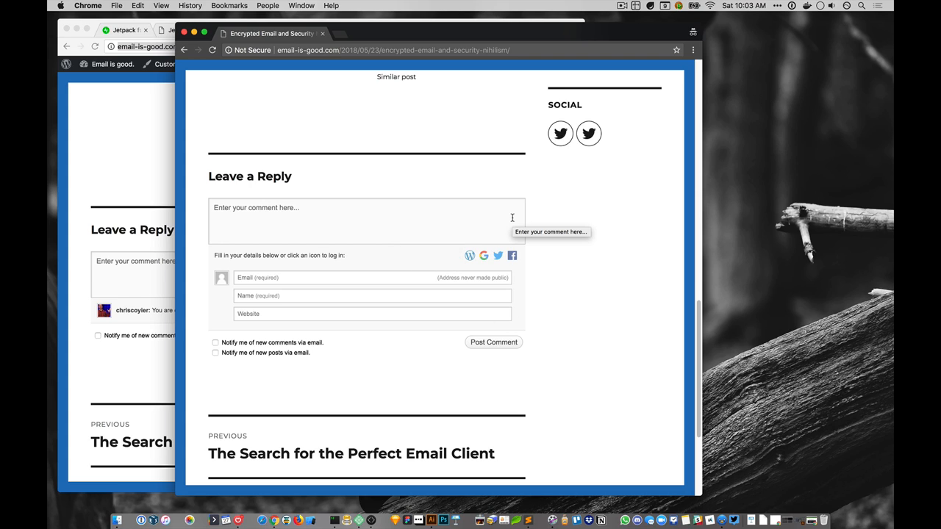
{"action": "mouse_move", "coordinate": [523, 282]}
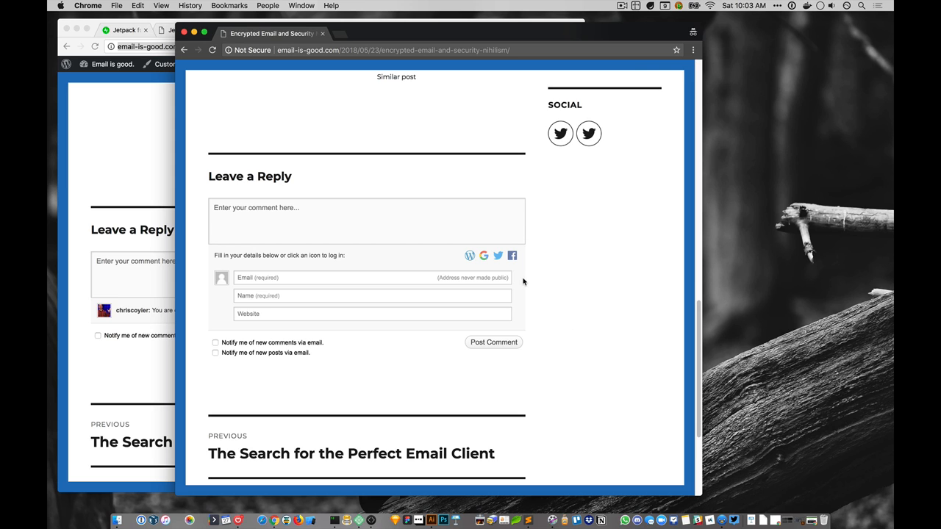
{"action": "left_click", "coordinate": [497, 256]}
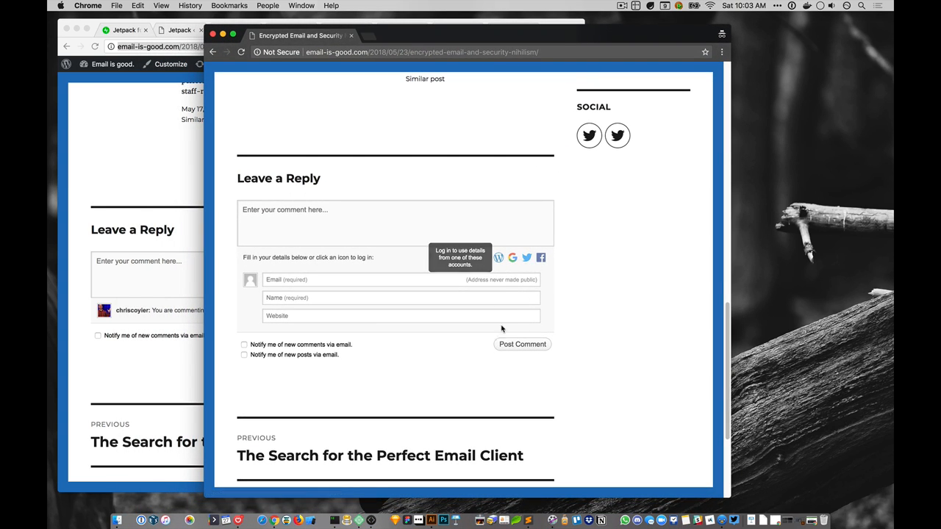
{"action": "mouse_move", "coordinate": [595, 281]}
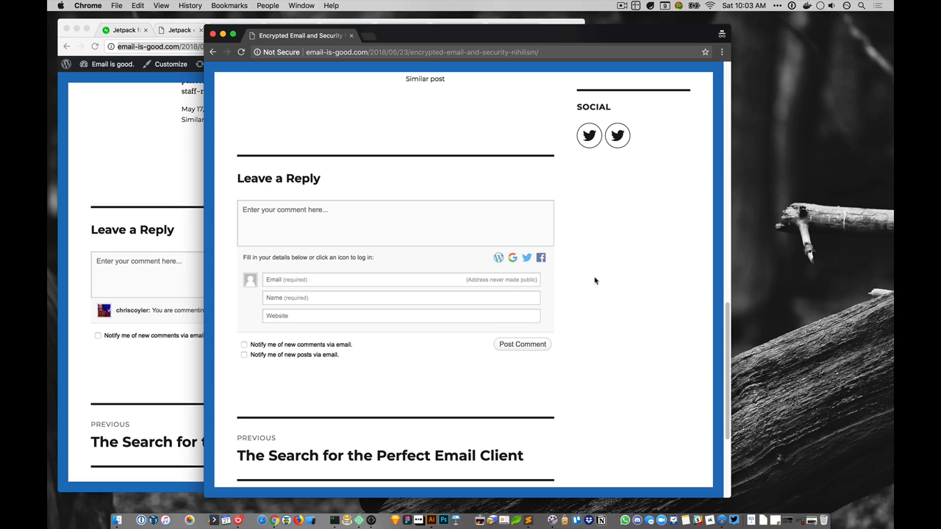
{"action": "mouse_move", "coordinate": [265, 141]}
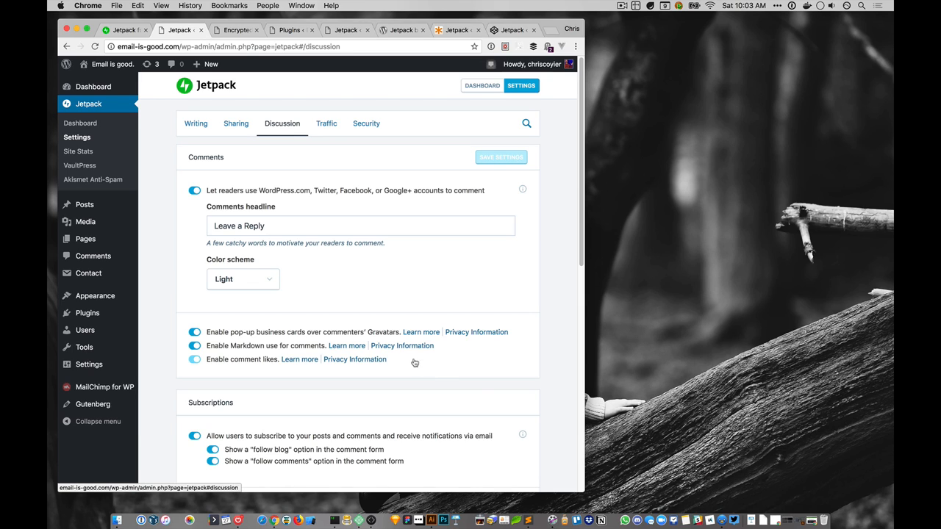
Check in Jetpack's Traffic settings that improved search is turned on
{"action": "scroll", "scroll_direction": "down", "scroll_amount": 3}
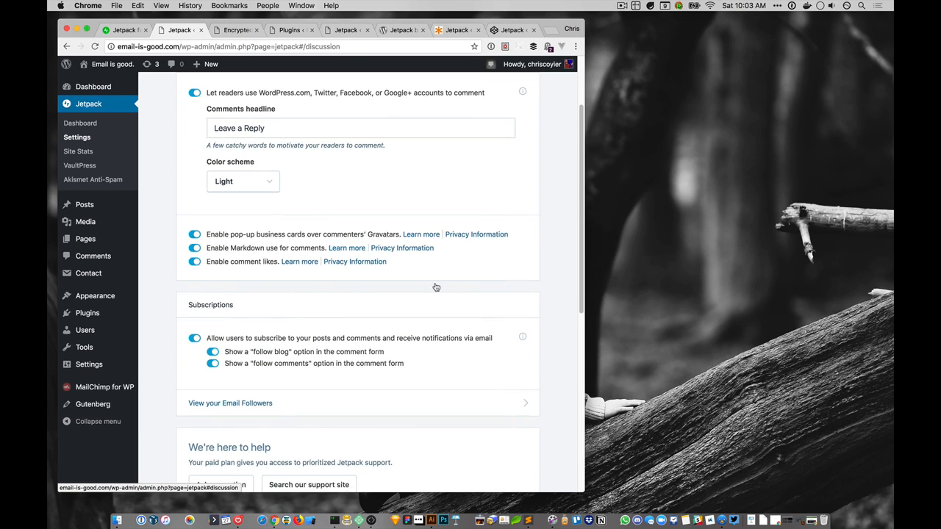
{"action": "scroll", "scroll_direction": "down", "scroll_amount": 3}
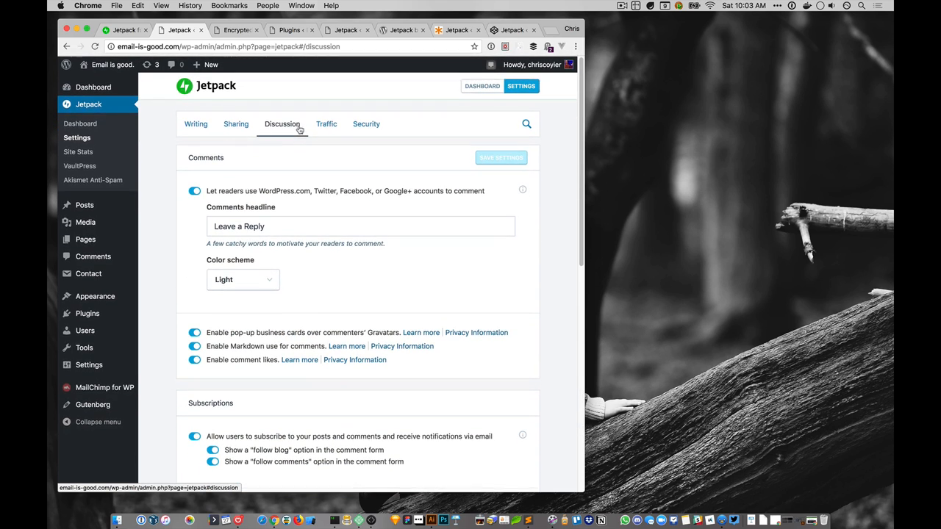
{"action": "left_click", "coordinate": [326, 124]}
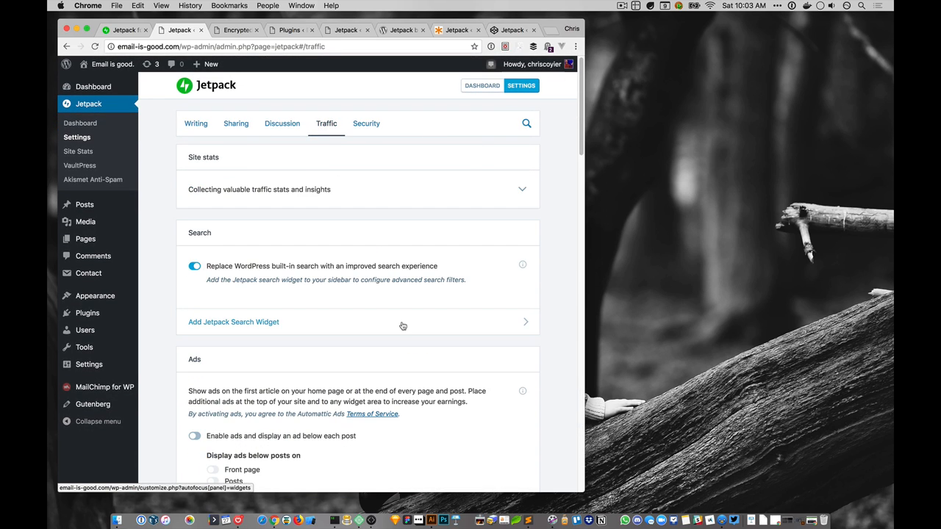
{"action": "mouse_move", "coordinate": [308, 287]}
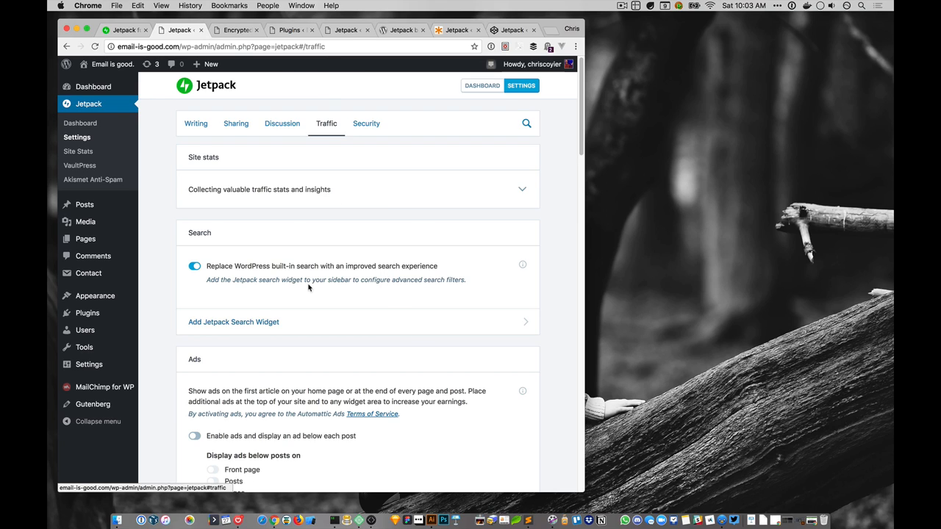
{"action": "mouse_move", "coordinate": [283, 123]}
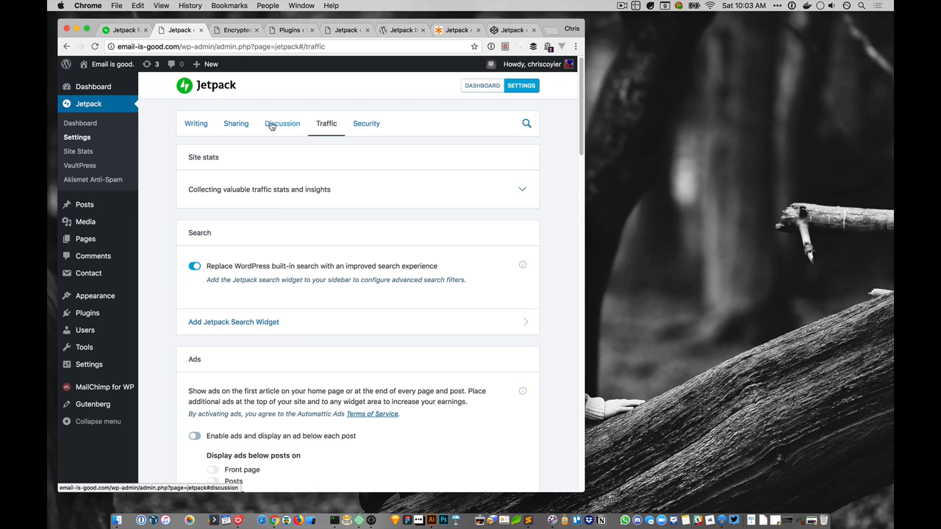
Go to the Email is good. front page with its share buttons and Newsletter signup
{"action": "left_click", "coordinate": [234, 29]}
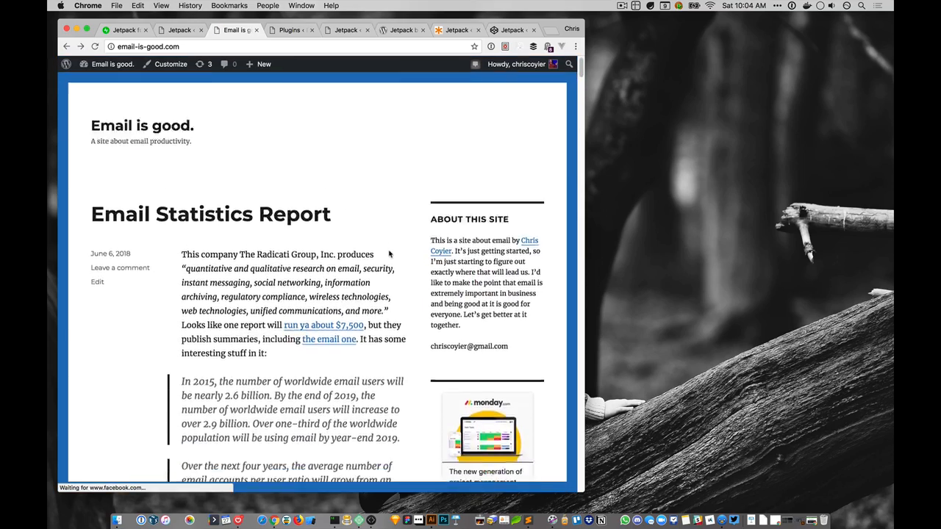
{"action": "scroll", "scroll_direction": "down", "scroll_amount": 3}
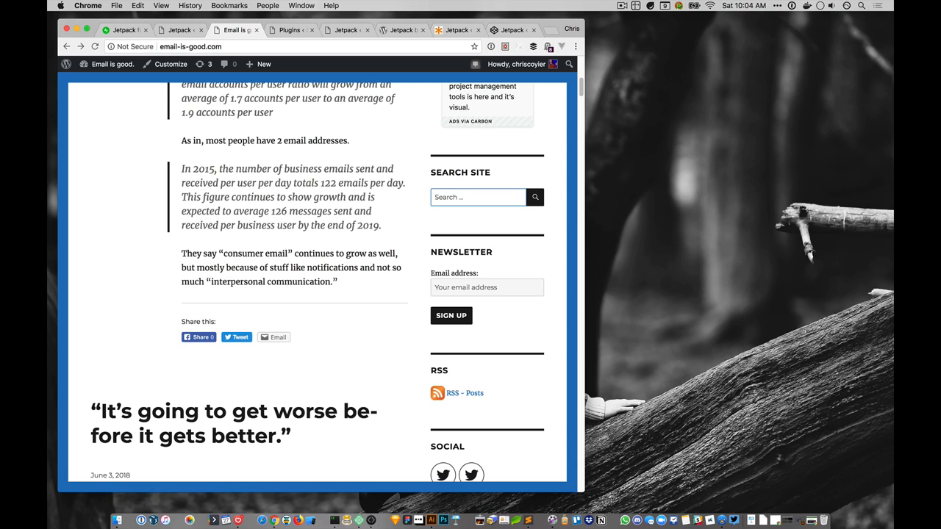
Search the blog for 'emailing yourself' and find the Emailing Yourself post
{"action": "type", "text": "emailing yourself"}
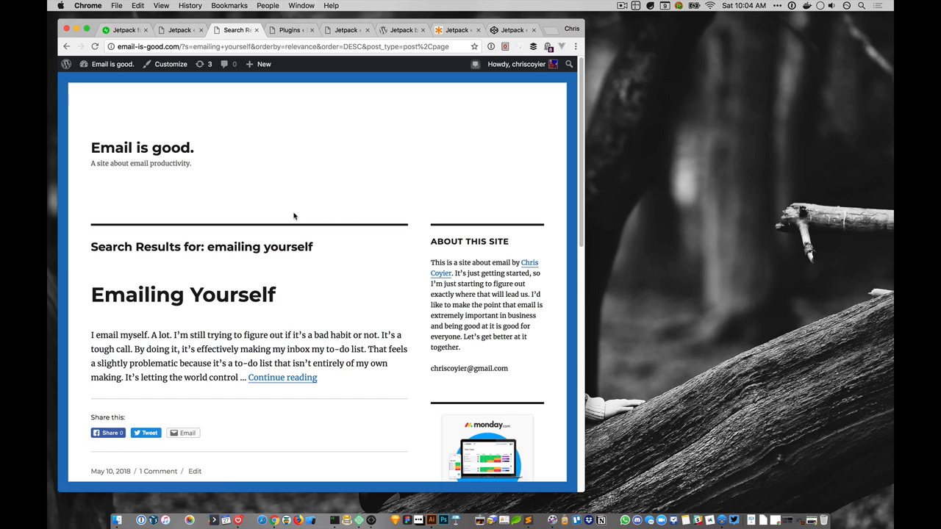
{"action": "mouse_move", "coordinate": [316, 99]}
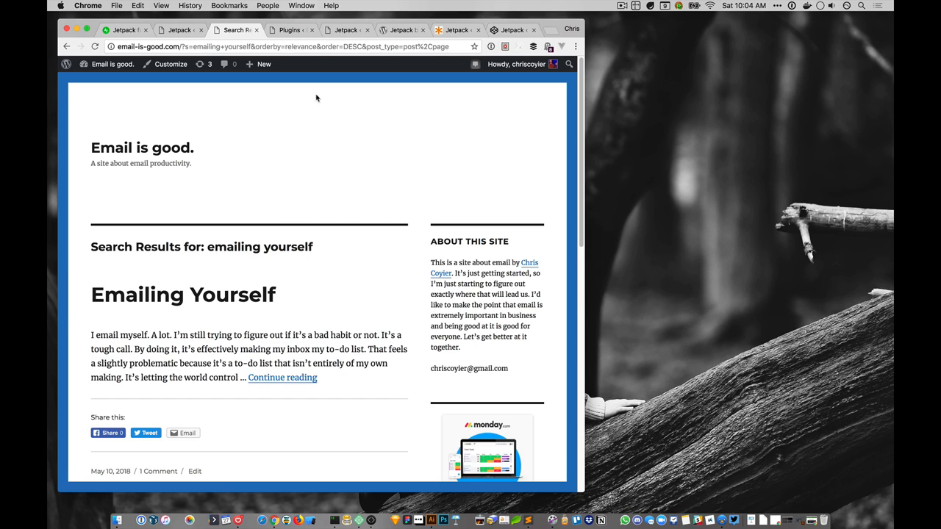
{"action": "mouse_move", "coordinate": [303, 136]}
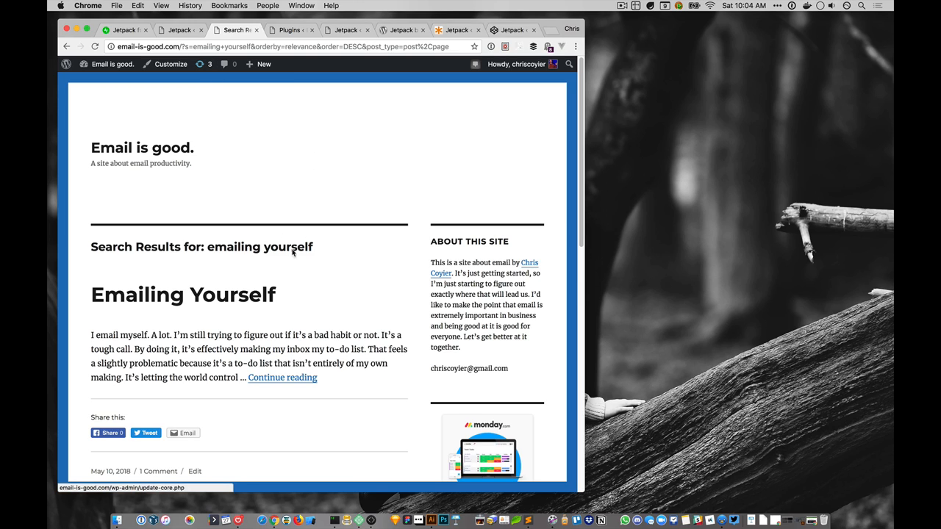
{"action": "scroll", "scroll_direction": "down", "scroll_amount": 3}
{"action": "type", "text": "css"}
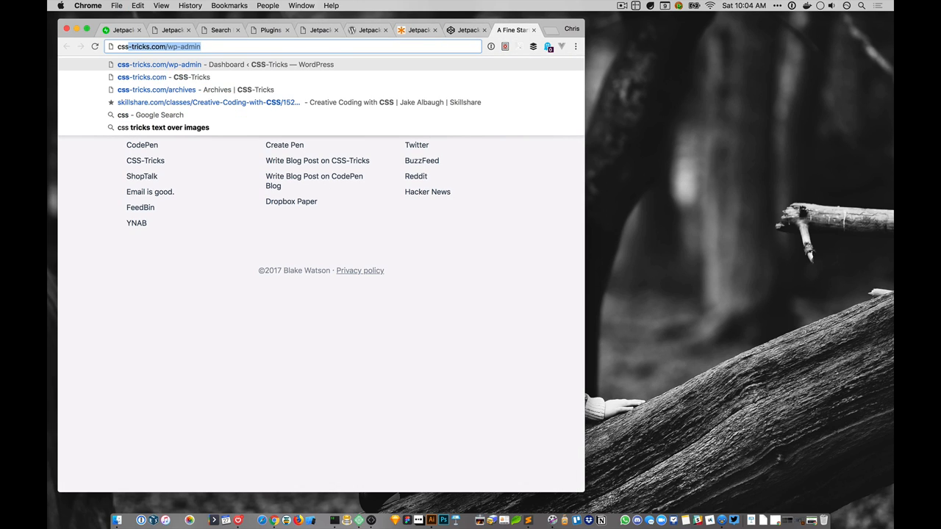
Search CSS-Tricks for 'flexbox' and filter the results to the grid tag
{"action": "left_click", "coordinate": [141, 77]}
{"action": "type", "text": "f"}
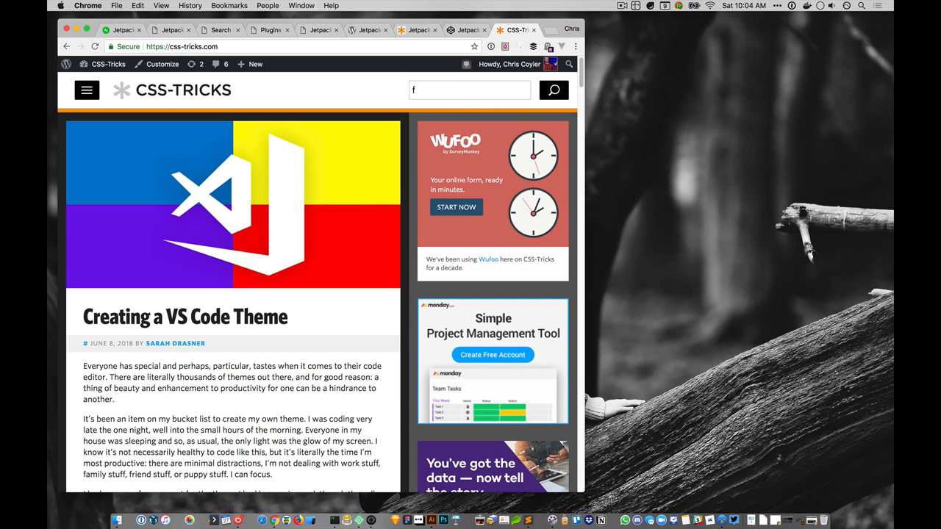
{"action": "type", "text": "lexbox"}
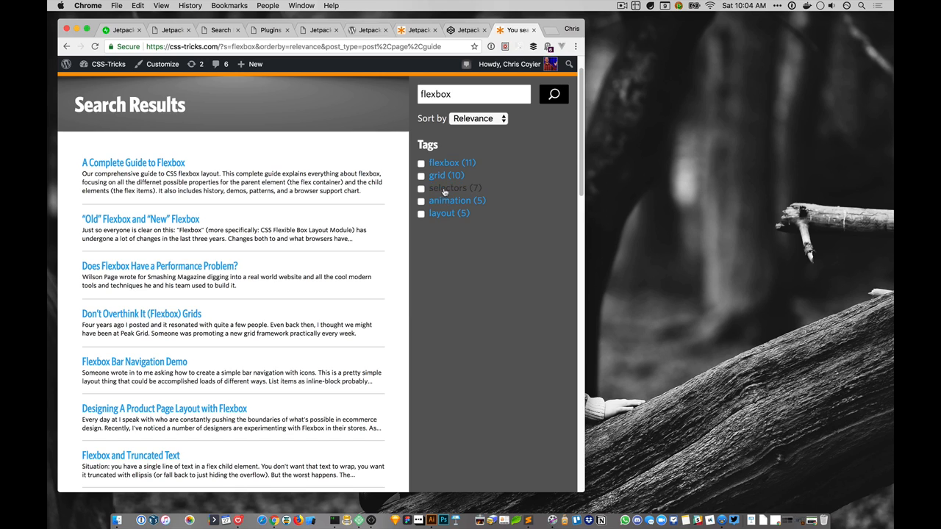
{"action": "left_click", "coordinate": [438, 175]}
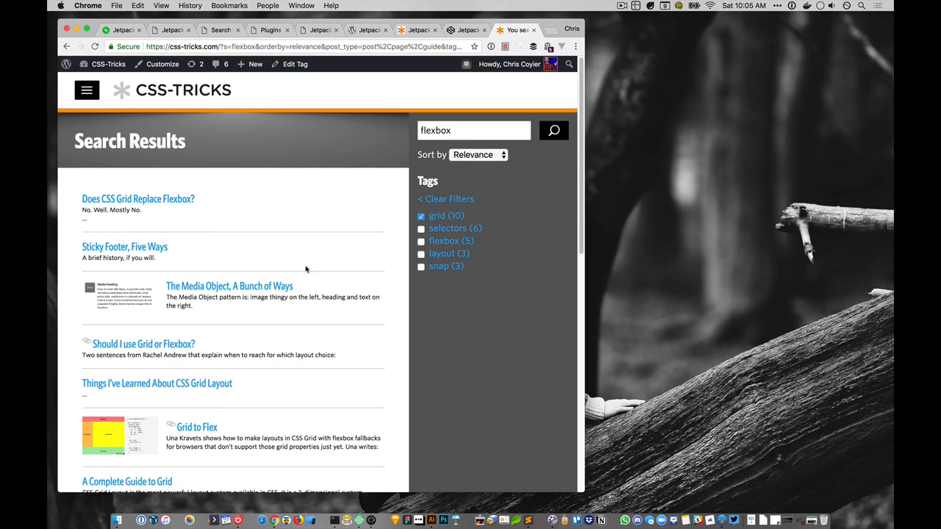
{"action": "mouse_move", "coordinate": [485, 232]}
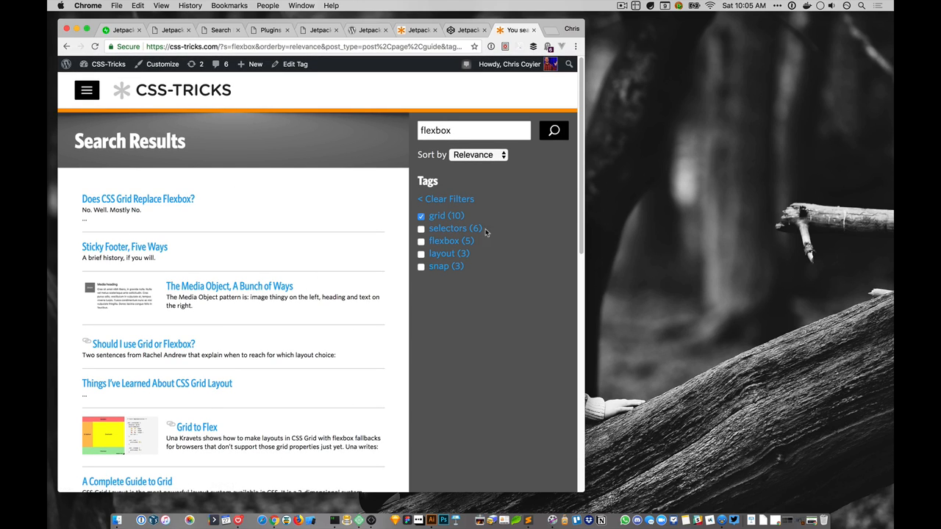
{"action": "left_click", "coordinate": [478, 154]}
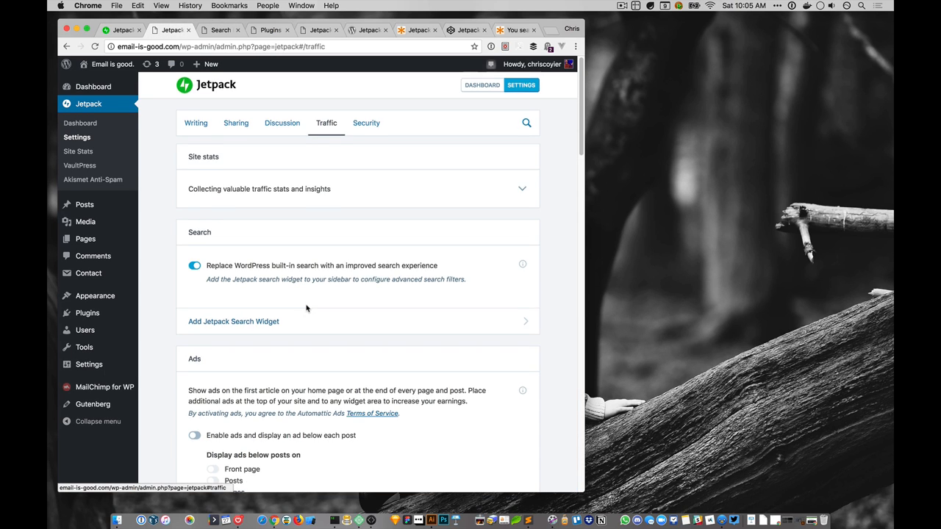
Scroll the Traffic settings down to the Related posts section and its preview
{"action": "scroll", "scroll_direction": "down", "scroll_amount": 3}
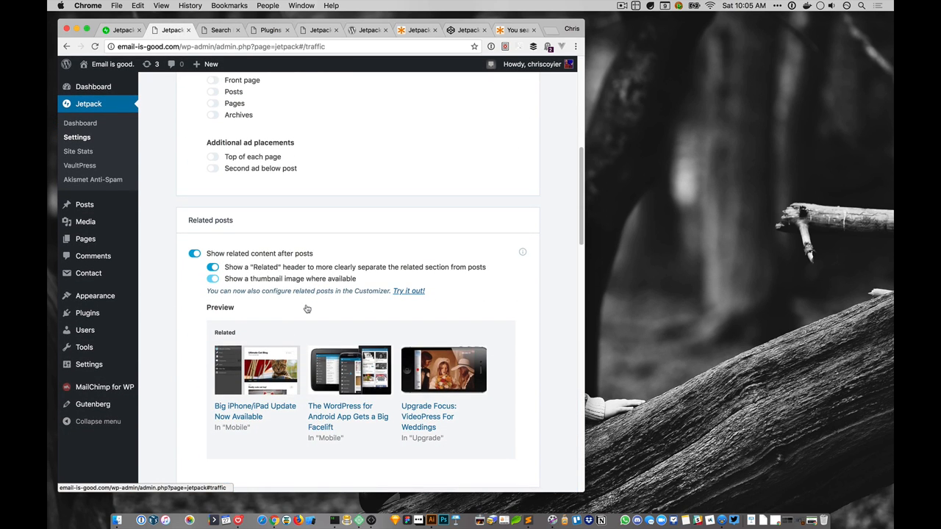
{"action": "scroll", "scroll_direction": "down", "scroll_amount": 3}
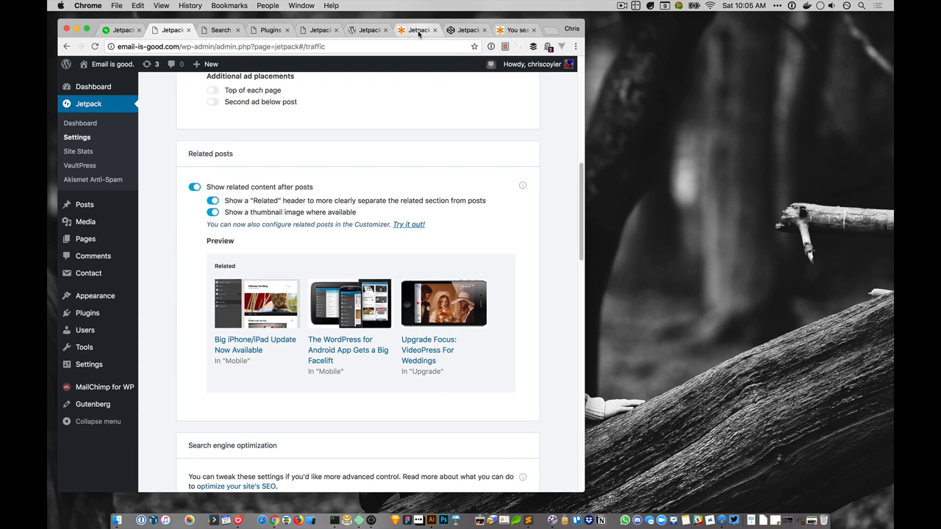
From the CSS-Tricks dashboard visit the live site and open the Creating a VS Code Theme article
{"action": "left_click", "coordinate": [418, 30]}
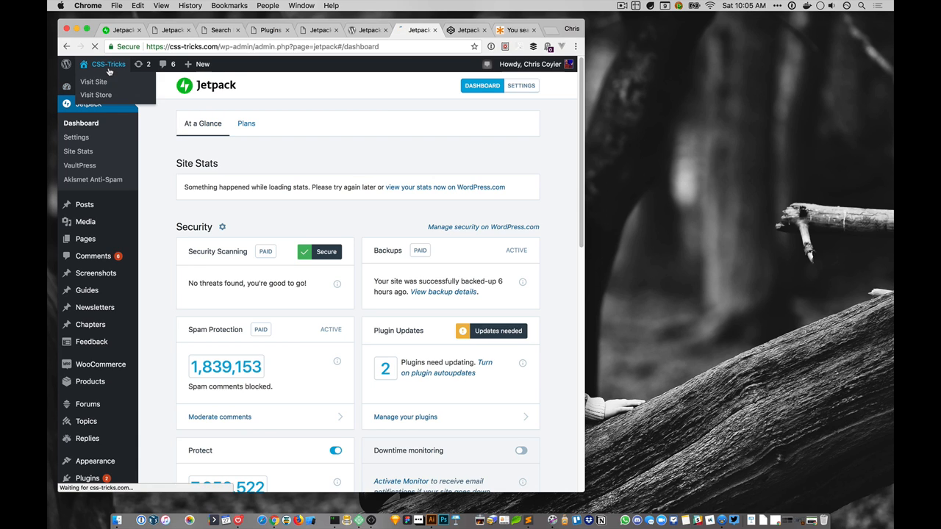
{"action": "left_click", "coordinate": [94, 82]}
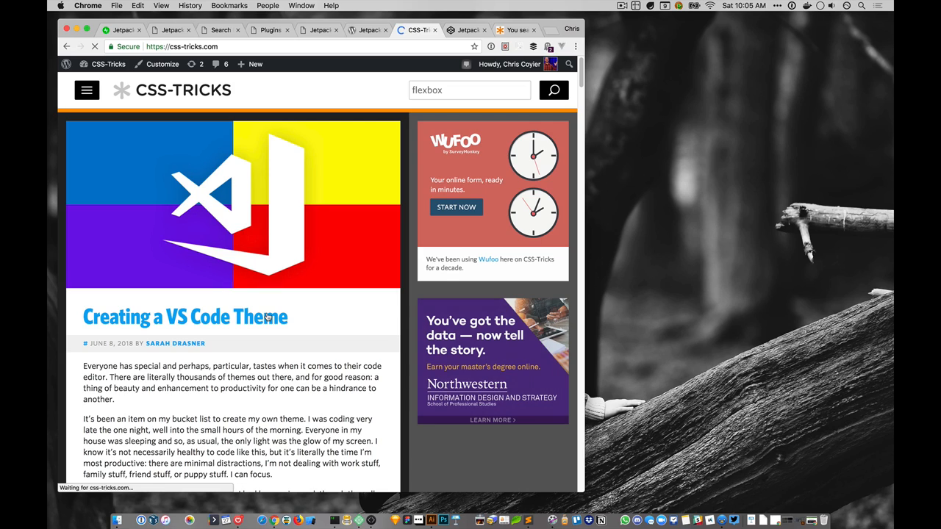
{"action": "left_click", "coordinate": [185, 317]}
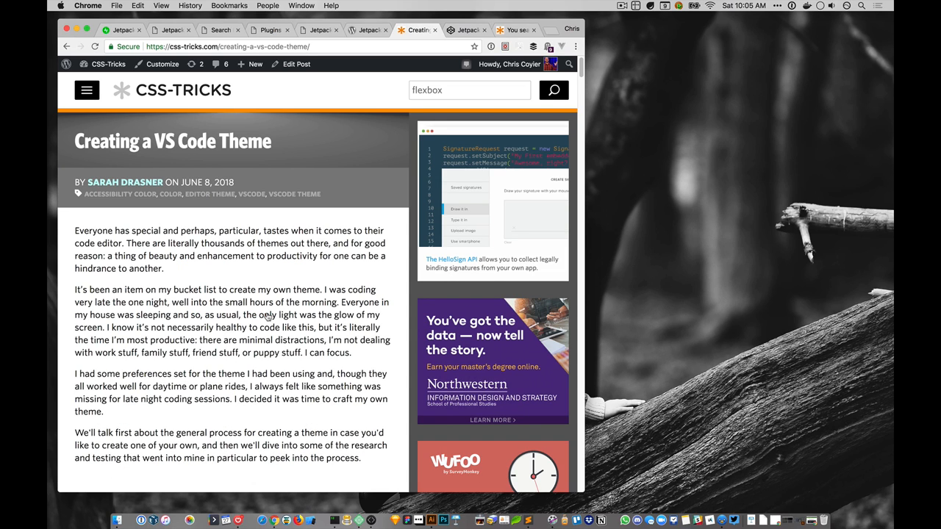
{"action": "mouse_move", "coordinate": [221, 415]}
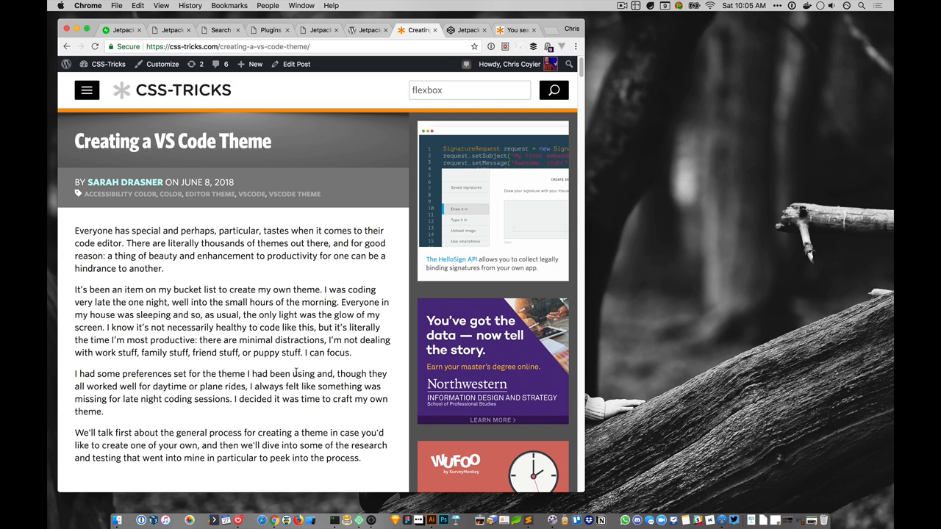
Scroll through the article down to its Jetpack-powered Related Posts section
{"action": "scroll", "scroll_direction": "down", "scroll_amount": 3}
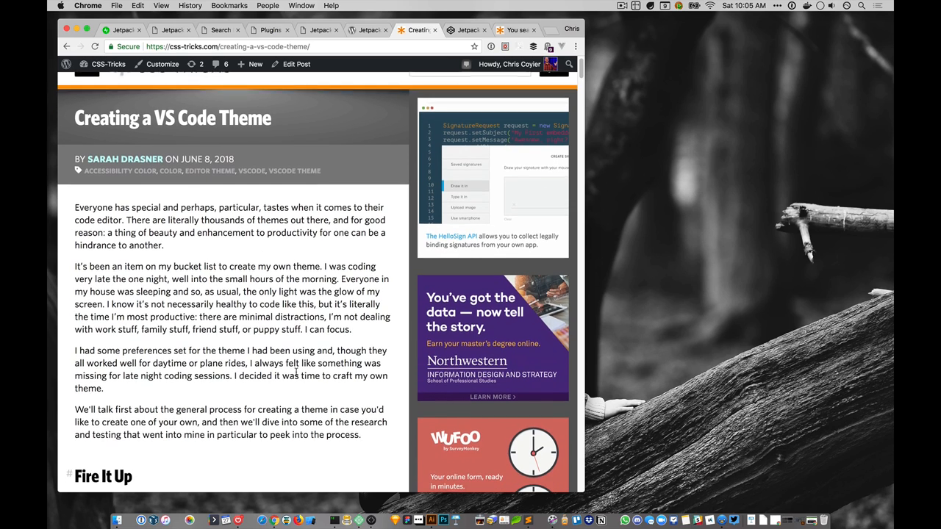
{"action": "scroll", "scroll_direction": "down", "scroll_amount": 3}
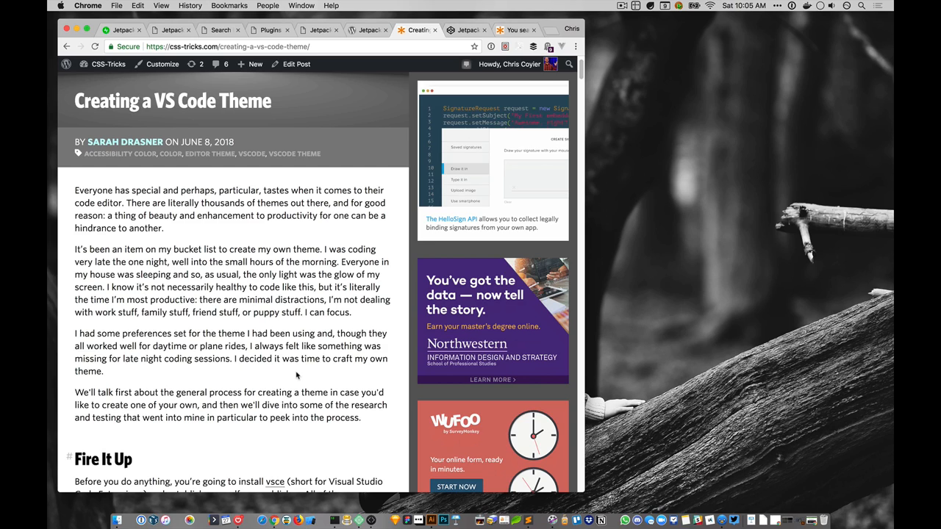
{"action": "mouse_move", "coordinate": [274, 246]}
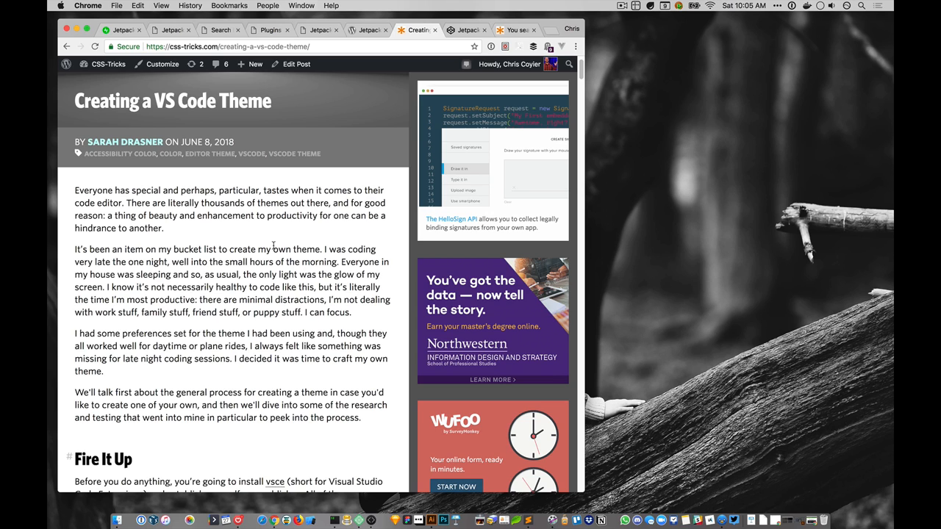
{"action": "scroll", "scroll_direction": "down", "scroll_amount": 3}
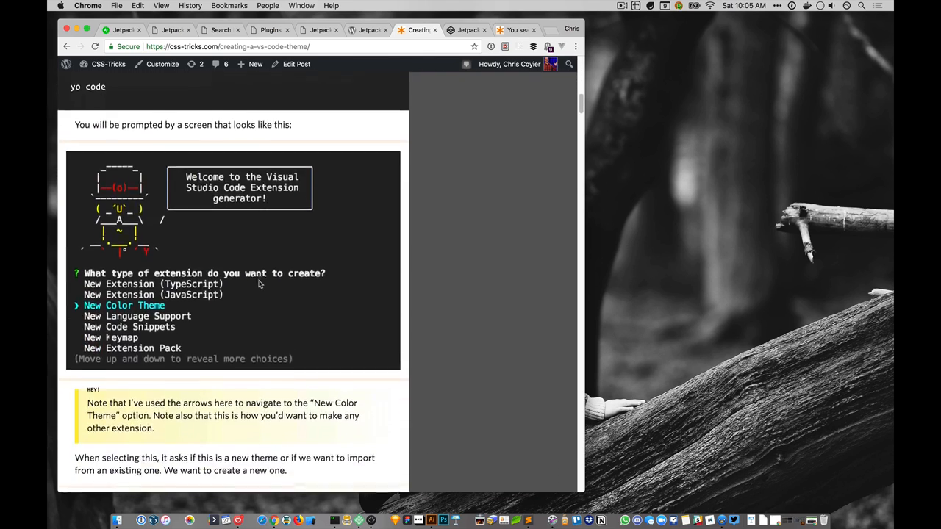
{"action": "scroll", "scroll_direction": "down", "scroll_amount": 3}
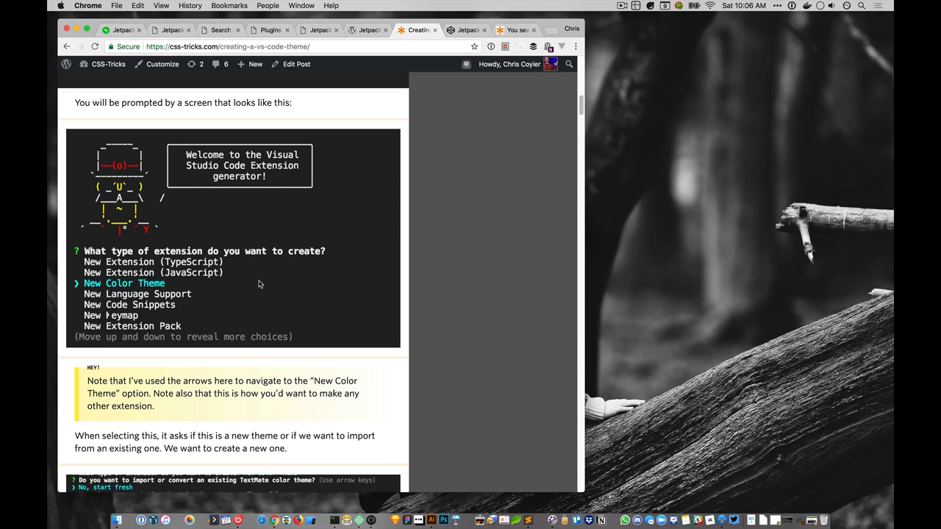
{"action": "mouse_move", "coordinate": [263, 350]}
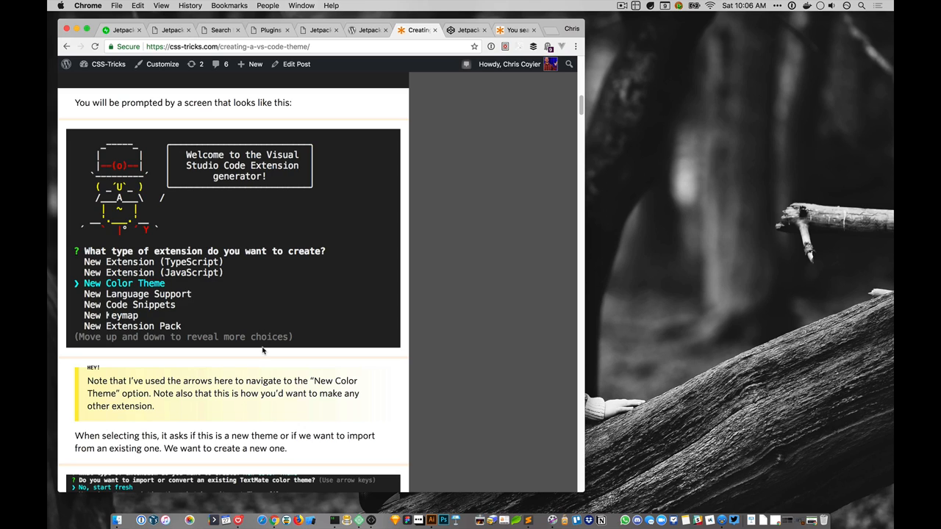
{"action": "scroll", "scroll_direction": "down", "scroll_amount": 3}
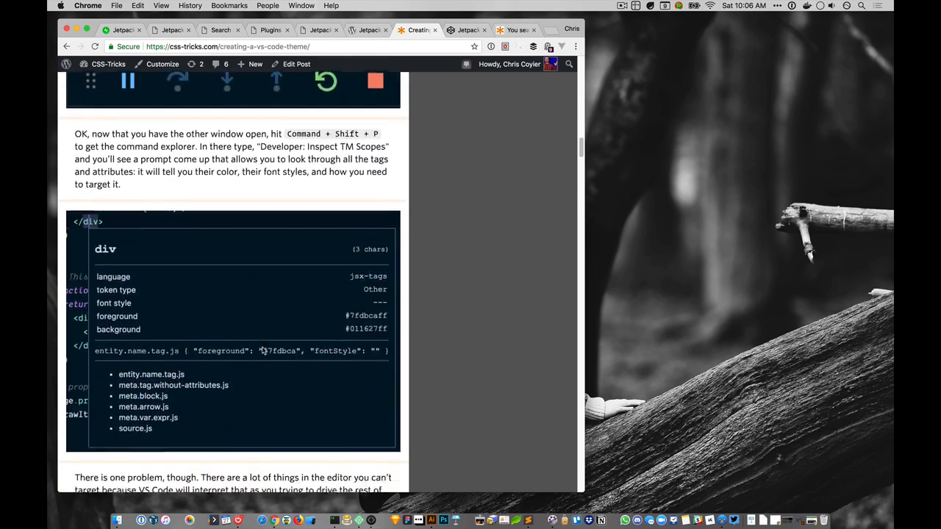
{"action": "scroll", "scroll_direction": "down", "scroll_amount": 3}
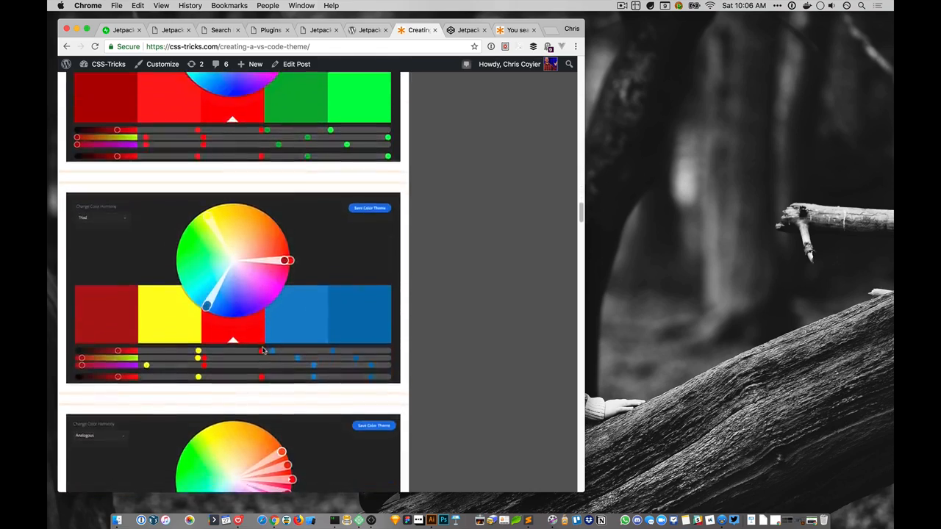
{"action": "scroll", "scroll_direction": "down", "scroll_amount": 3}
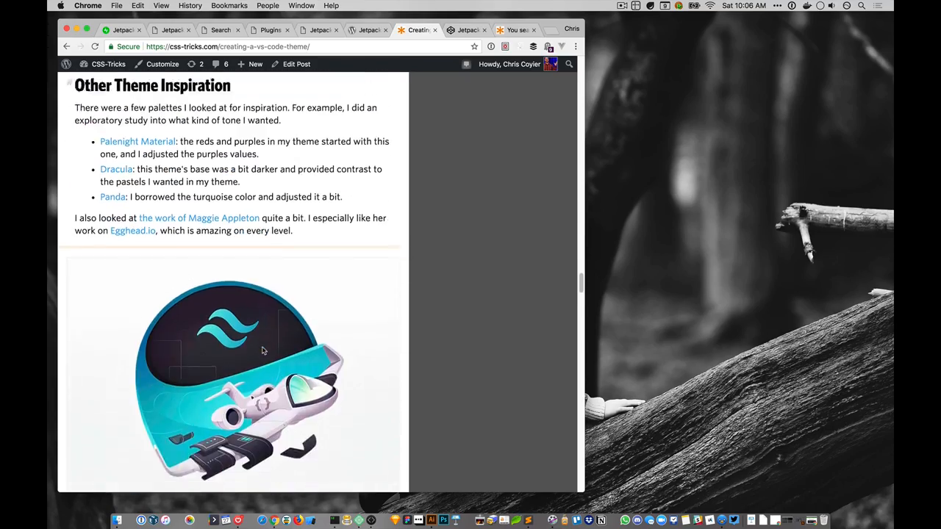
{"action": "scroll", "scroll_direction": "down", "scroll_amount": 3}
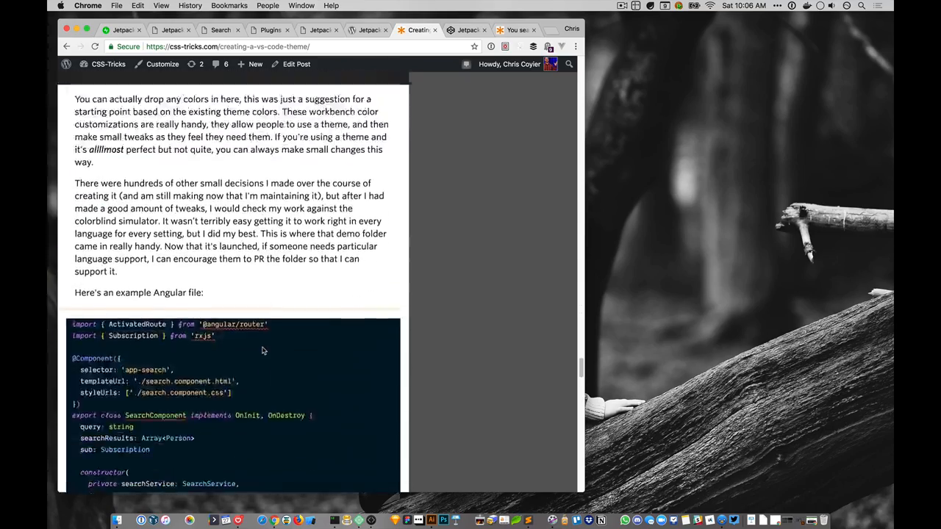
{"action": "scroll", "scroll_direction": "down", "scroll_amount": 3}
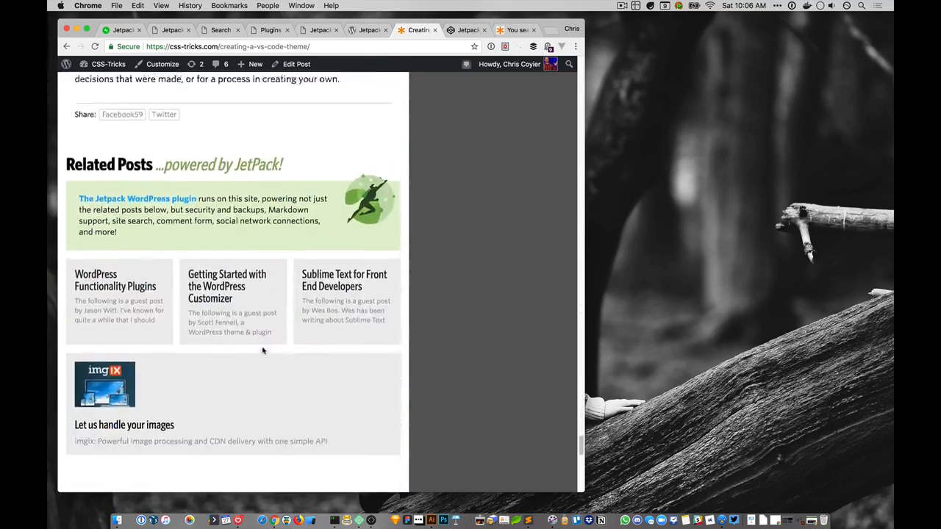
{"action": "scroll", "scroll_direction": "down", "scroll_amount": 3}
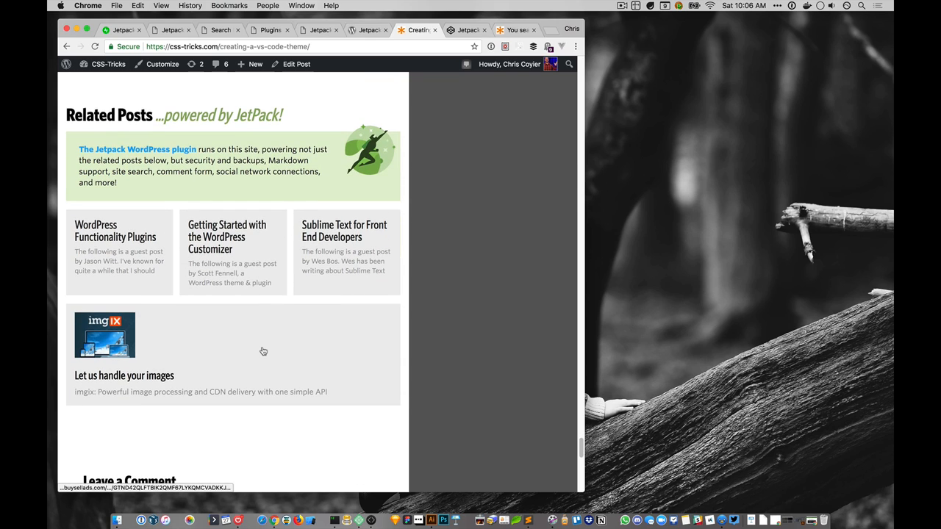
{"action": "mouse_move", "coordinate": [434, 275]}
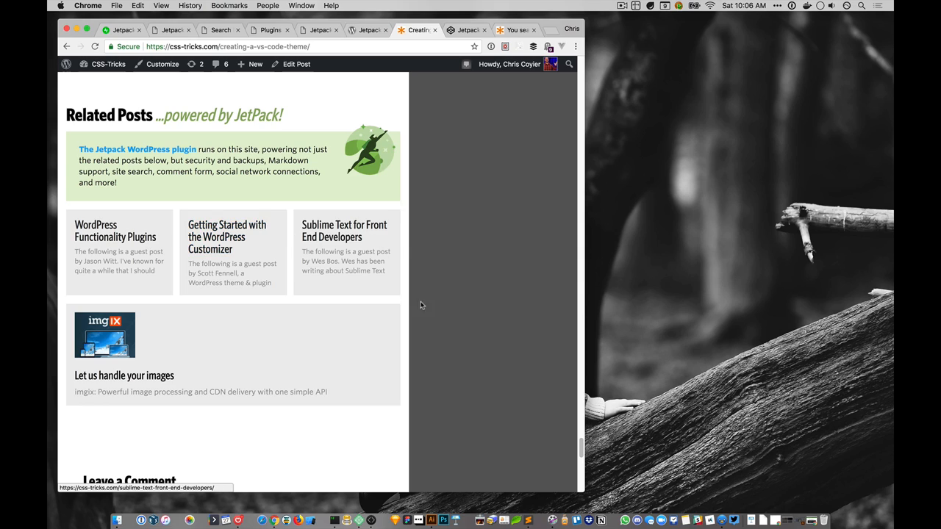
{"action": "mouse_move", "coordinate": [391, 295]}
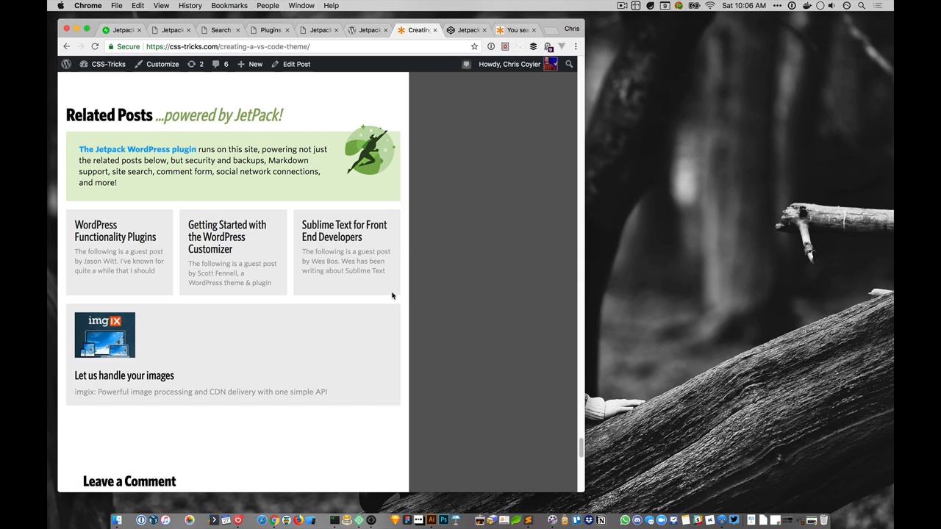
{"action": "mouse_move", "coordinate": [344, 326]}
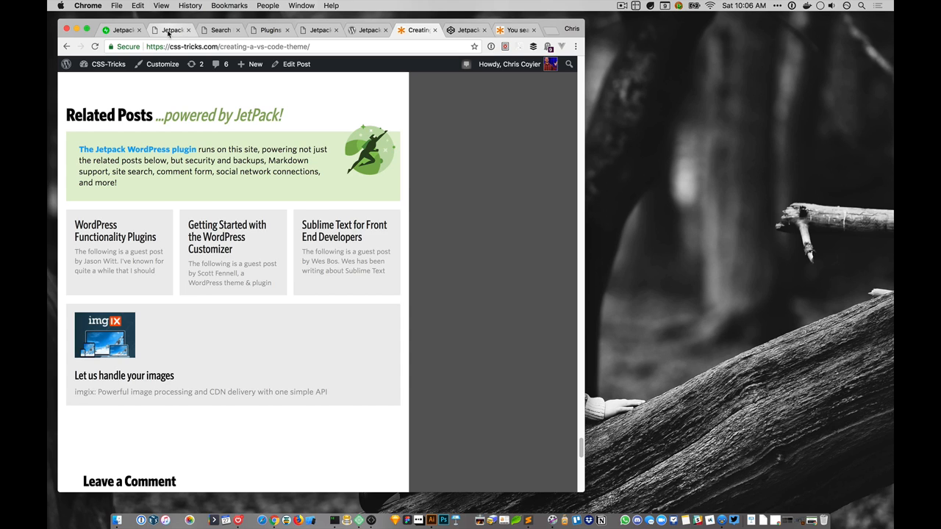
Return to the email-is-good Jetpack settings and switch to the jetpack.com homepage
{"action": "left_click", "coordinate": [171, 30]}
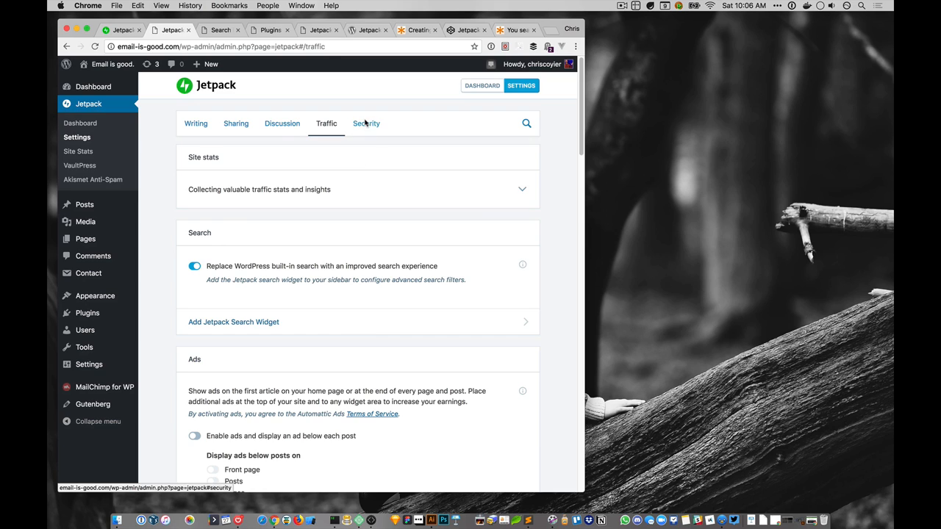
{"action": "left_click", "coordinate": [366, 124]}
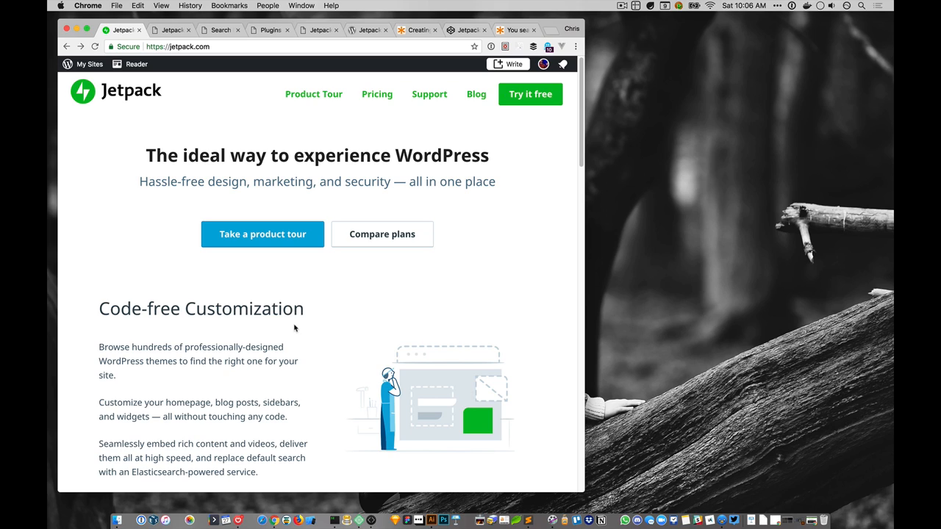
{"action": "mouse_move", "coordinate": [423, 188]}
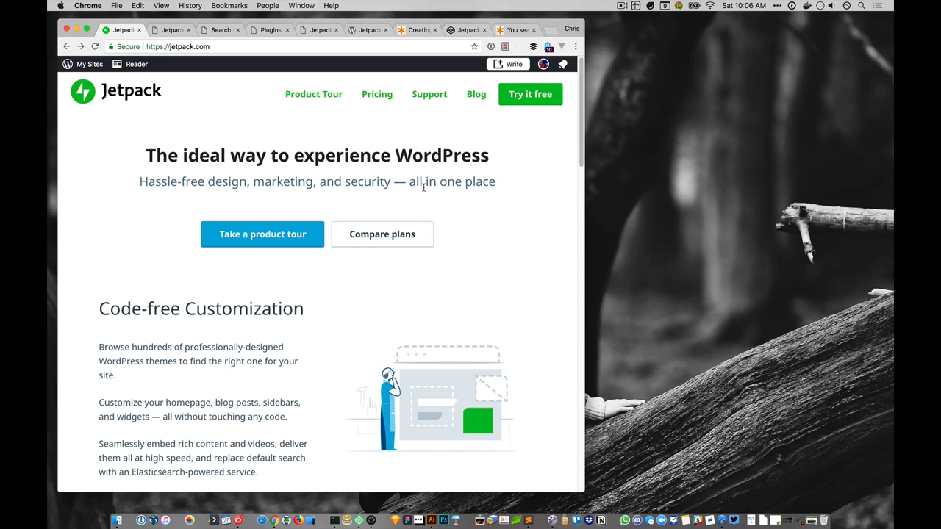
Show the jetpack.com pricing page comparing Free, Personal, Premium and Professional plans
{"action": "left_click", "coordinate": [376, 95]}
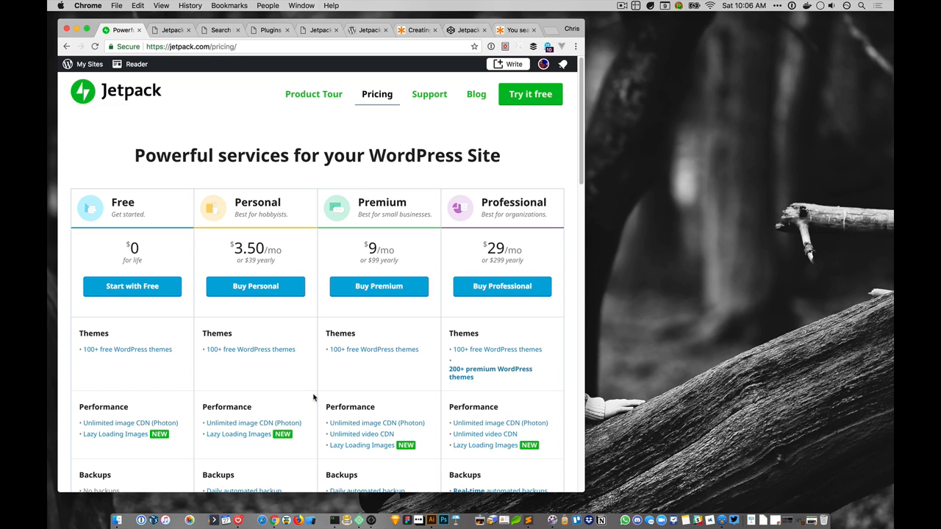
{"action": "mouse_move", "coordinate": [429, 329]}
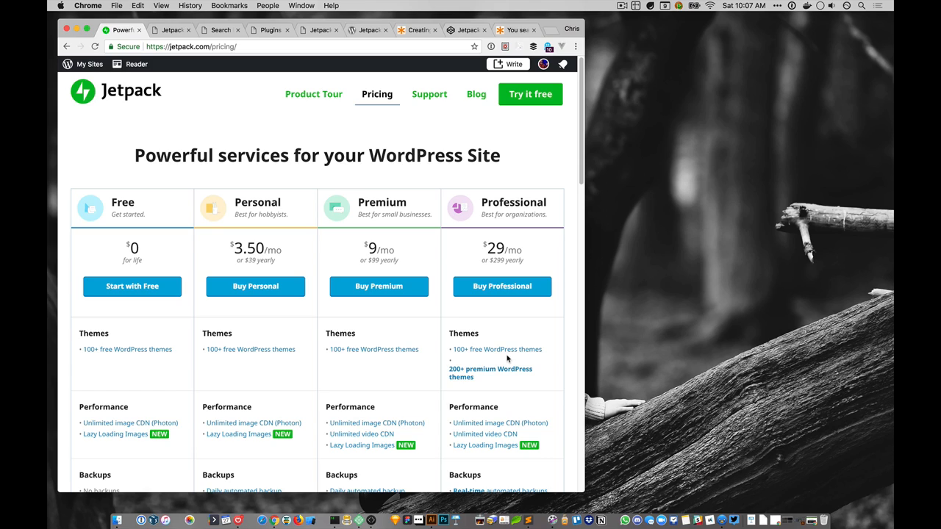
{"action": "mouse_move", "coordinate": [486, 332]}
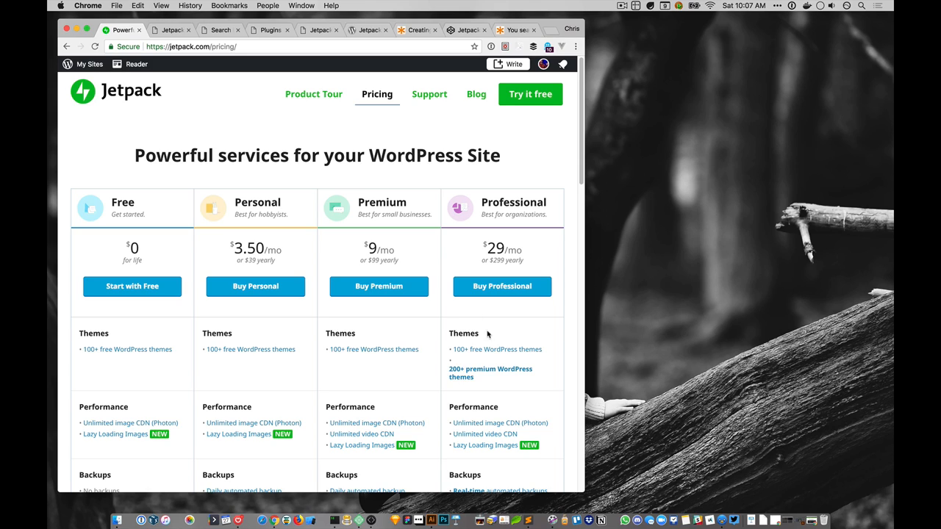